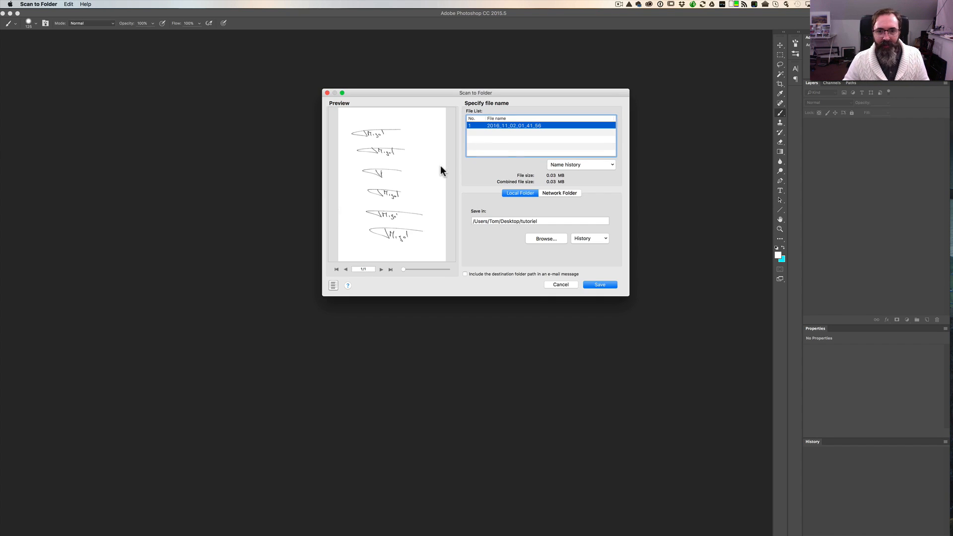
- Save the scan as 'signature' into the Desktop > tutorial folder
double_click(512, 125)
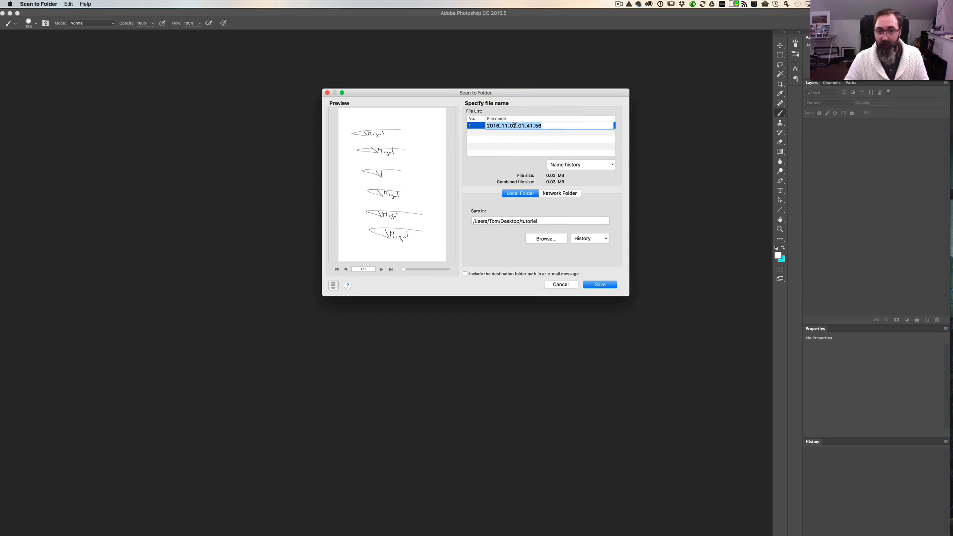
text(signature)
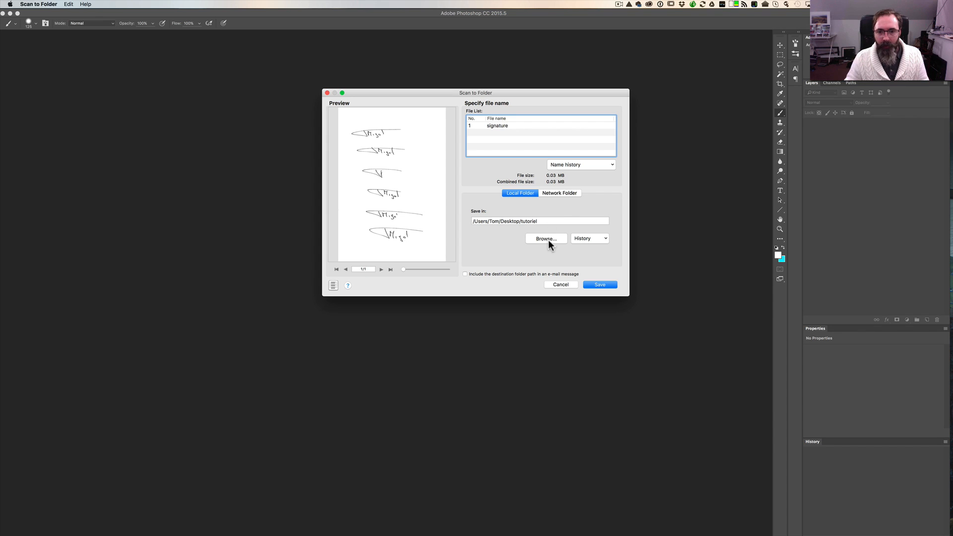
click(545, 239)
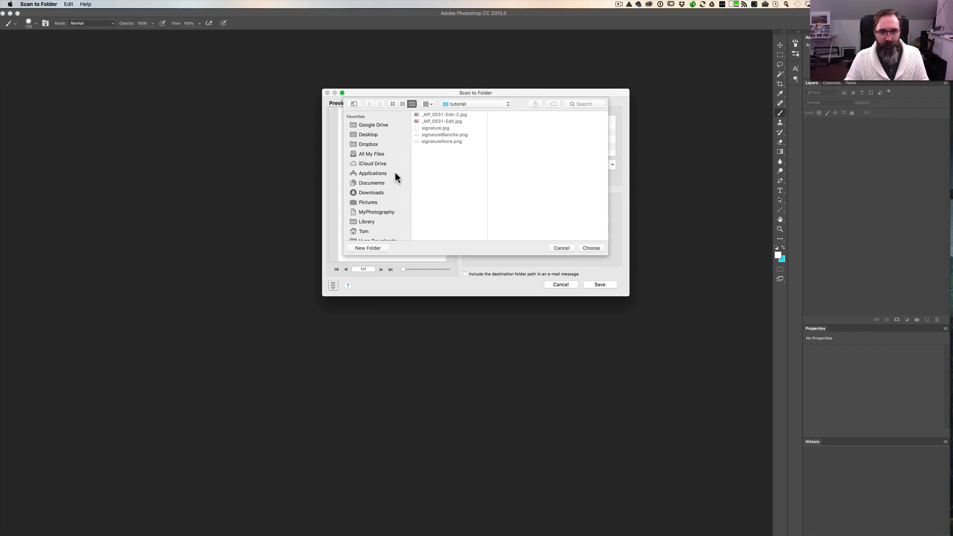
click(367, 134)
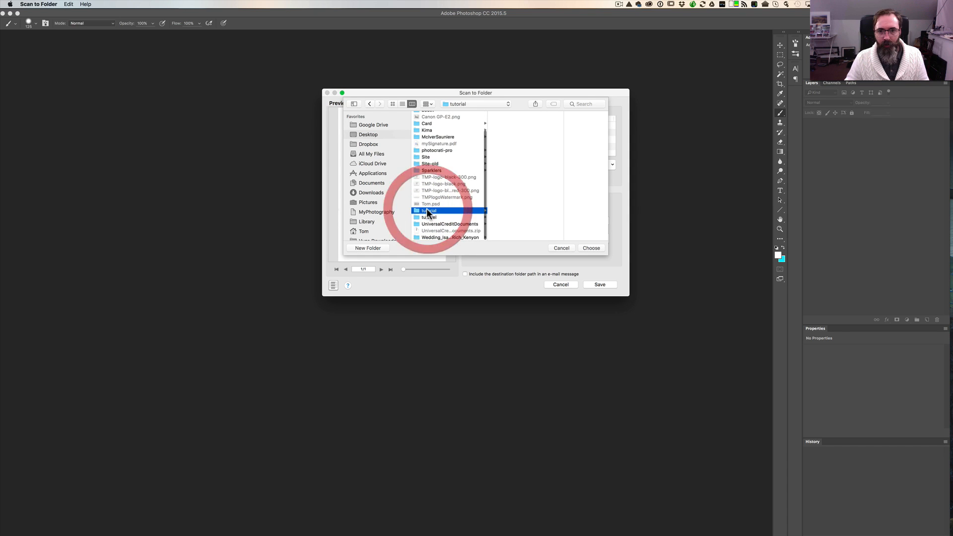
click(590, 248)
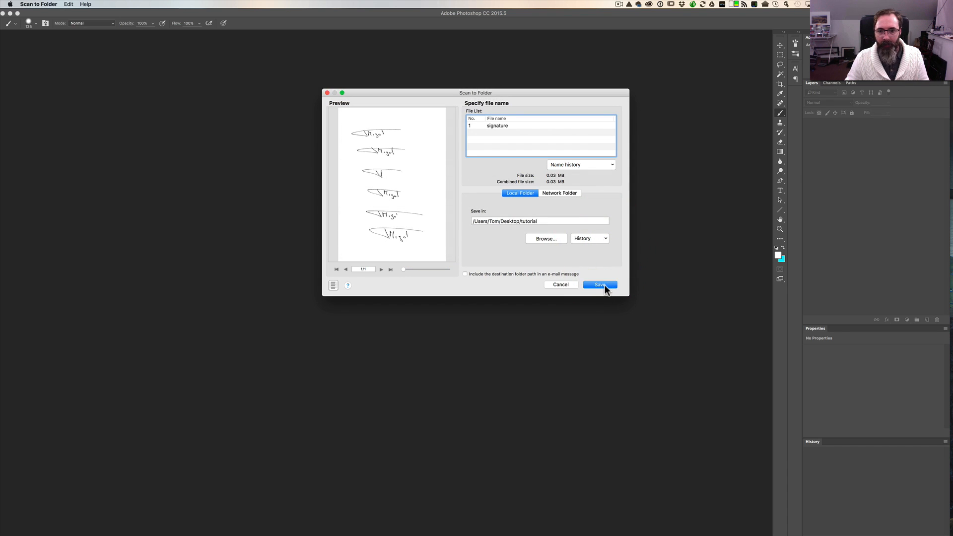
click(599, 285)
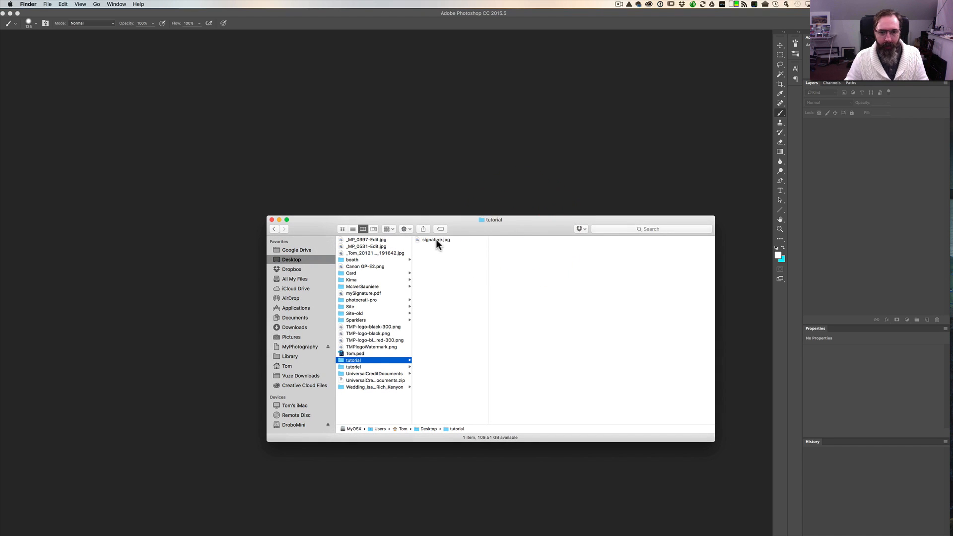
- Open signature.jpg from the tutorial folder into Photoshop
click(436, 240)
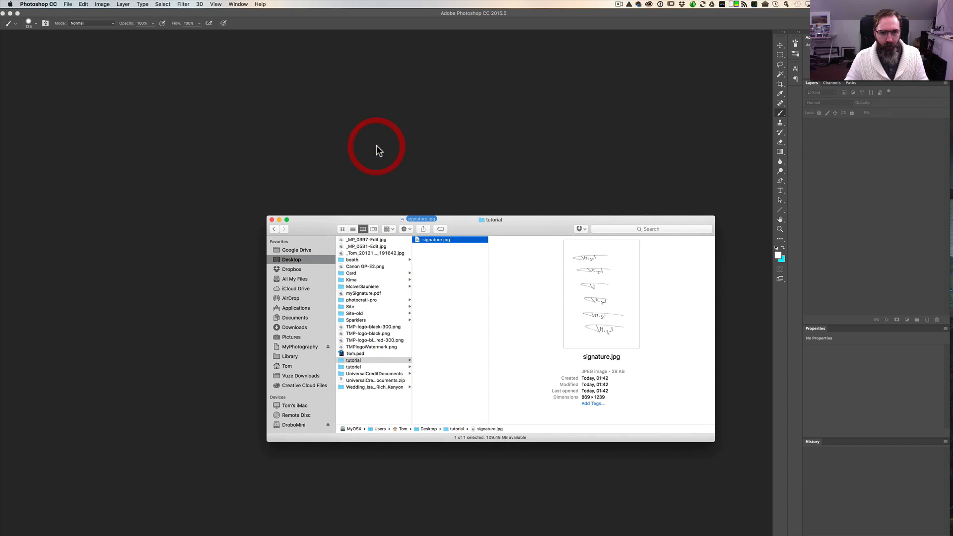
double_click(435, 239)
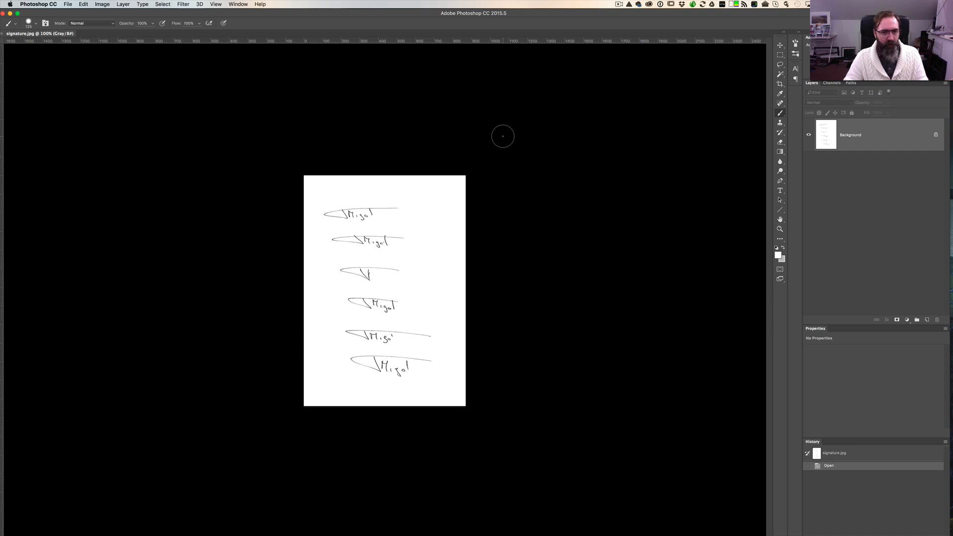
mouse_move(780, 87)
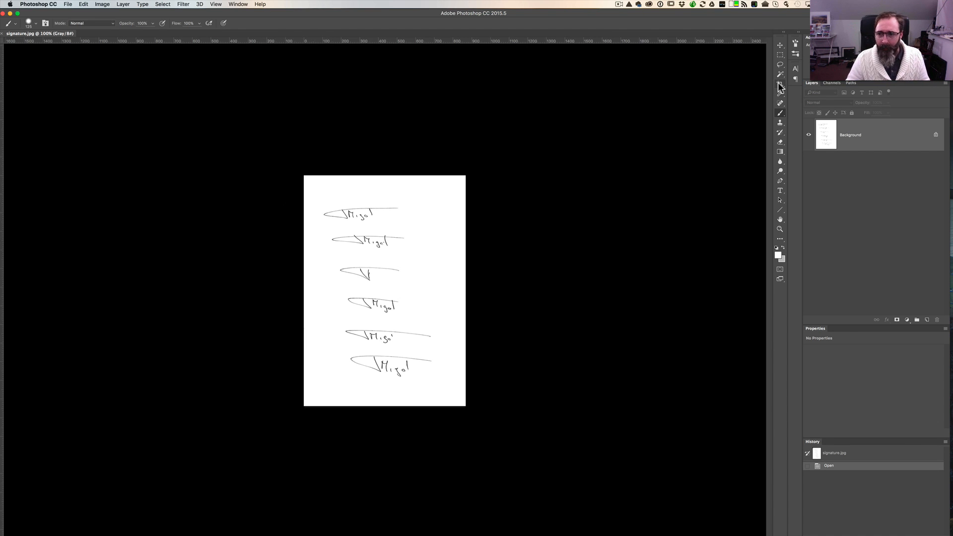
- Crop the scanned sheet down to just the second signature
click(780, 83)
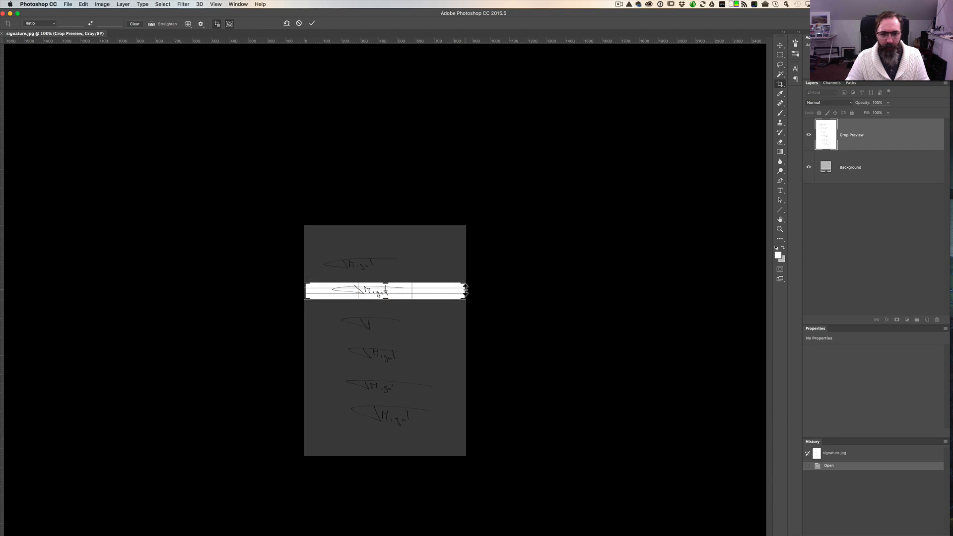
drag(465, 291, 435, 291)
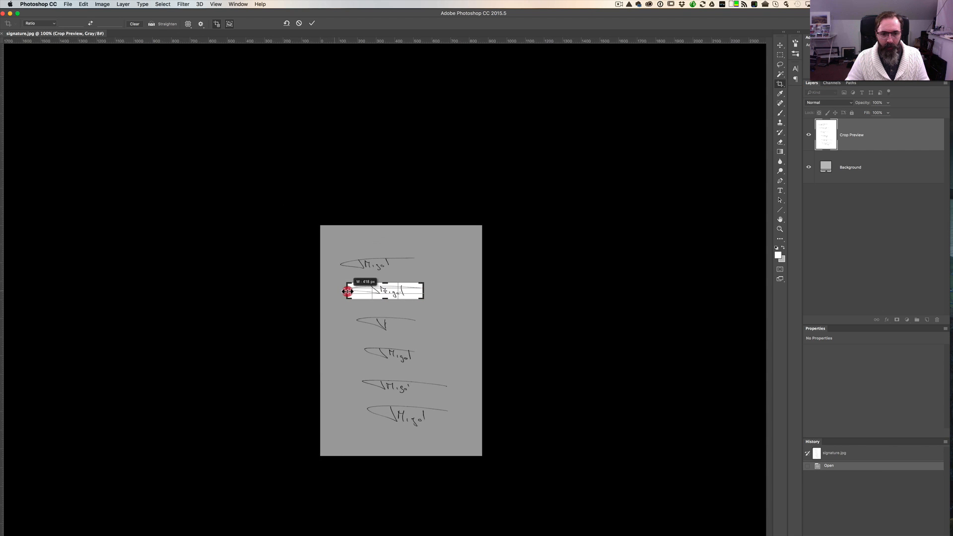
key(Return)
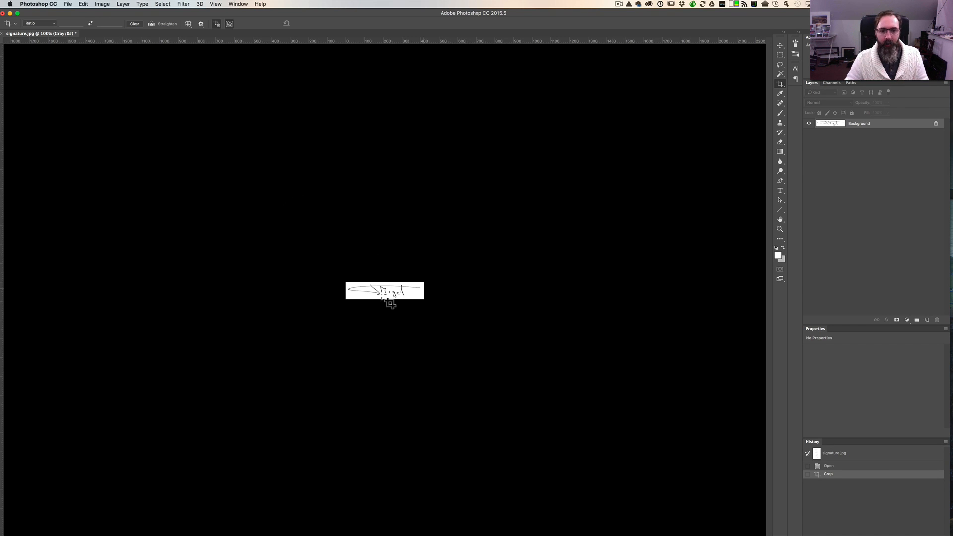
mouse_move(431, 290)
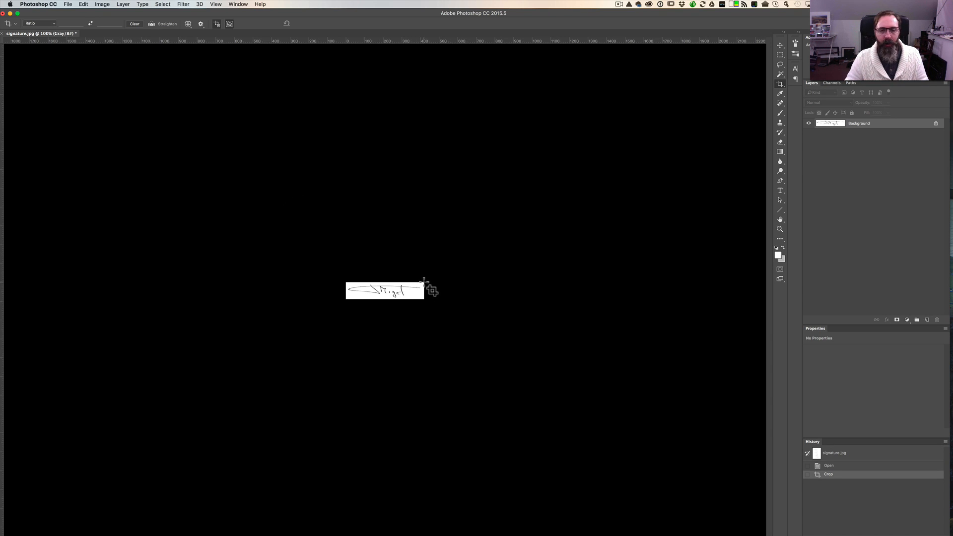
mouse_move(361, 228)
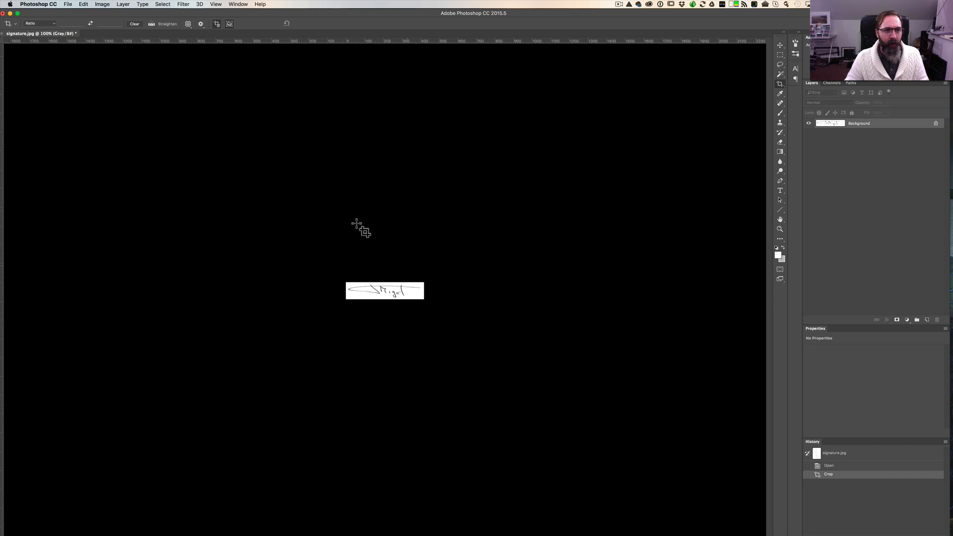
- Resize the image to 820 px wide via Image Size and zoom in on the signature
click(101, 4)
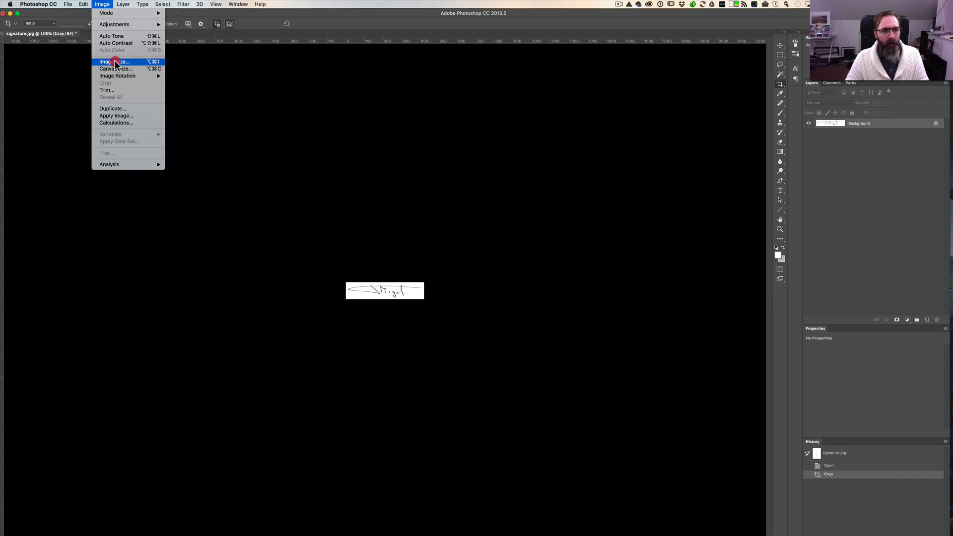
click(116, 62)
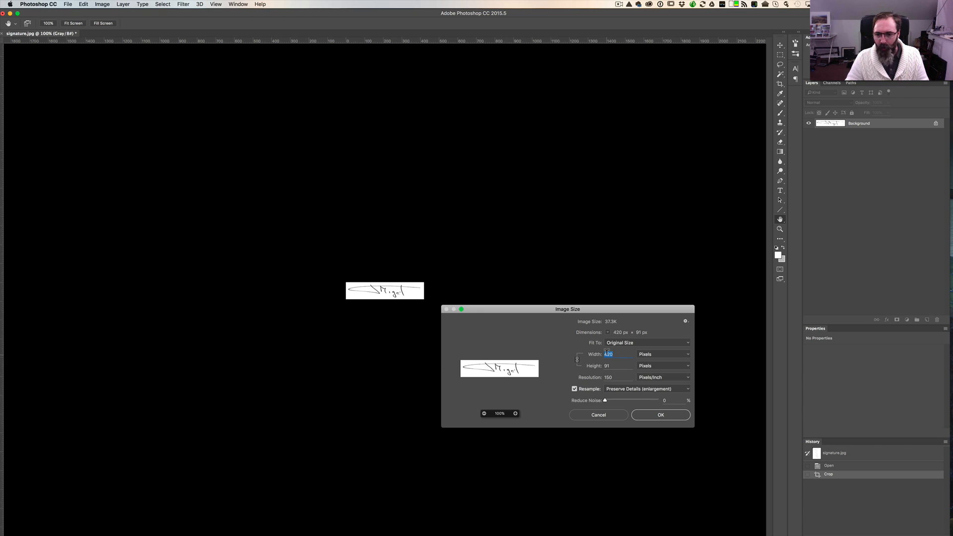
text(20)
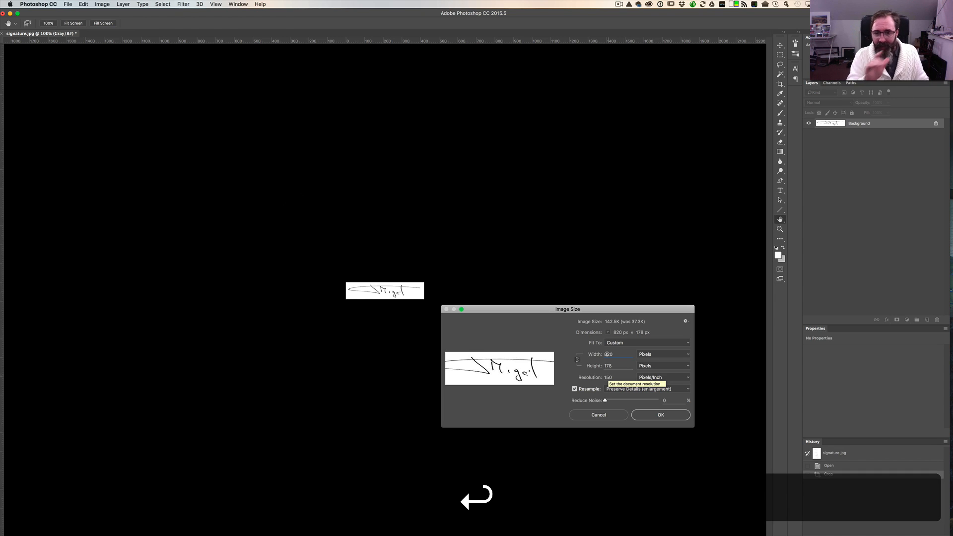
click(660, 415)
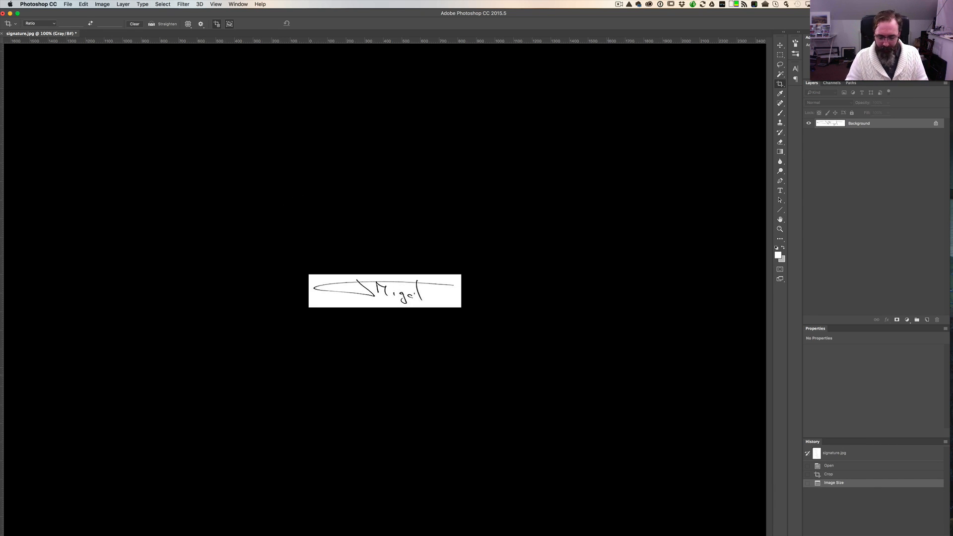
key(cmd+=)
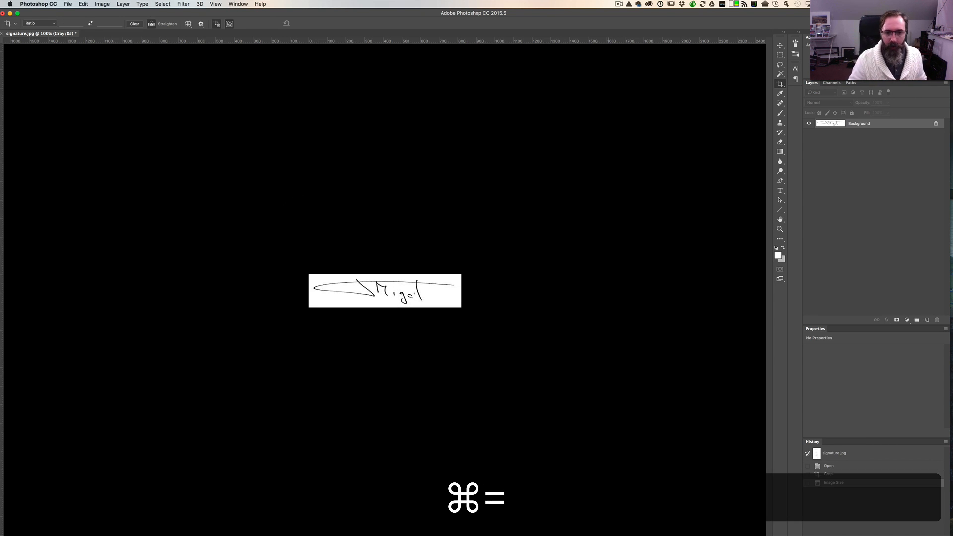
key(cmd+=)
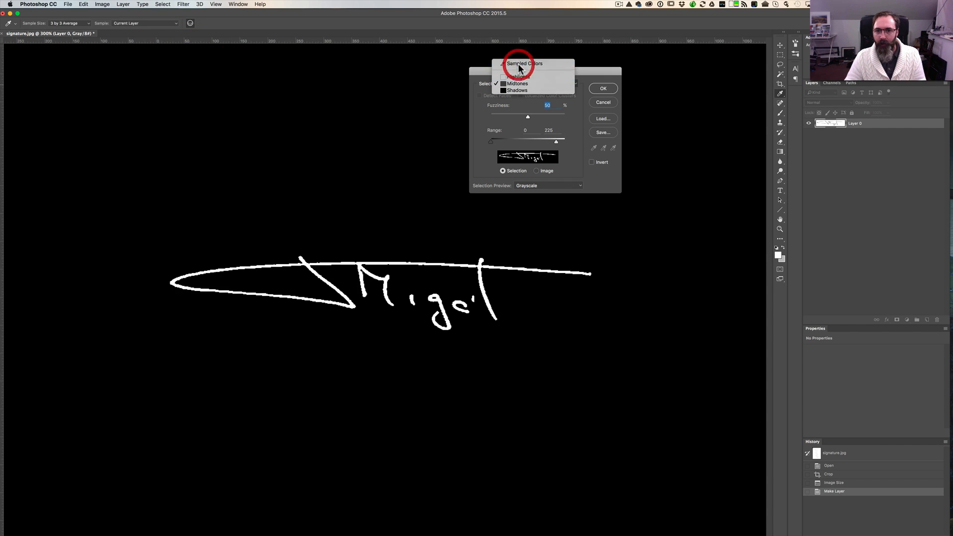
- In Color Range, turn off the selection preview and target Midtones
click(547, 185)
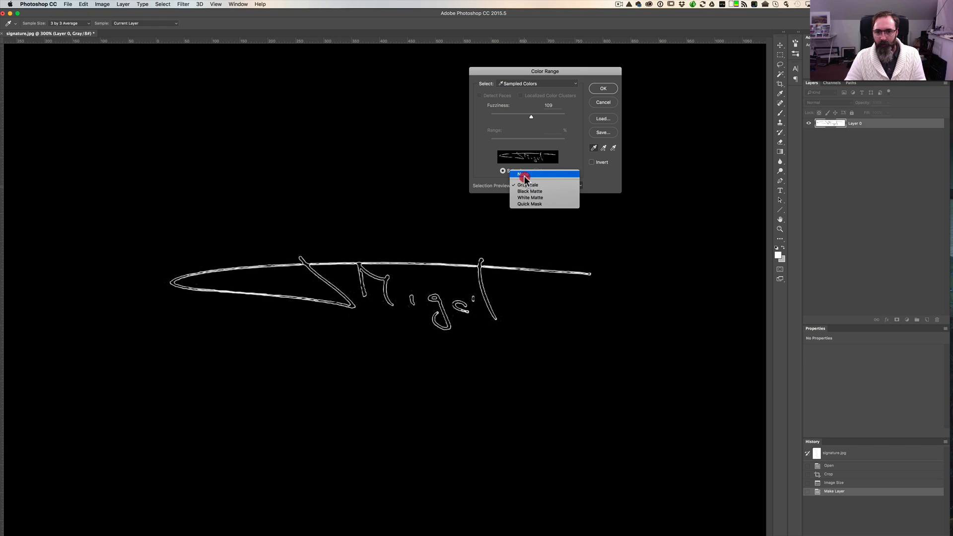
click(522, 172)
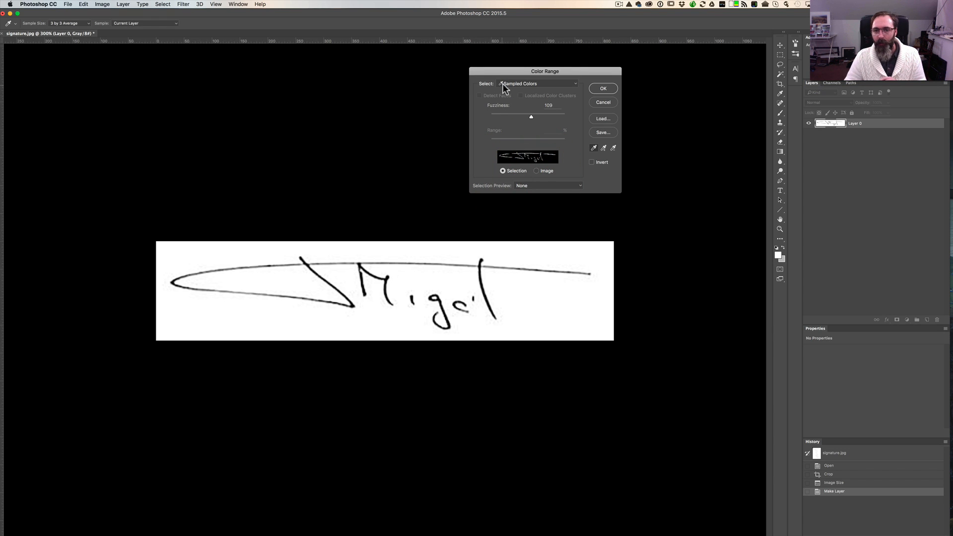
click(537, 83)
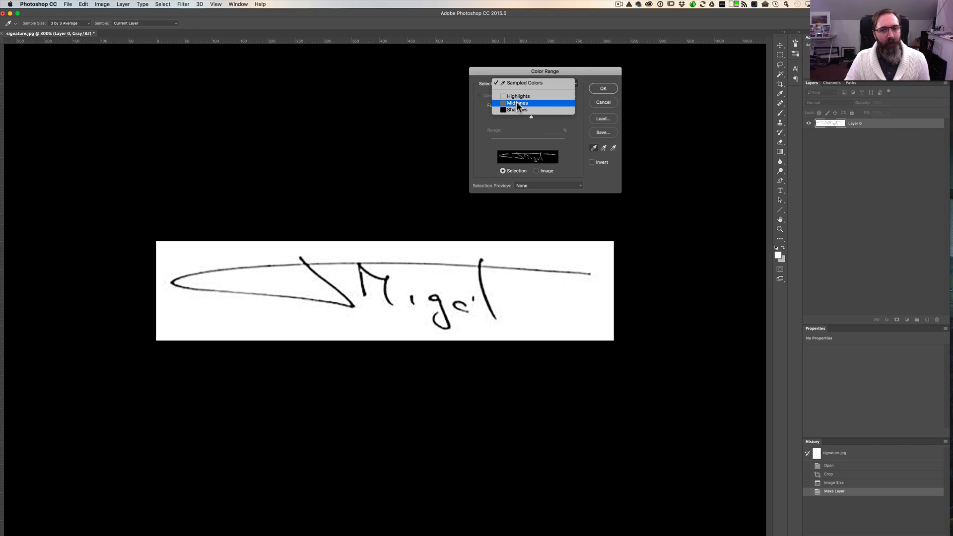
click(516, 102)
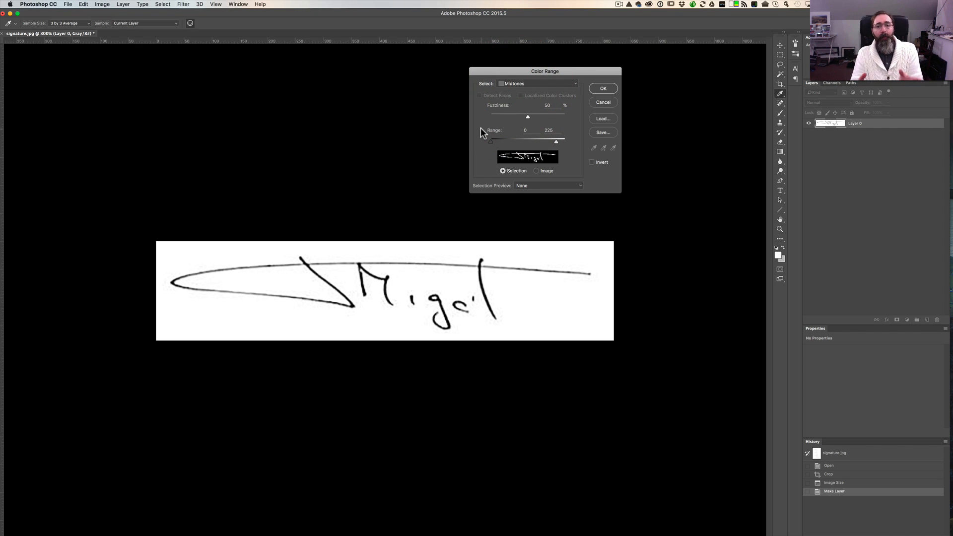
mouse_move(483, 133)
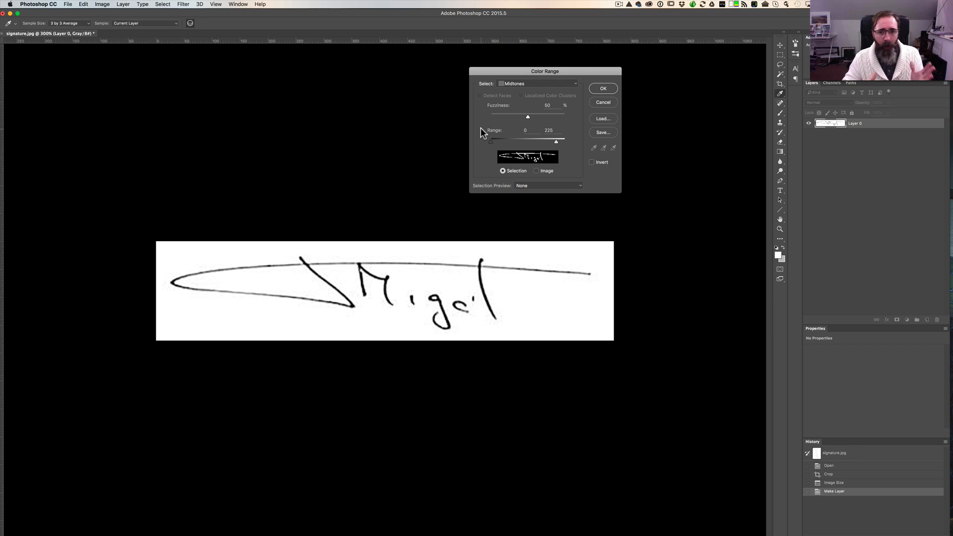
mouse_move(491, 146)
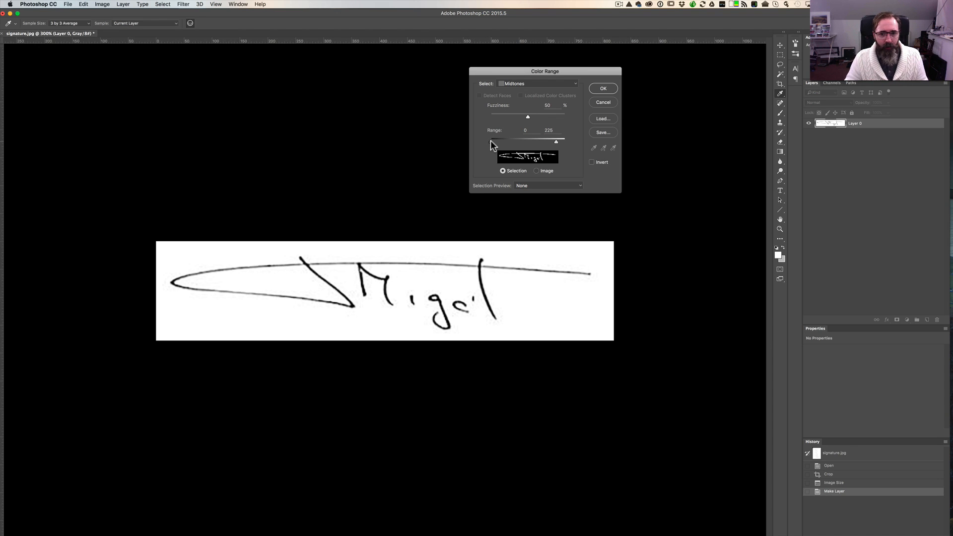
- Adjust the lower range limit, settling it back at 0
drag(494, 142, 500, 142)
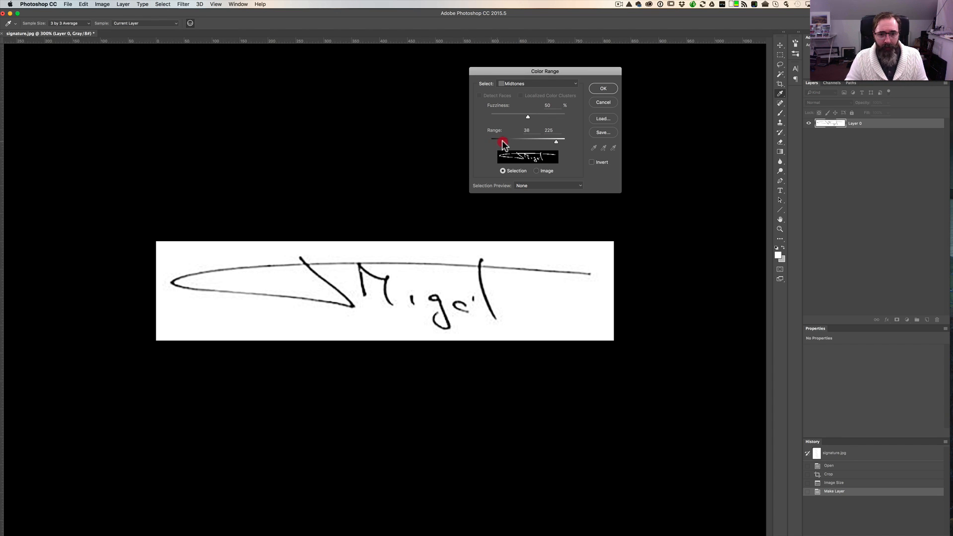
drag(494, 141, 510, 141)
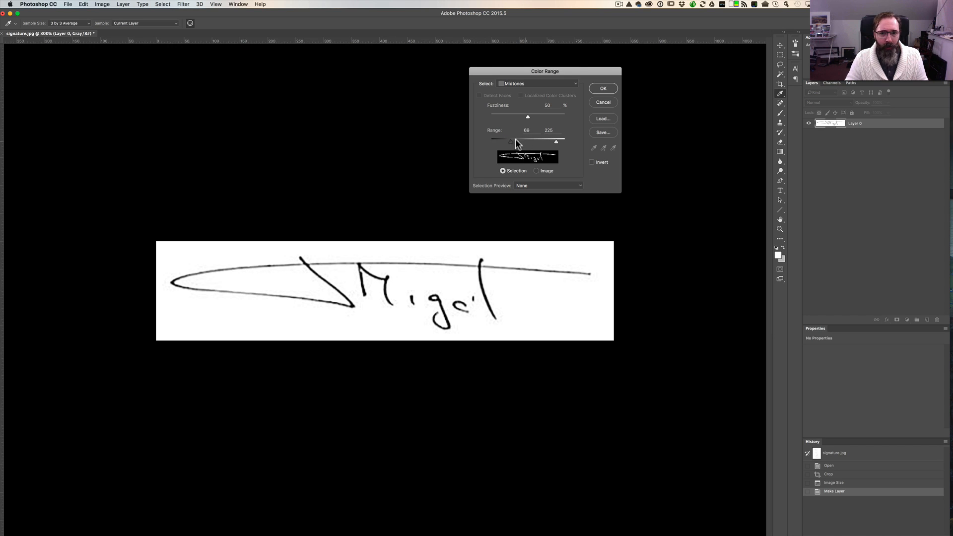
drag(527, 141, 490, 141)
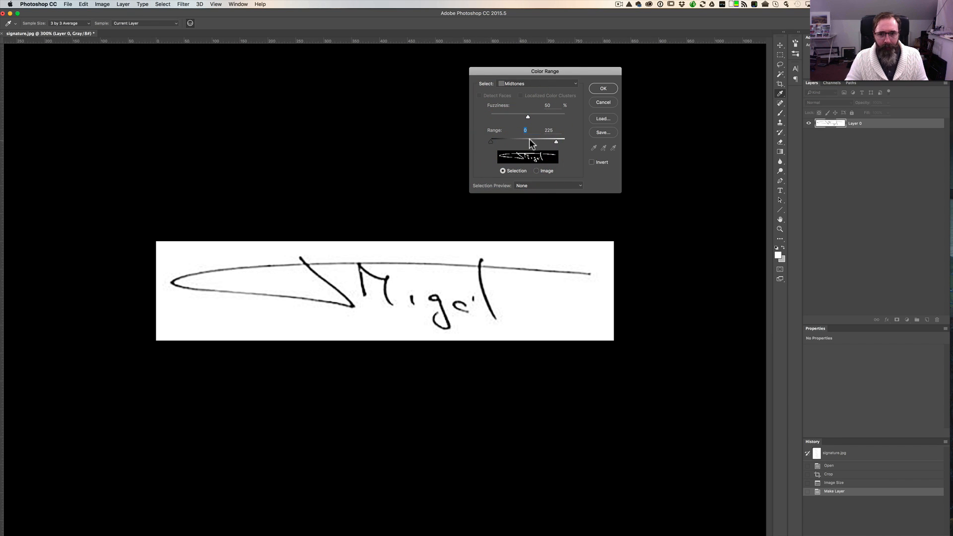
- Preview in grayscale, lower the range top to about 223 so only the strokes select, and confirm
click(547, 186)
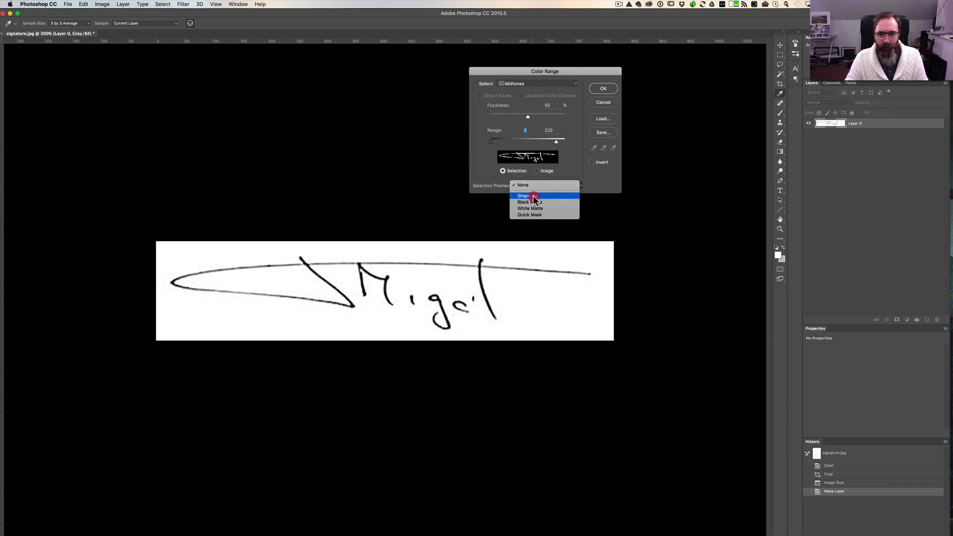
click(523, 196)
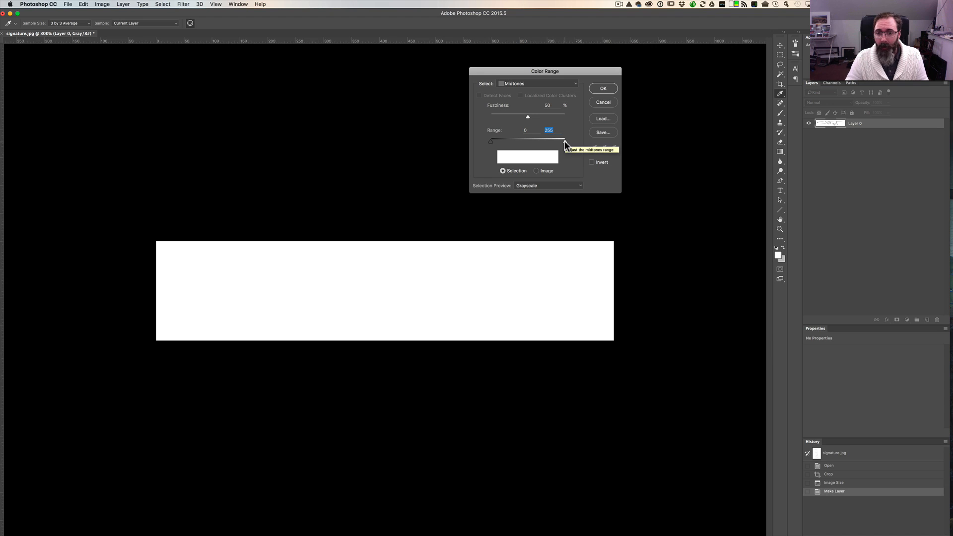
drag(564, 144, 564, 144)
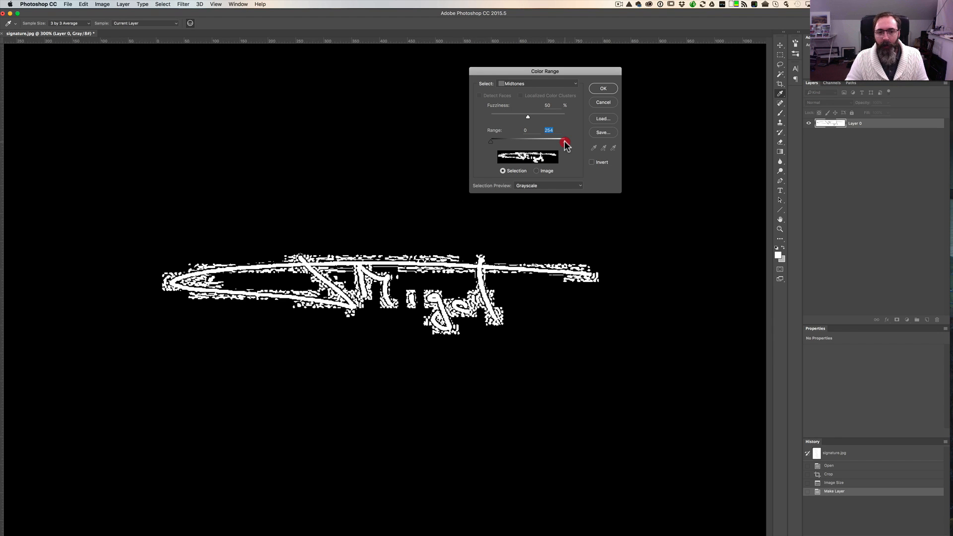
drag(565, 143, 562, 143)
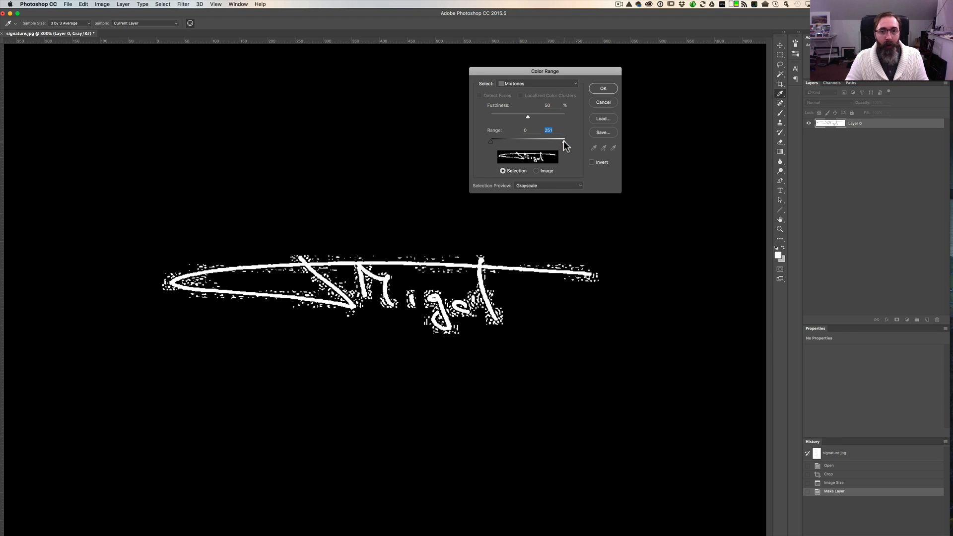
drag(562, 142, 562, 142)
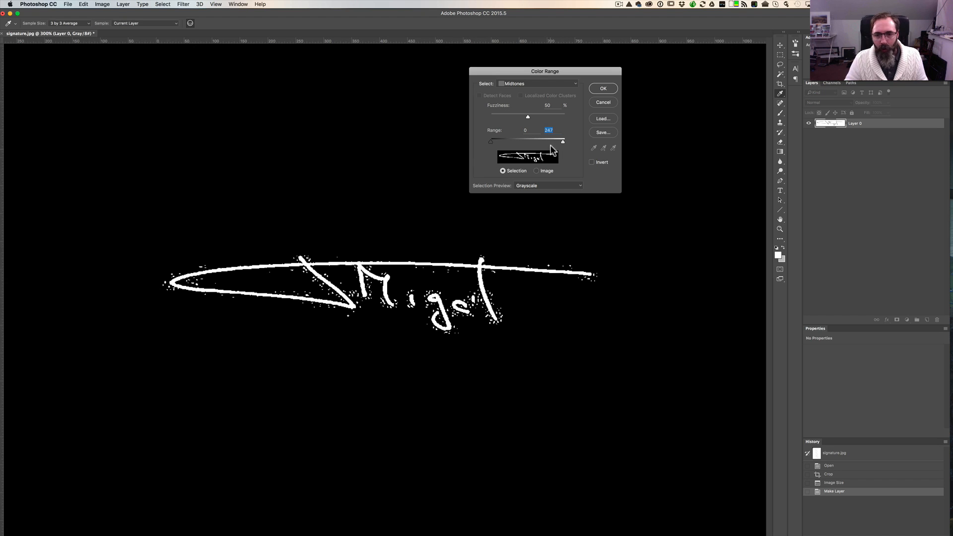
drag(562, 140, 561, 144)
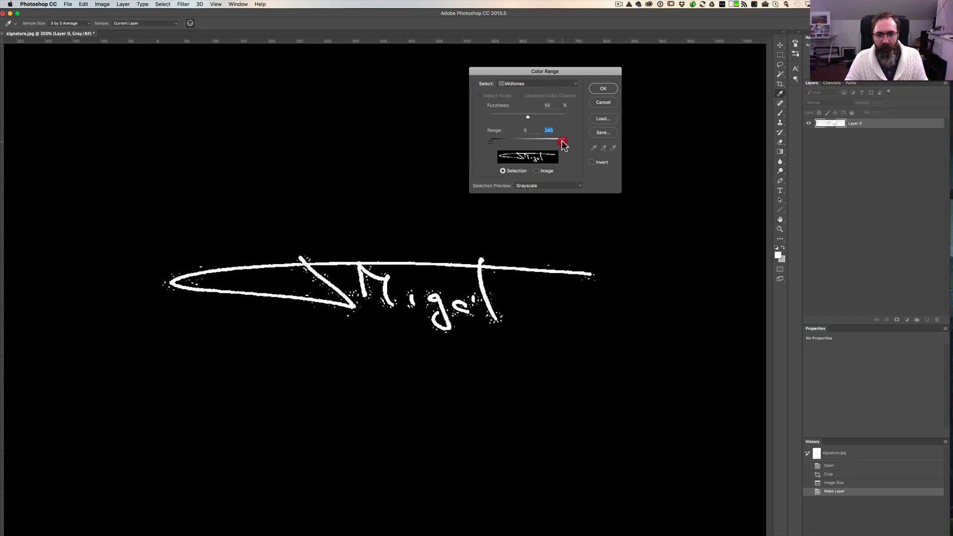
drag(562, 143, 559, 143)
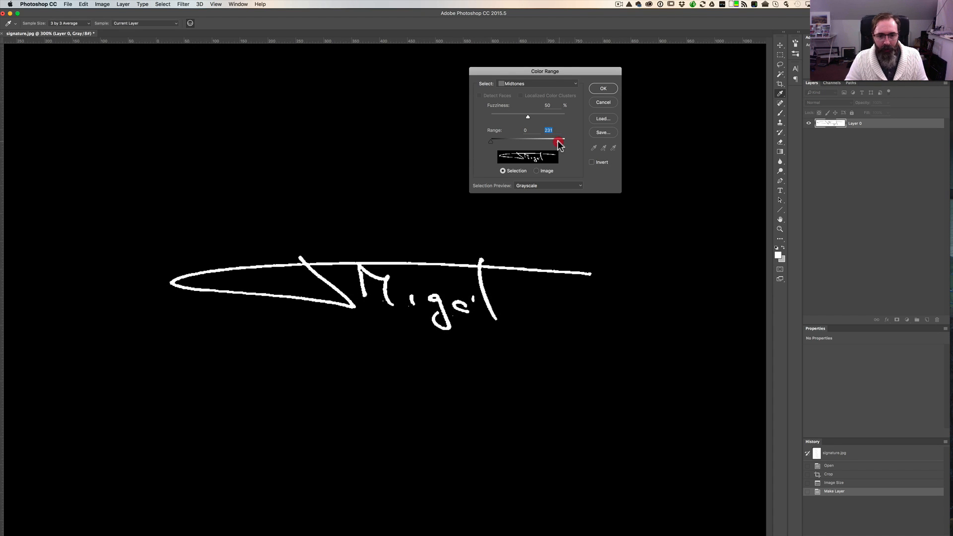
drag(559, 142, 553, 142)
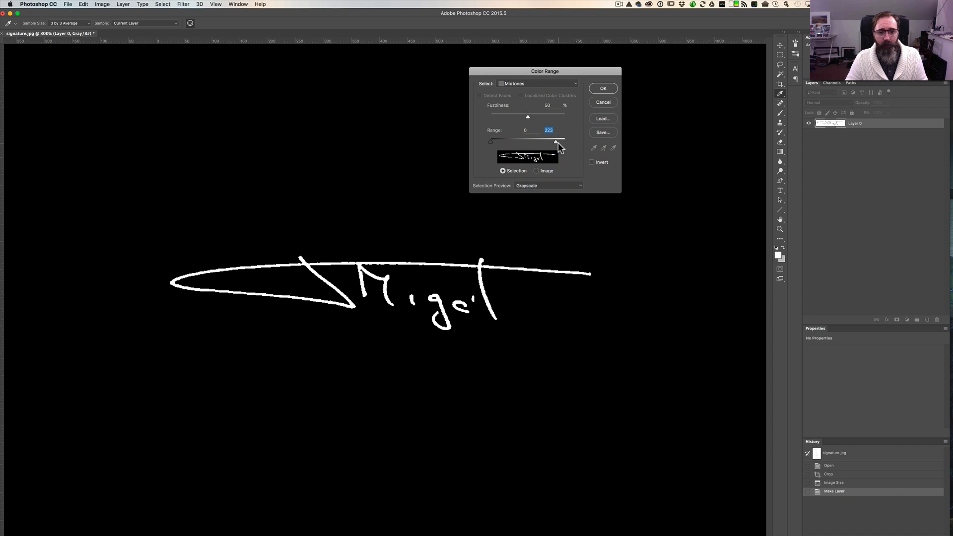
click(603, 88)
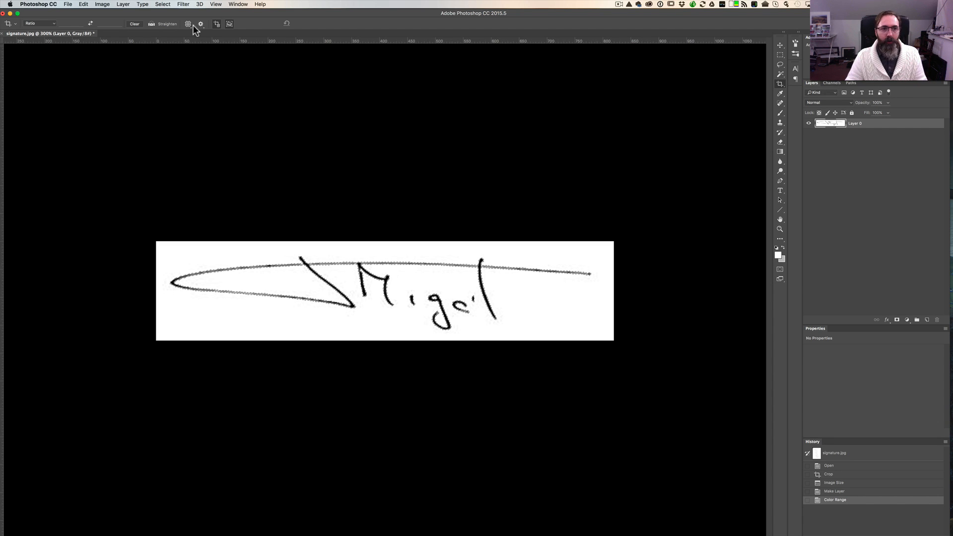
- Invert the selection so the white paper around the signature is selected
click(161, 4)
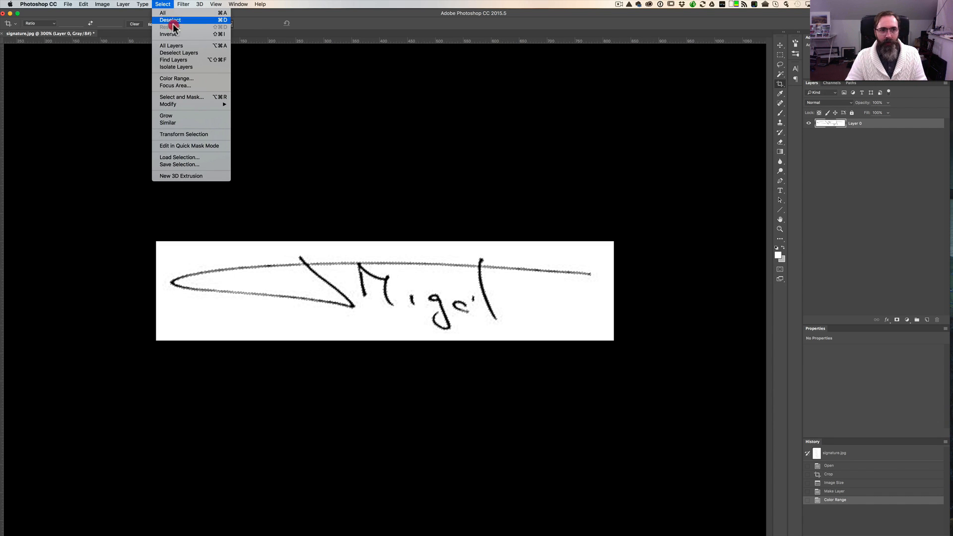
click(167, 34)
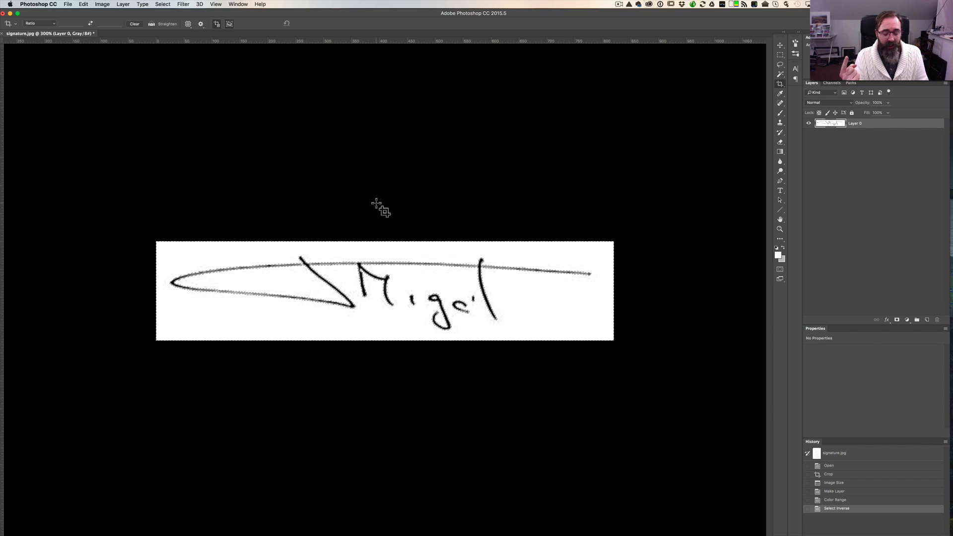
- Delete the selected white background, leaving the signature on transparency
key(Delete)
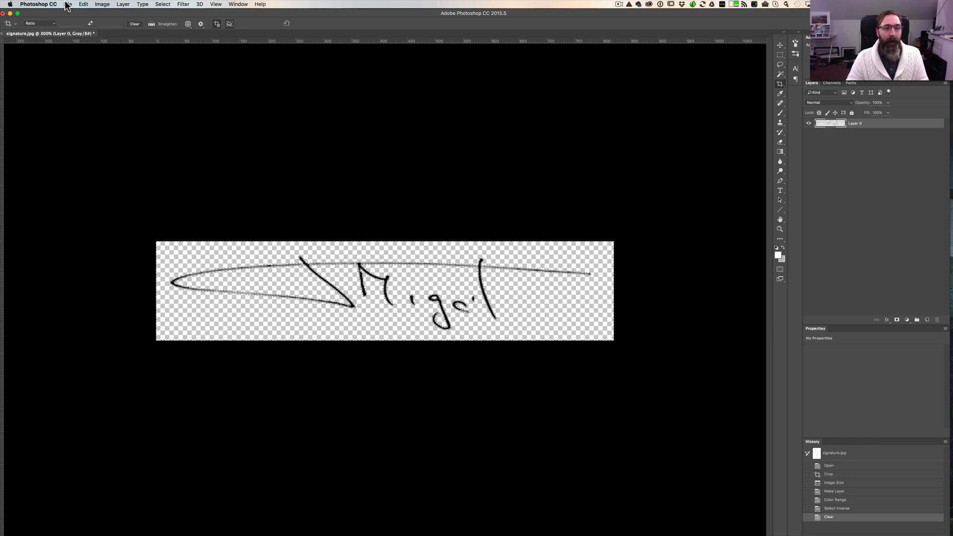
- Save a copy as Blacksignature.png in PNG format, accepting the PNG options
click(68, 4)
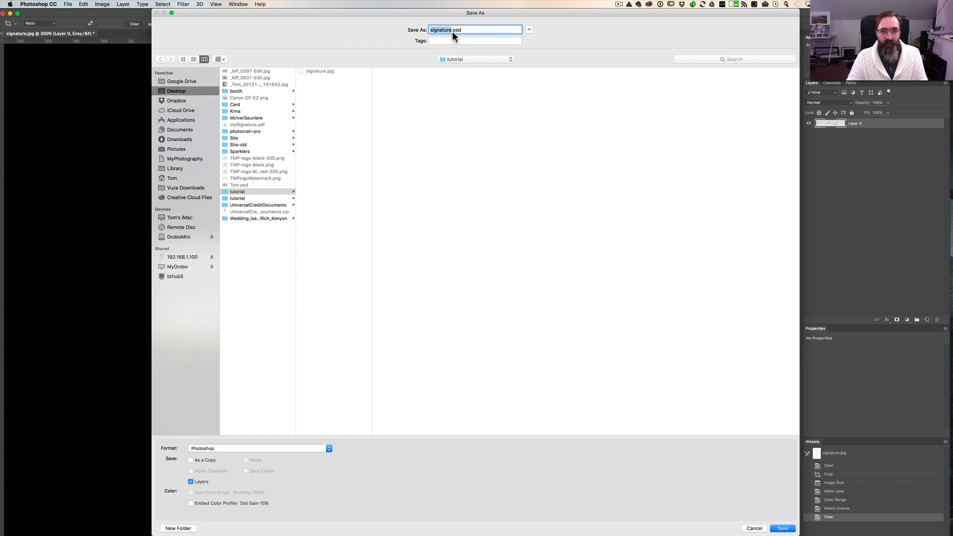
click(445, 30)
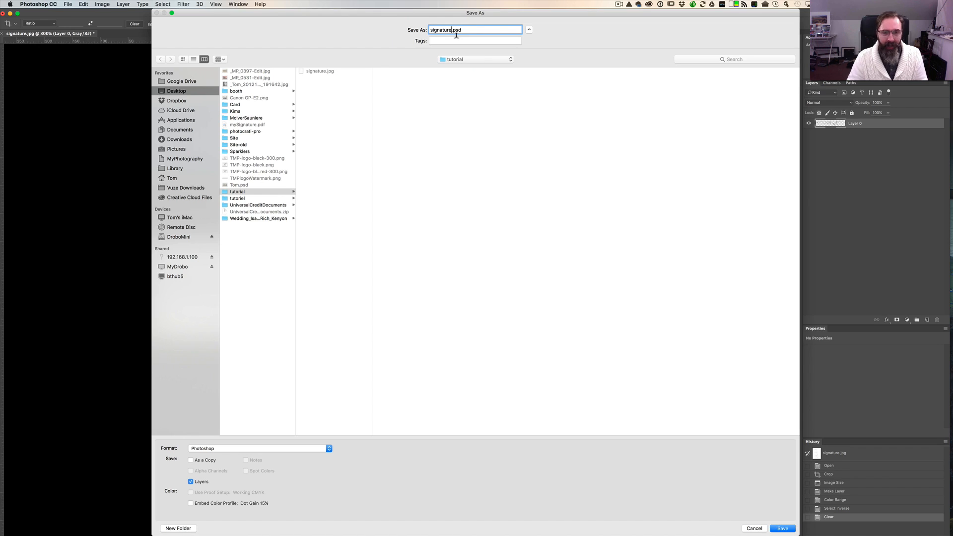
text(Black)
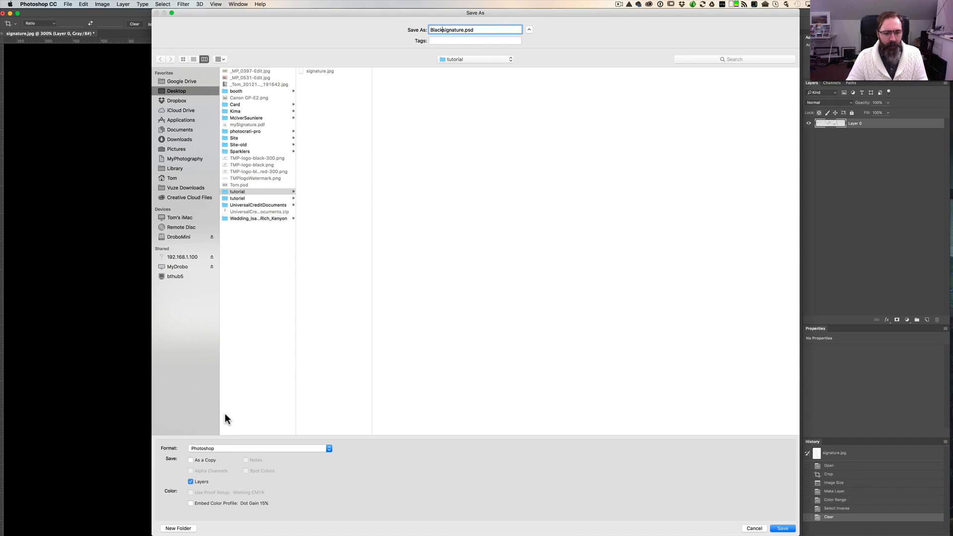
click(259, 447)
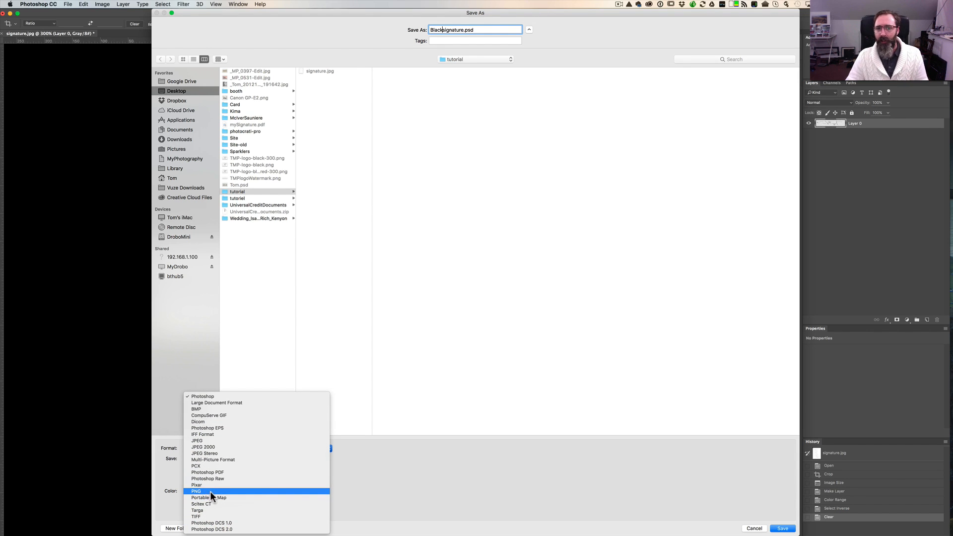
click(196, 491)
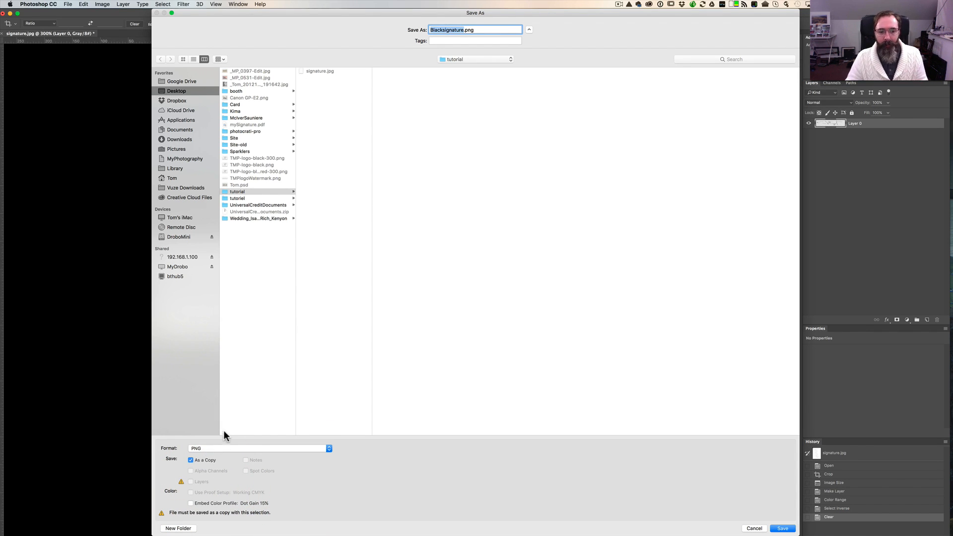
mouse_move(458, 474)
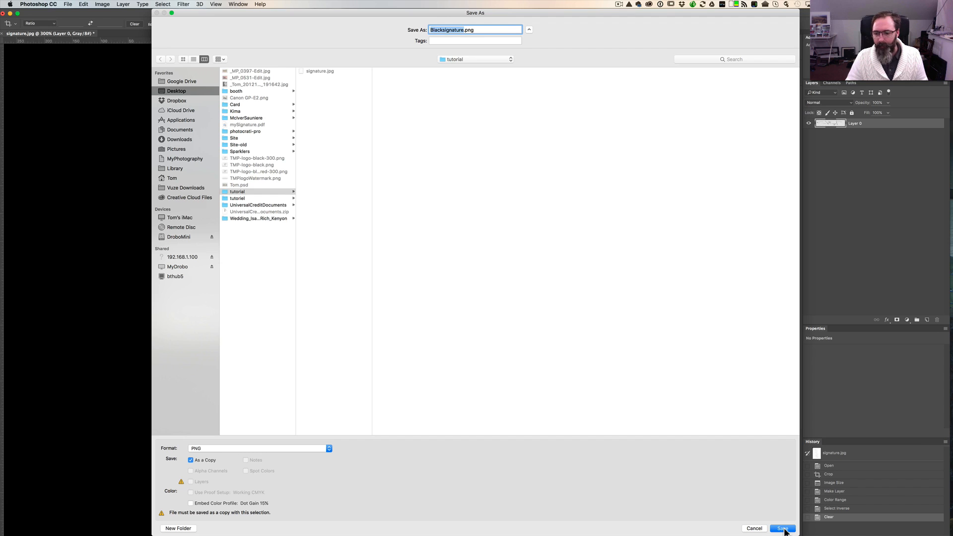
click(784, 528)
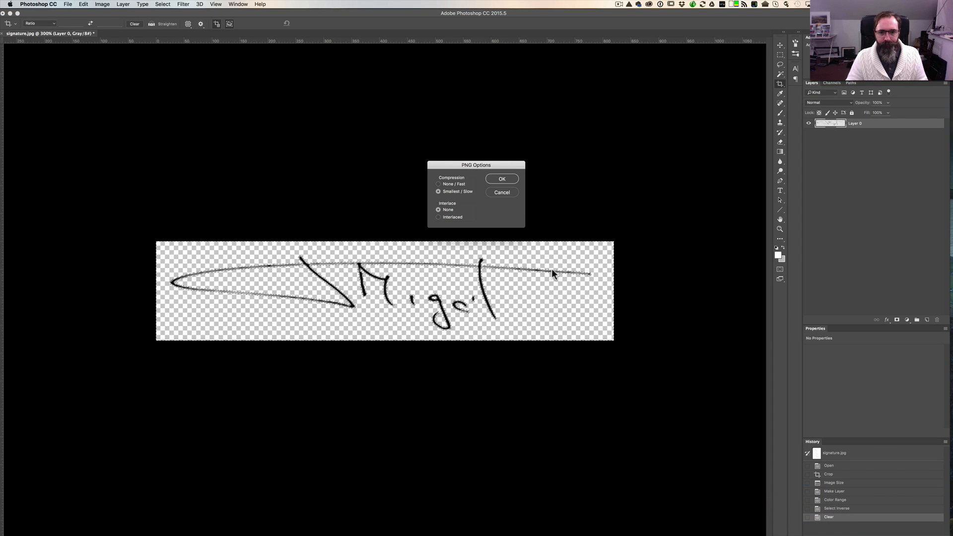
click(501, 178)
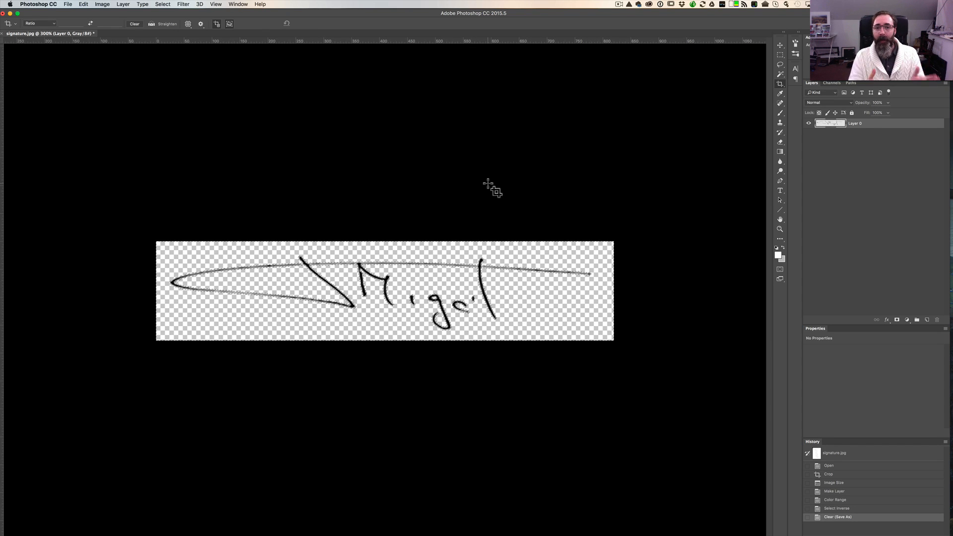
- Switch from Photoshop to Lightroom with the sunset photo selected in Library
key(cmd+tab)
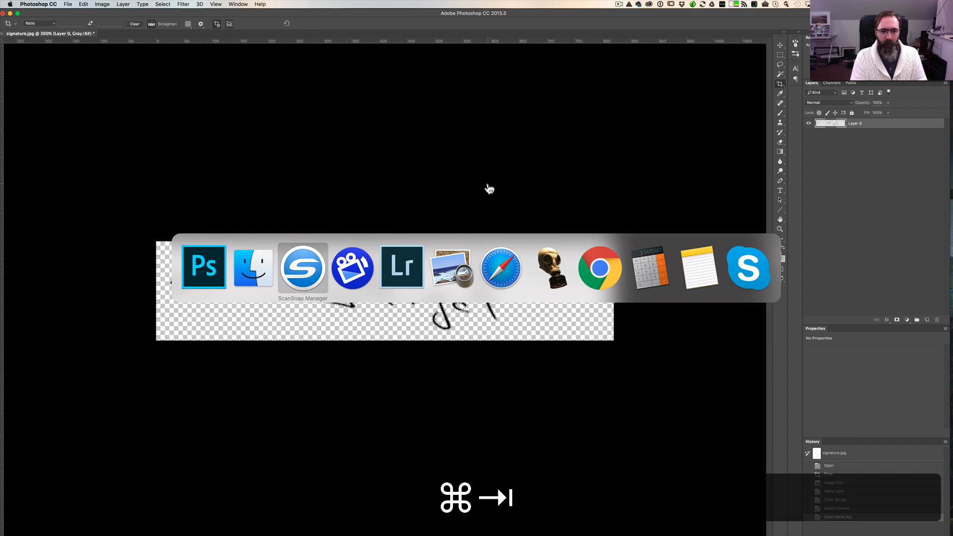
click(402, 267)
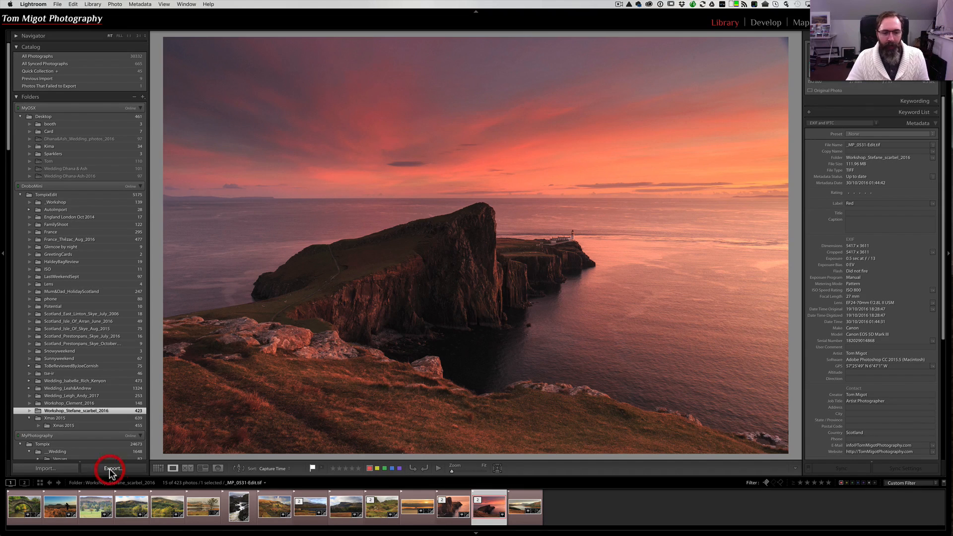
- Open Lightroom's Export settings for the clifftop sunset photo
click(111, 467)
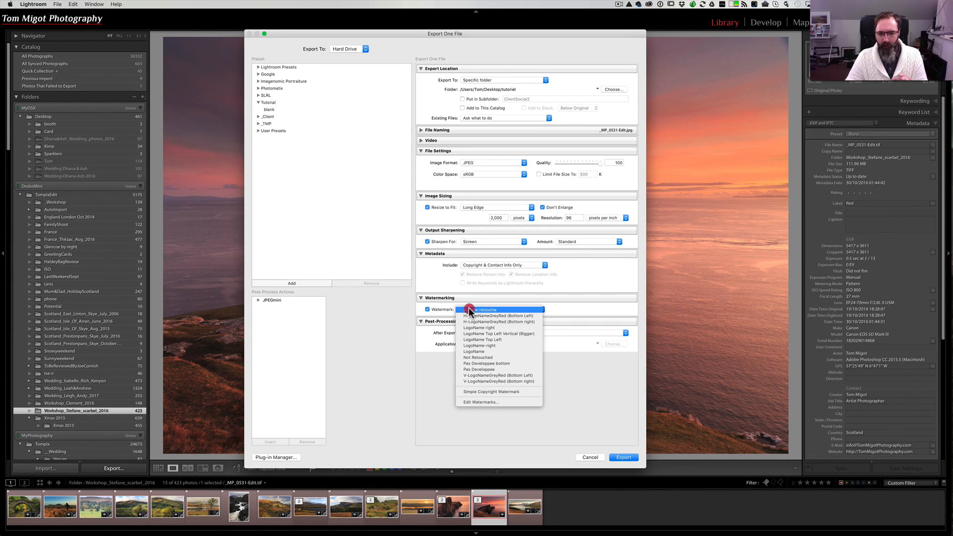
mouse_move(477, 364)
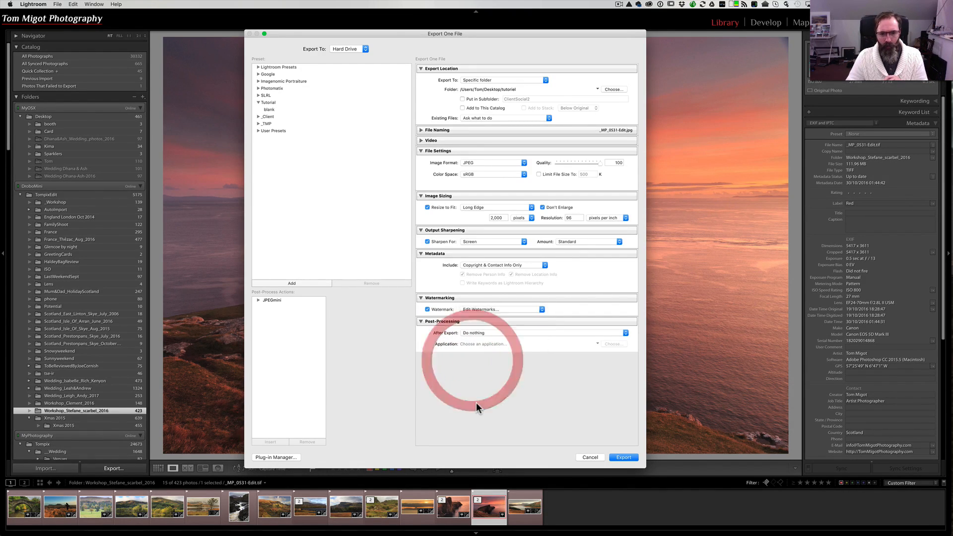
- In the Watermark Editor, extend the copyright text to '© Tom Migot Photography'
click(498, 310)
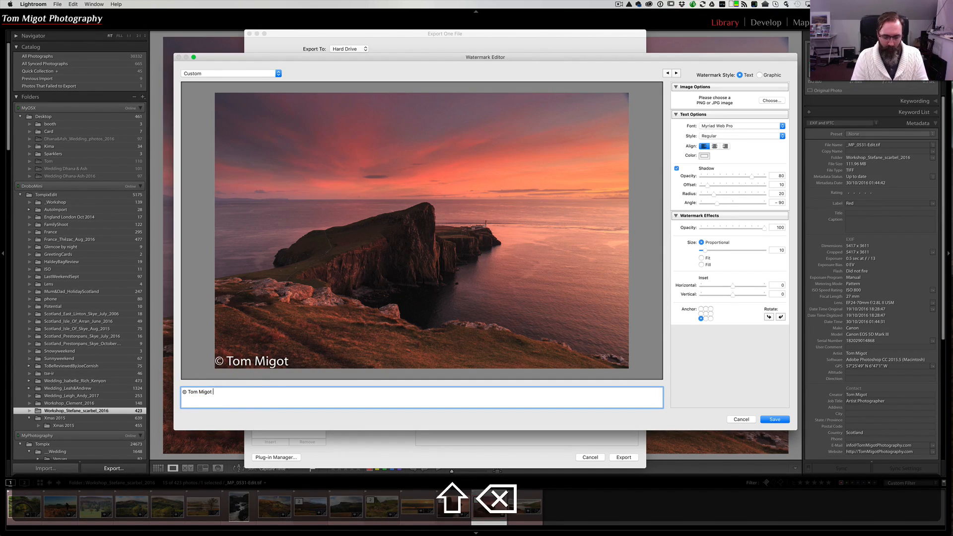
text(Photgotraphy)
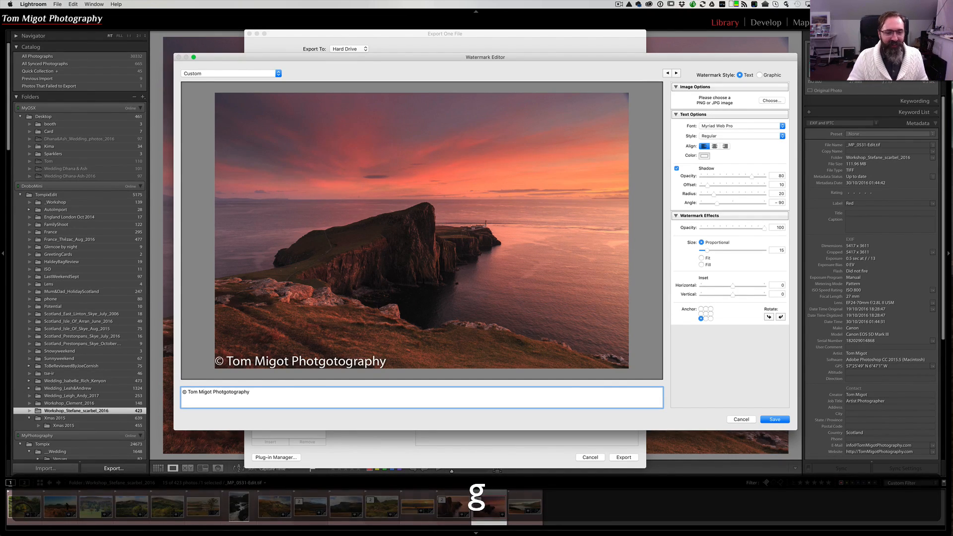
click(249, 392)
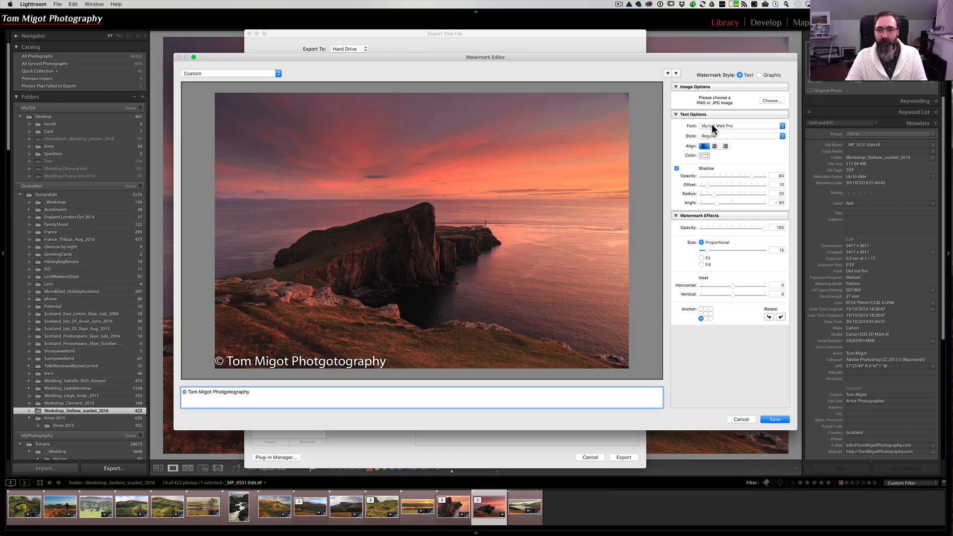
- Set the text watermark font to Papyrus and its opacity to 100
click(739, 127)
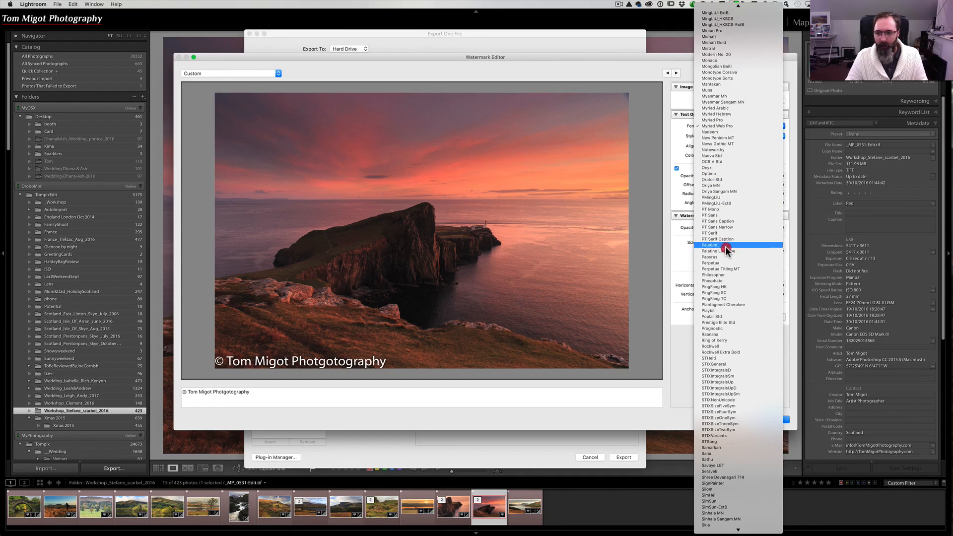
click(710, 256)
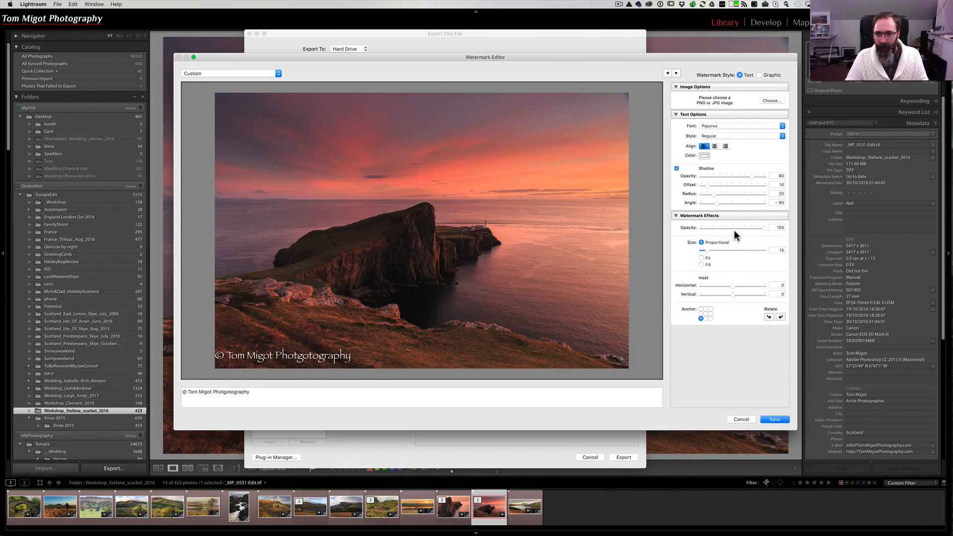
mouse_move(726, 207)
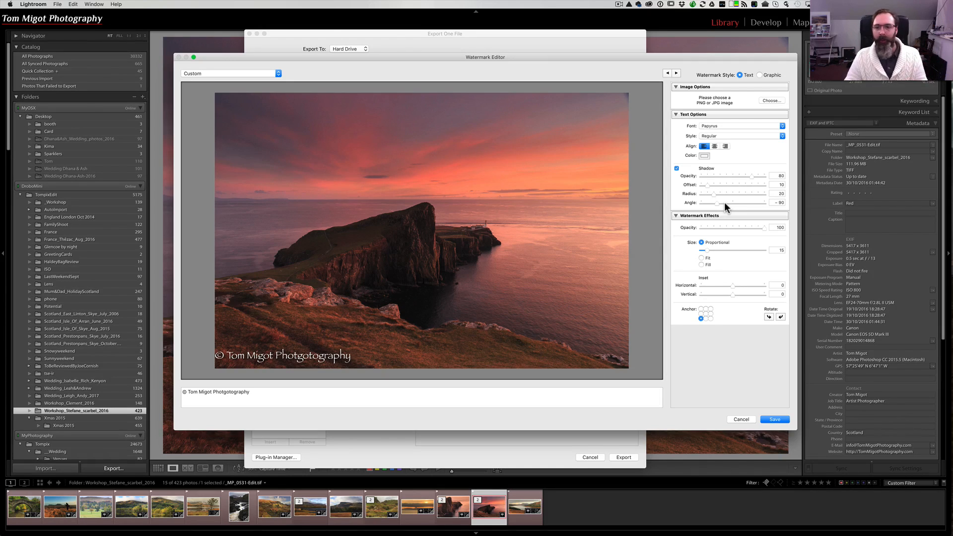
mouse_move(695, 187)
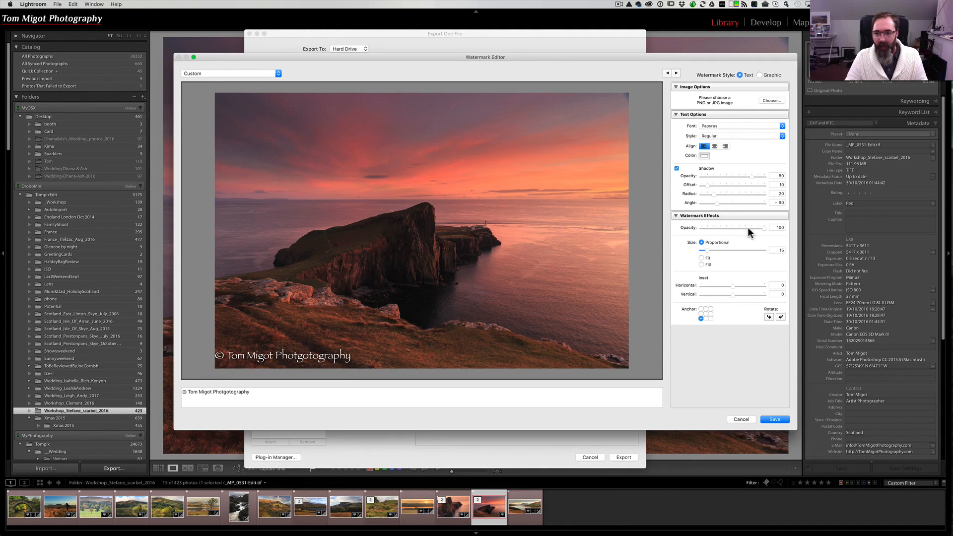
drag(763, 226, 753, 226)
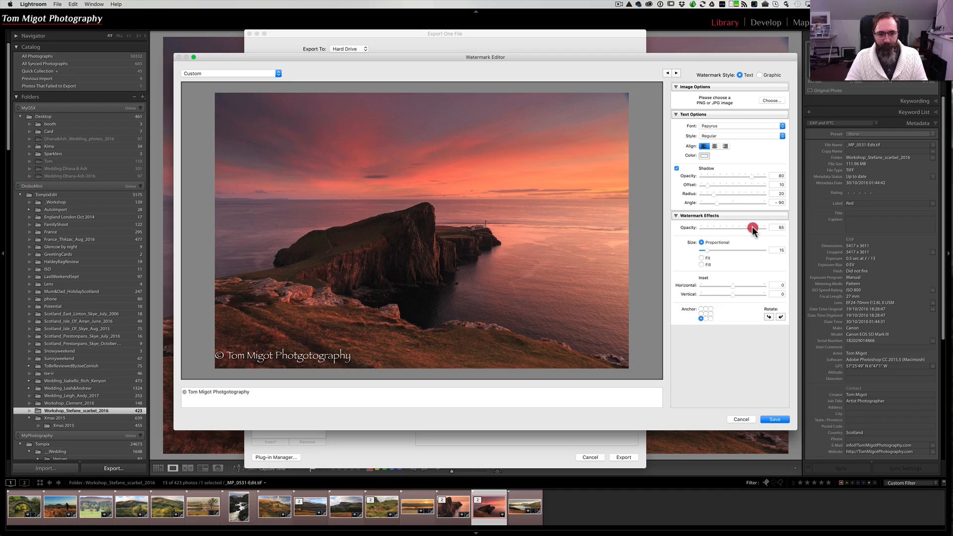
drag(753, 226, 708, 226)
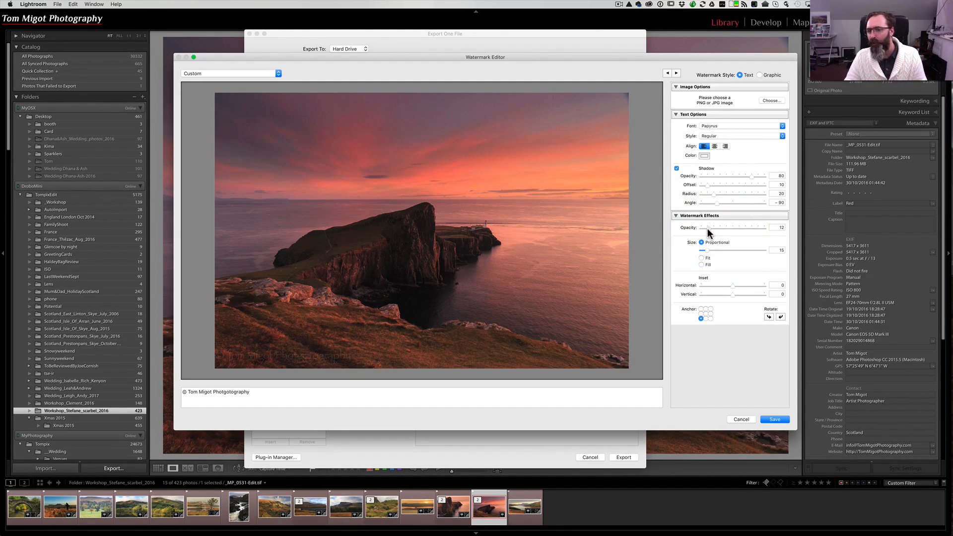
drag(703, 227, 778, 227)
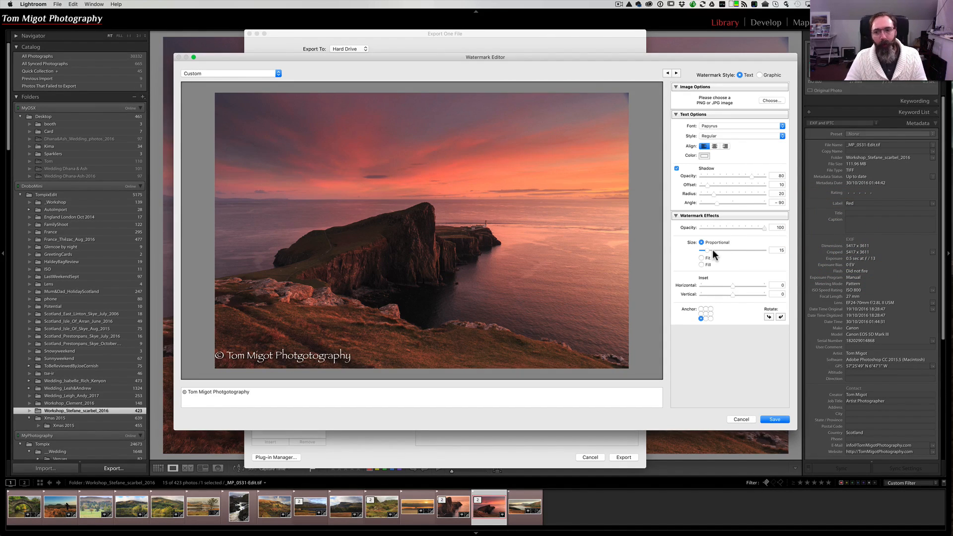
mouse_move(713, 256)
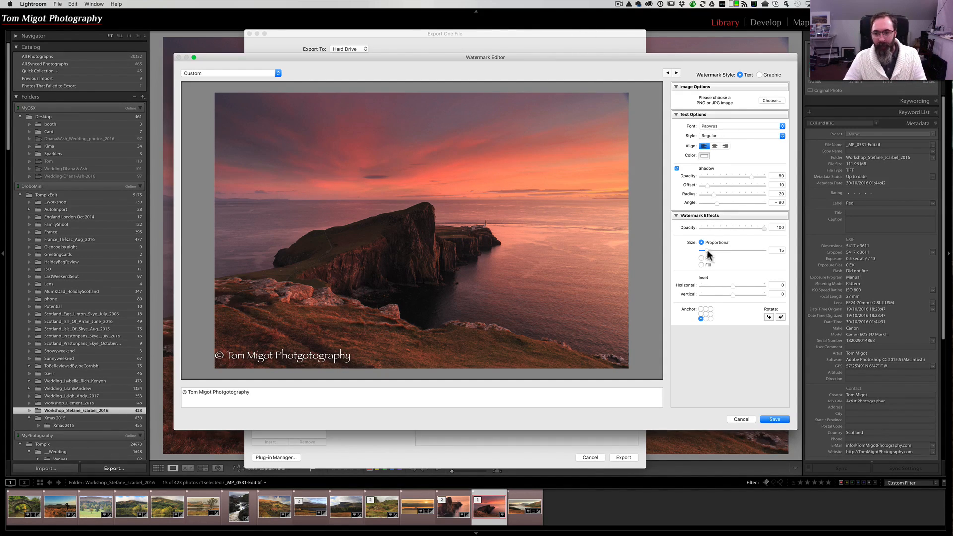
- Try several anchor positions and settle the watermark in the bottom-right corner
click(700, 321)
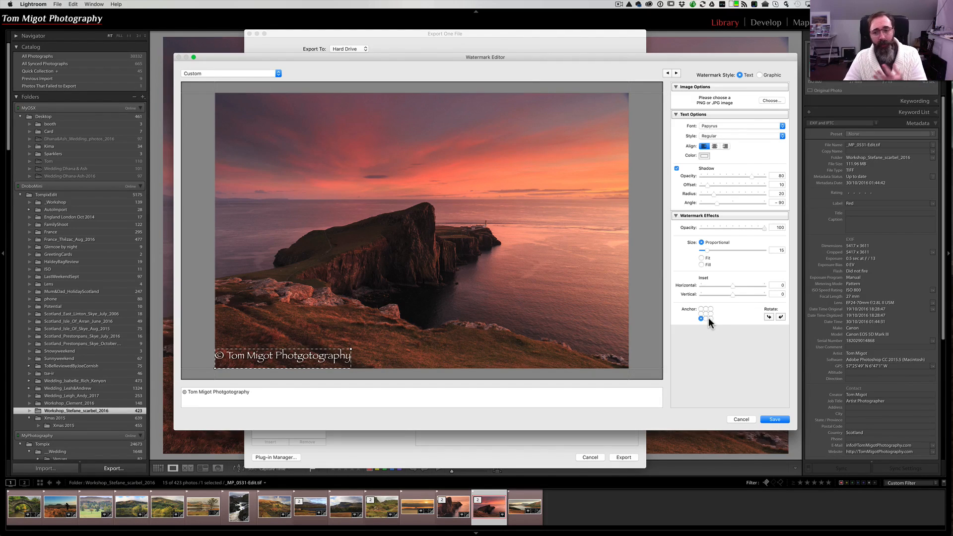
click(709, 319)
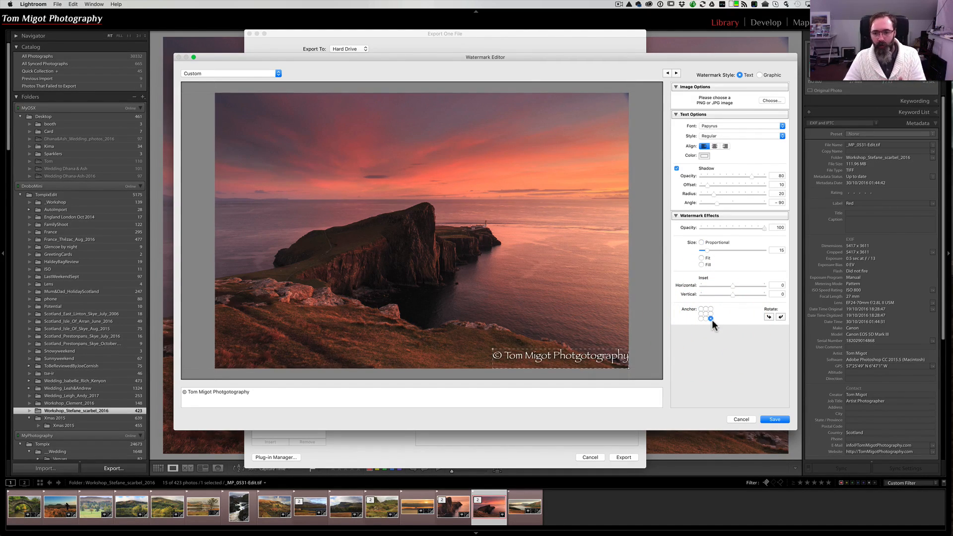
click(712, 309)
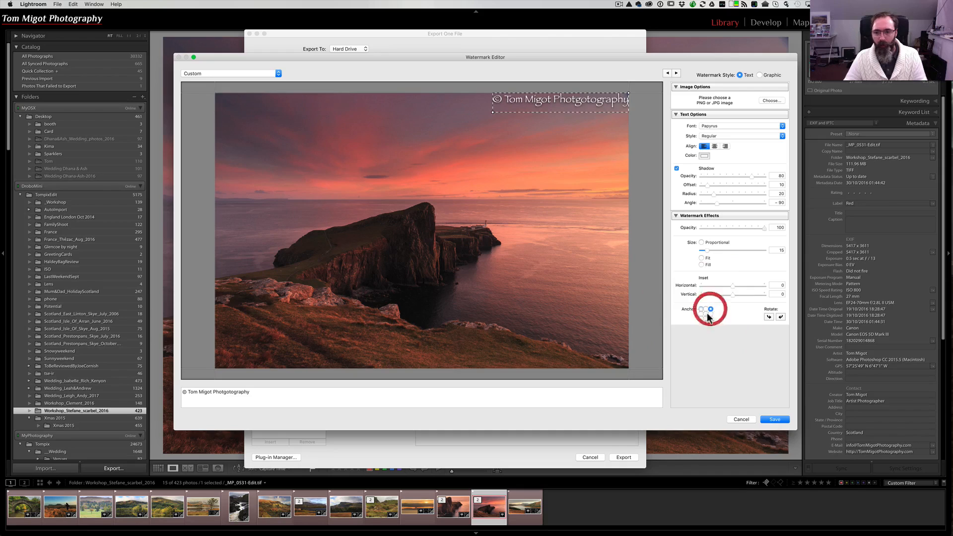
click(705, 315)
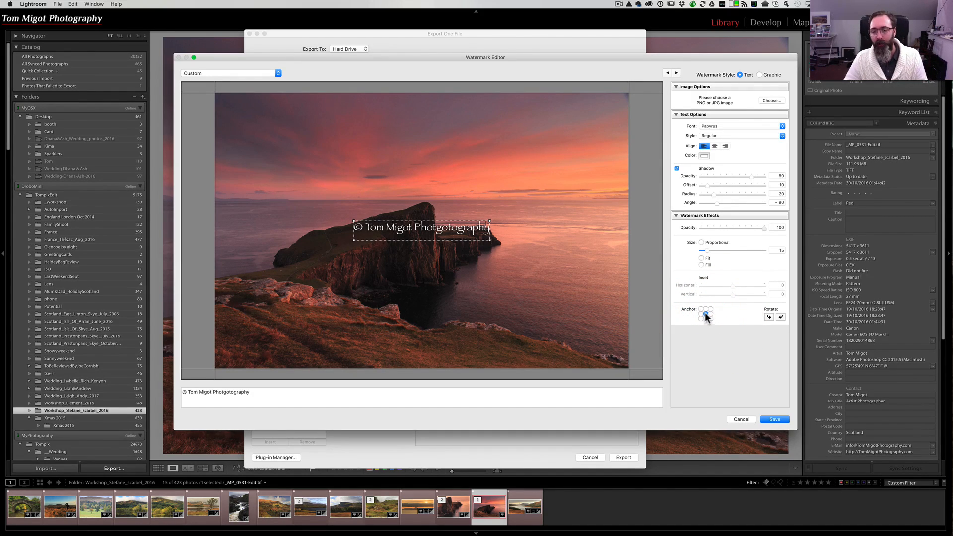
click(709, 321)
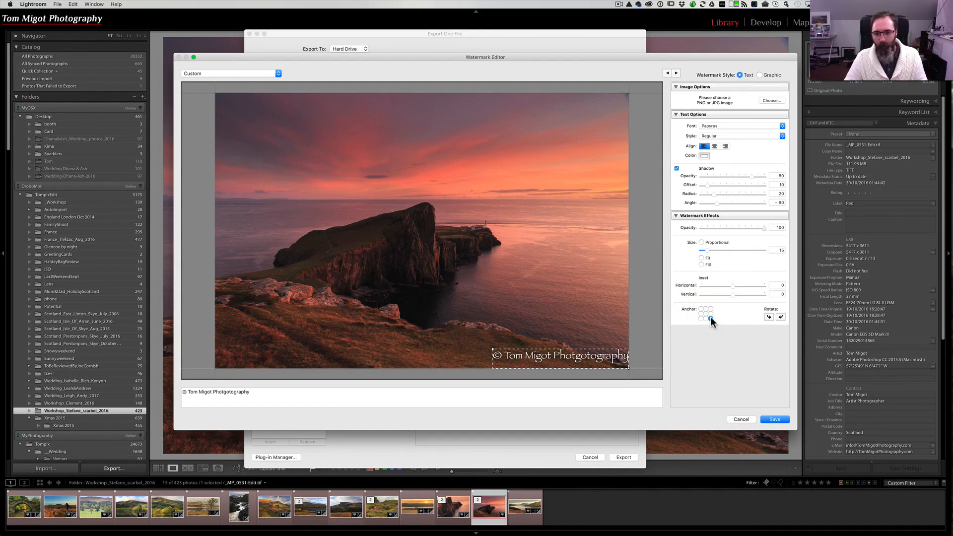
click(710, 317)
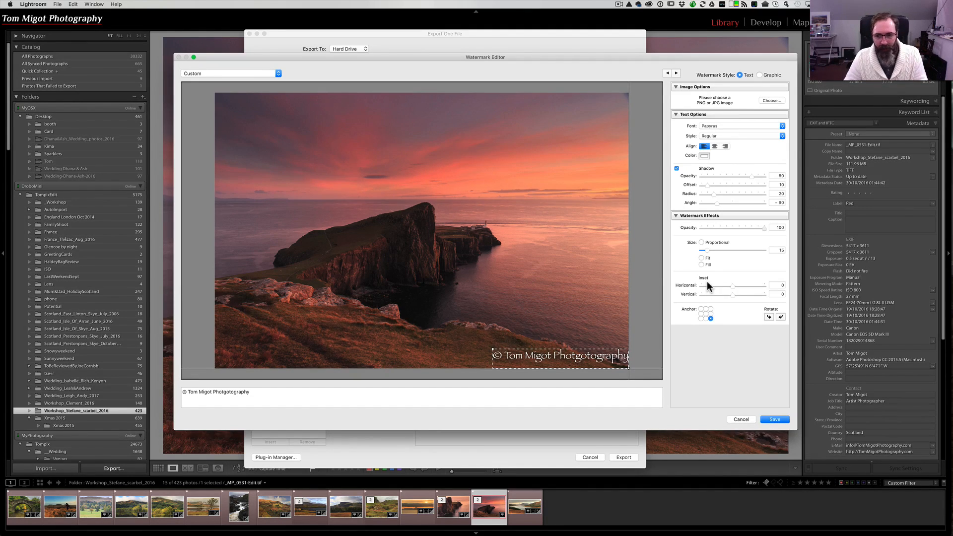
- Nudge the horizontal and vertical insets so the watermark sits slightly off the edges
drag(733, 286, 736, 286)
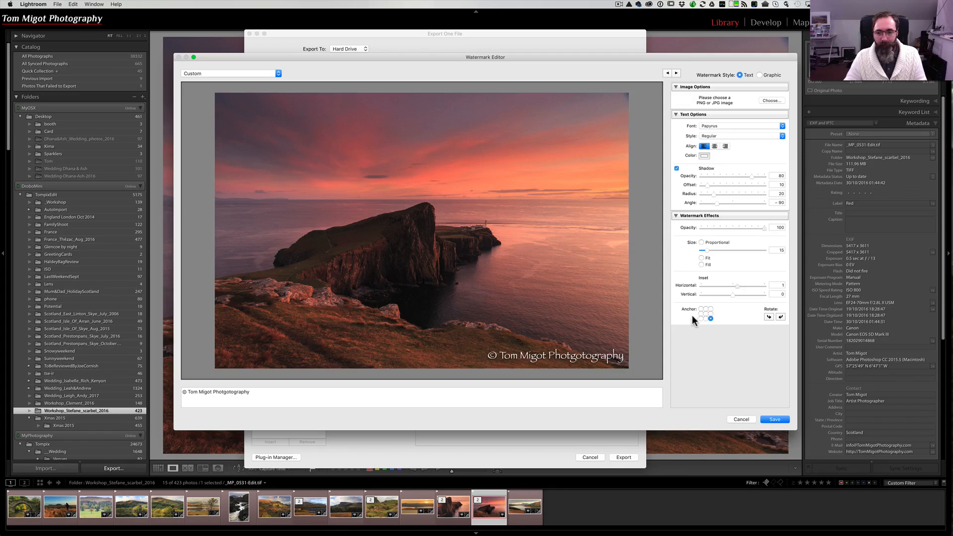
click(701, 319)
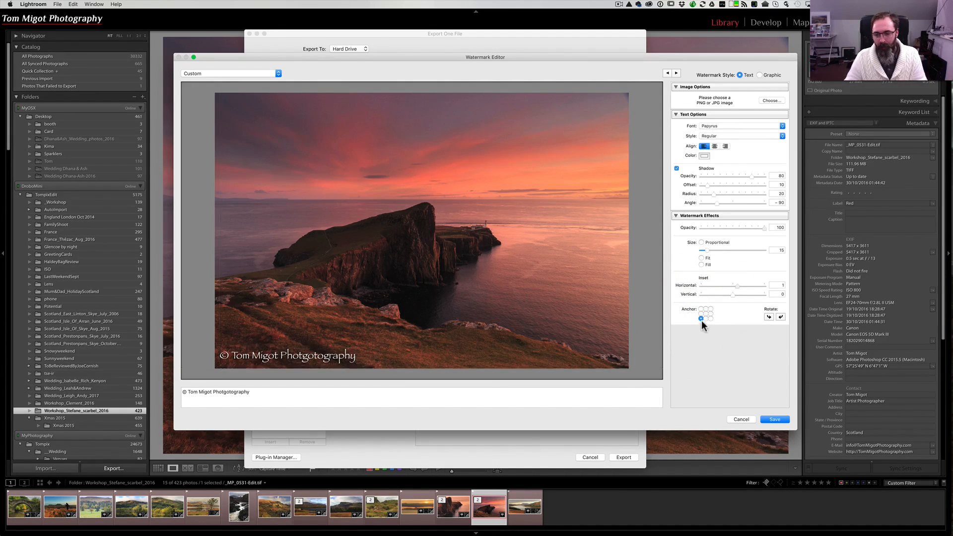
click(710, 318)
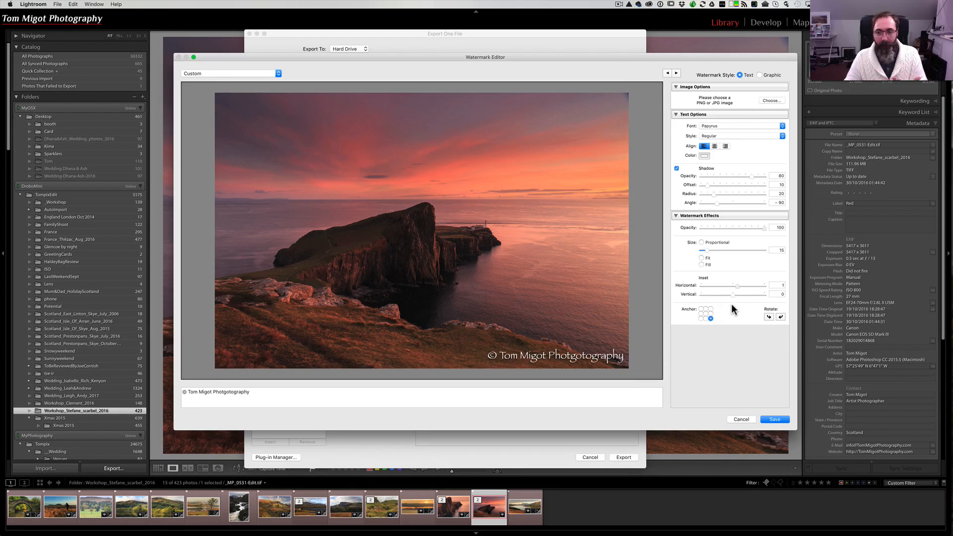
drag(739, 294, 736, 294)
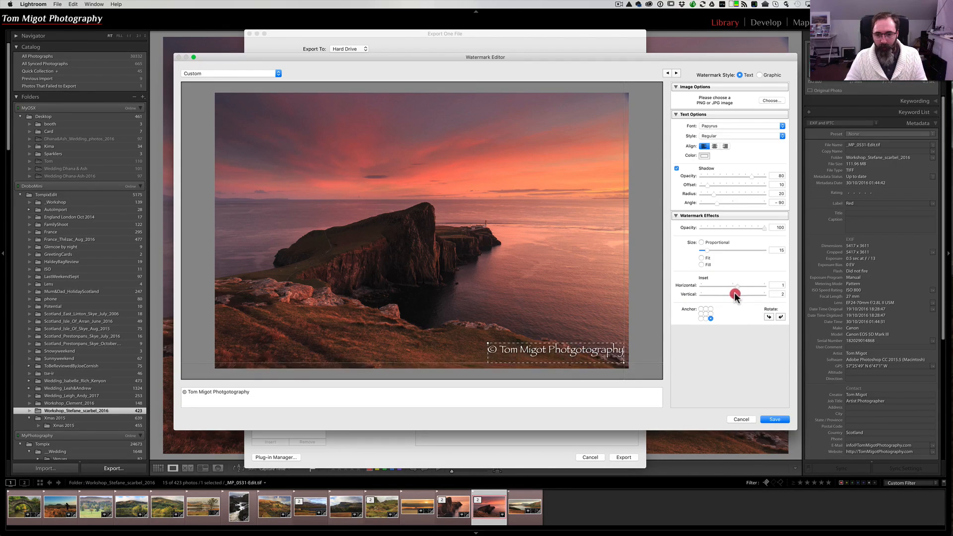
drag(736, 294, 730, 294)
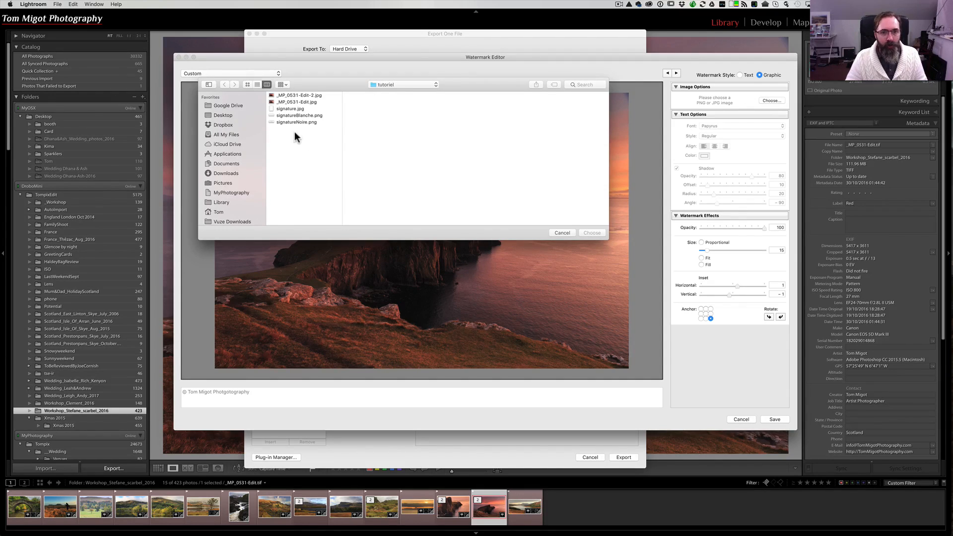
- Choose Blacksignature.png from the Desktop tutorial folder as the graphic watermark
click(403, 85)
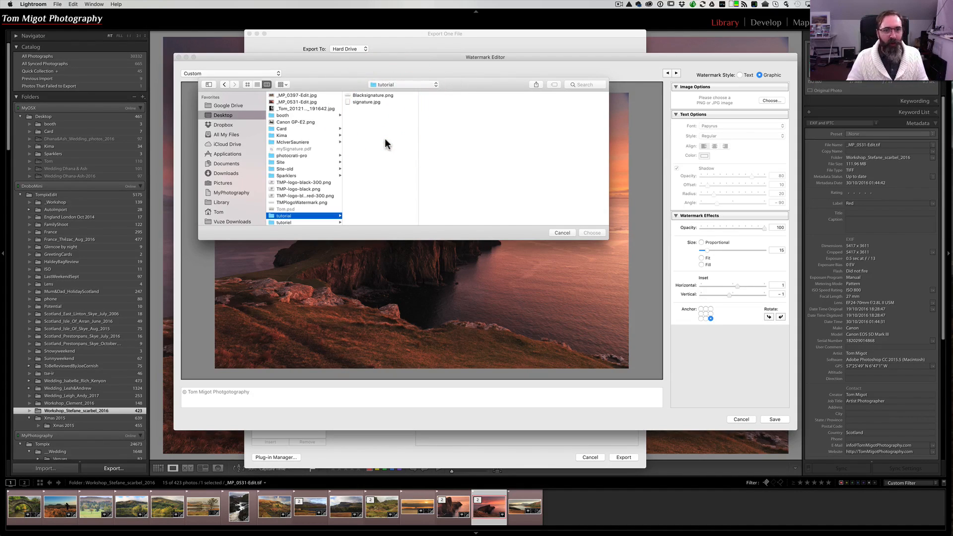
click(371, 95)
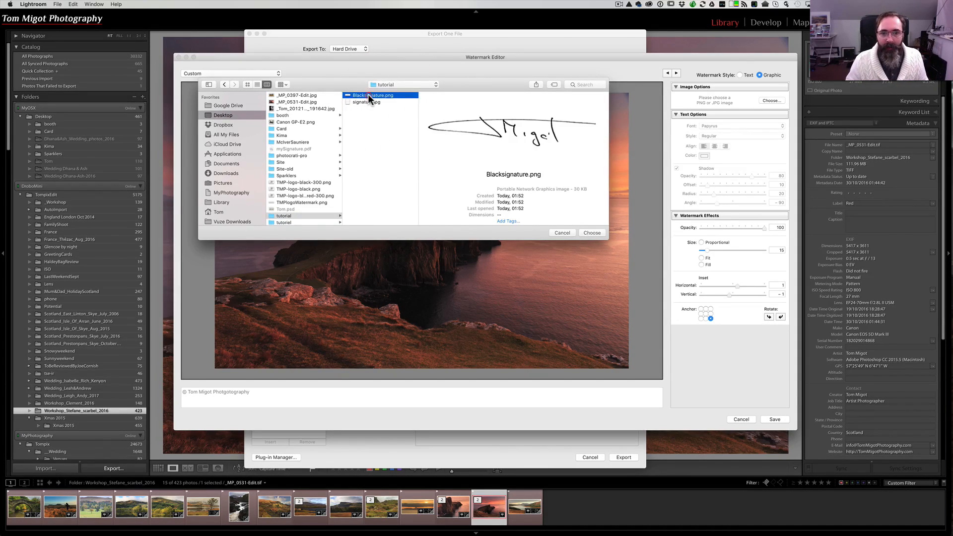
click(590, 233)
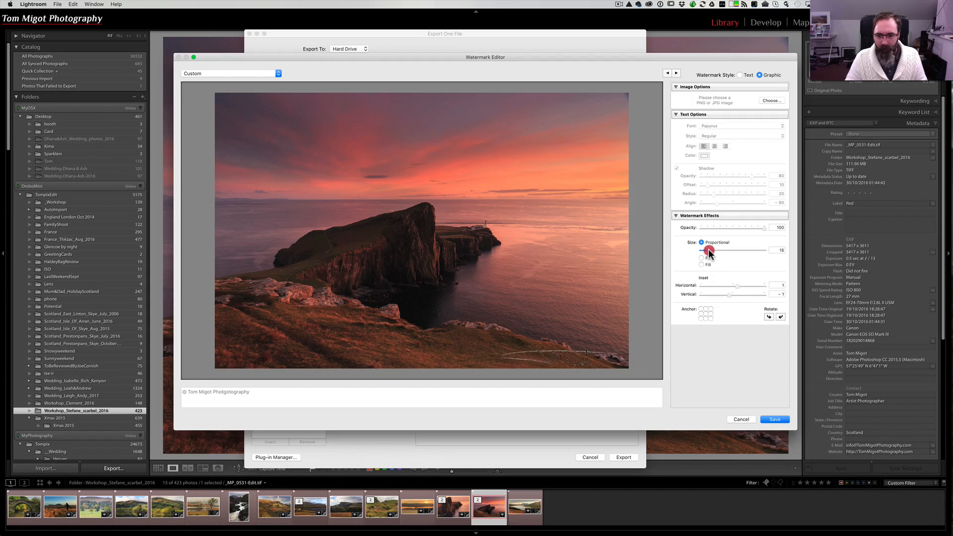
- Set the signature watermark's proportional size to 10 with both insets at 0
drag(709, 250, 715, 250)
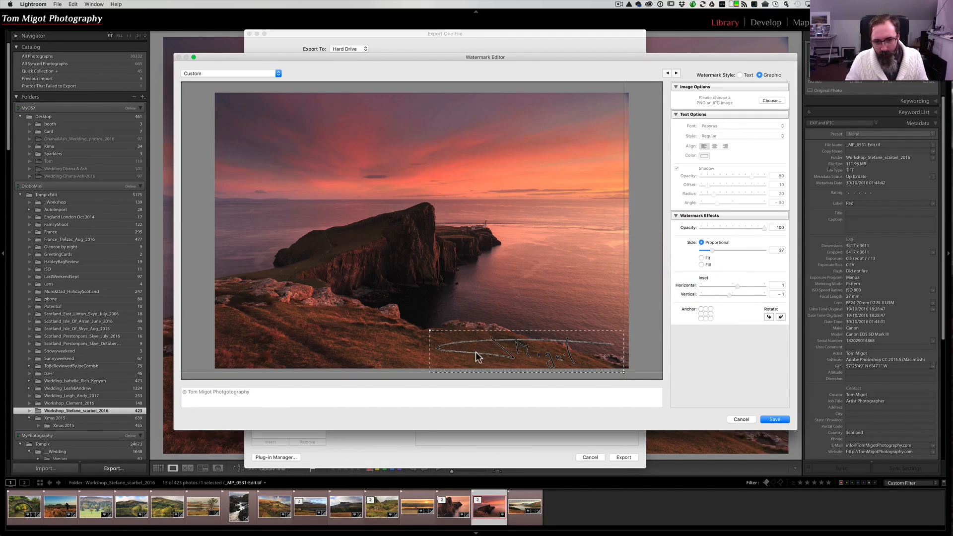
mouse_move(516, 353)
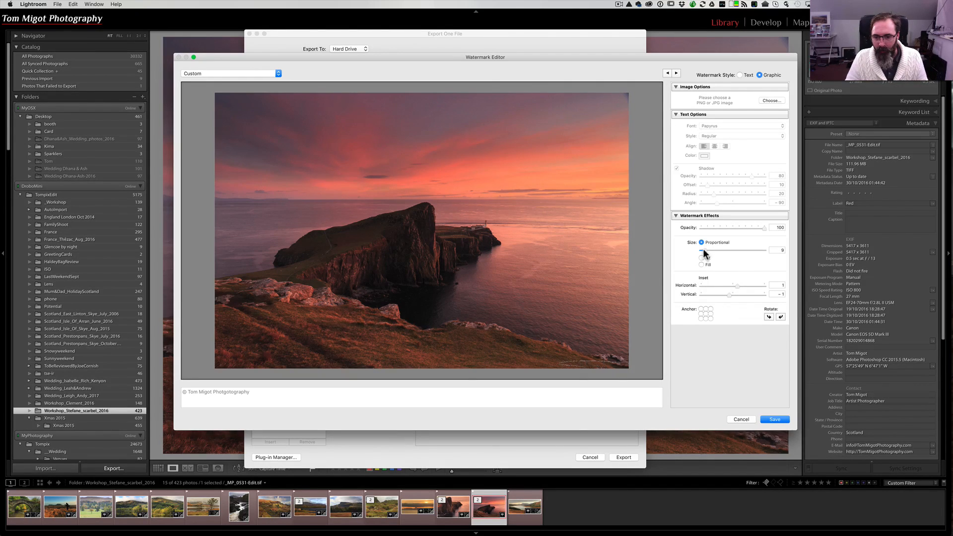
drag(702, 251, 708, 250)
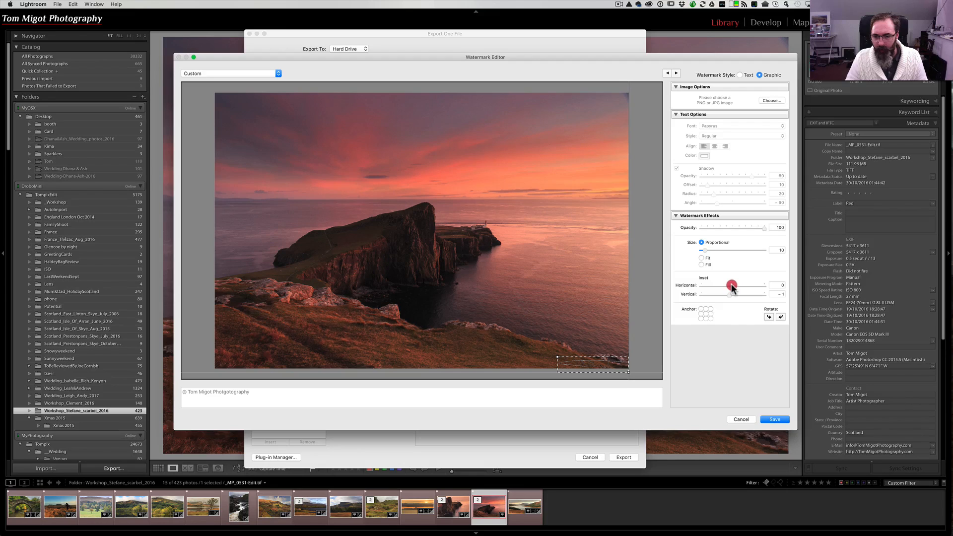
drag(732, 286, 732, 295)
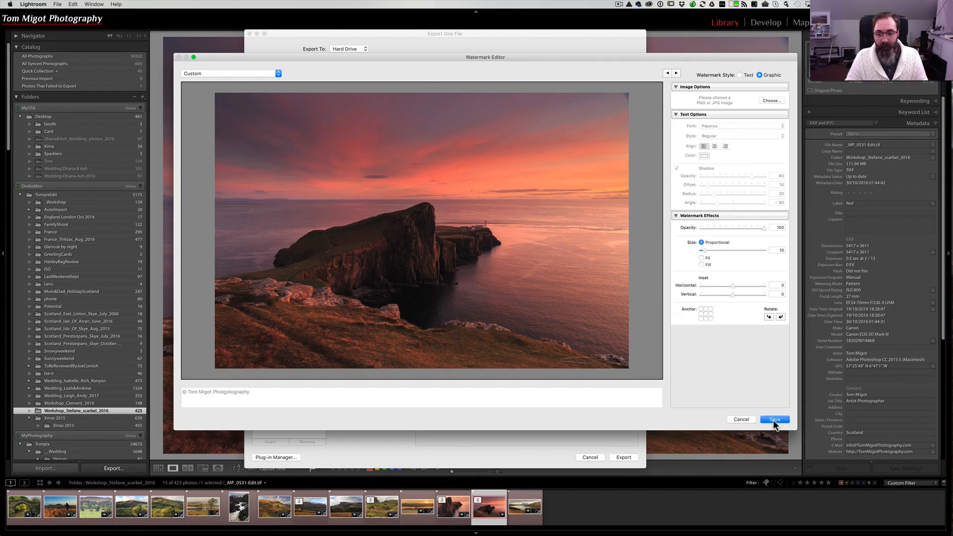
- Save the watermark settings as a preset named BlackSignature
click(773, 419)
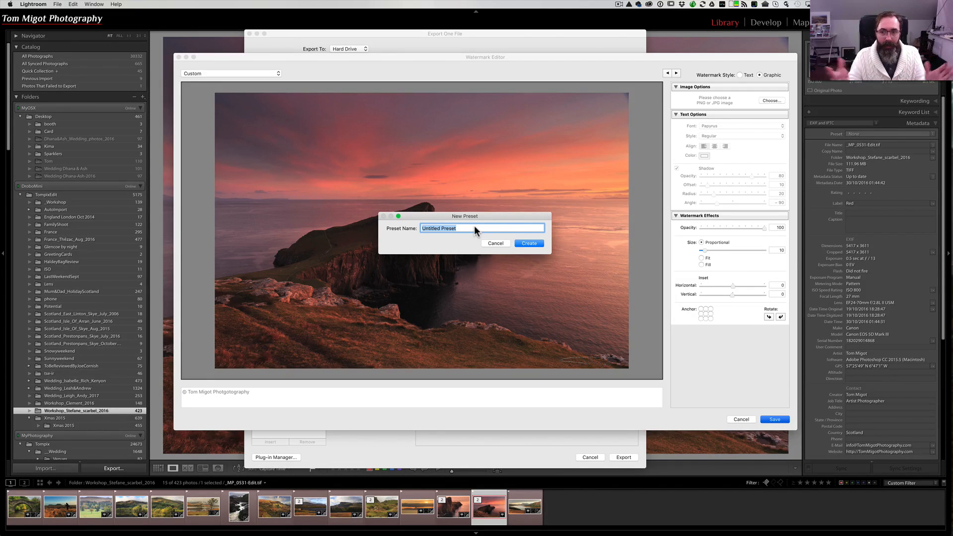
text(BlackSignature)
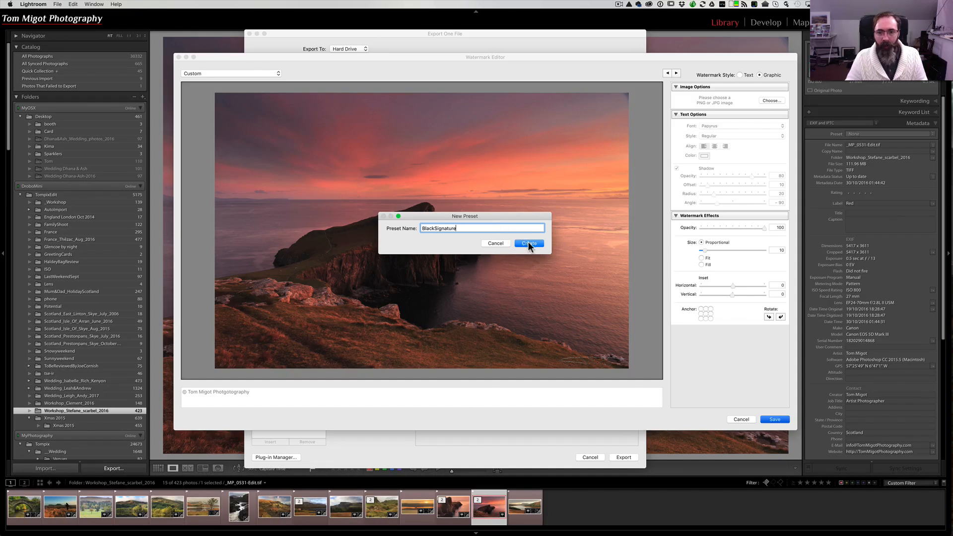
click(528, 243)
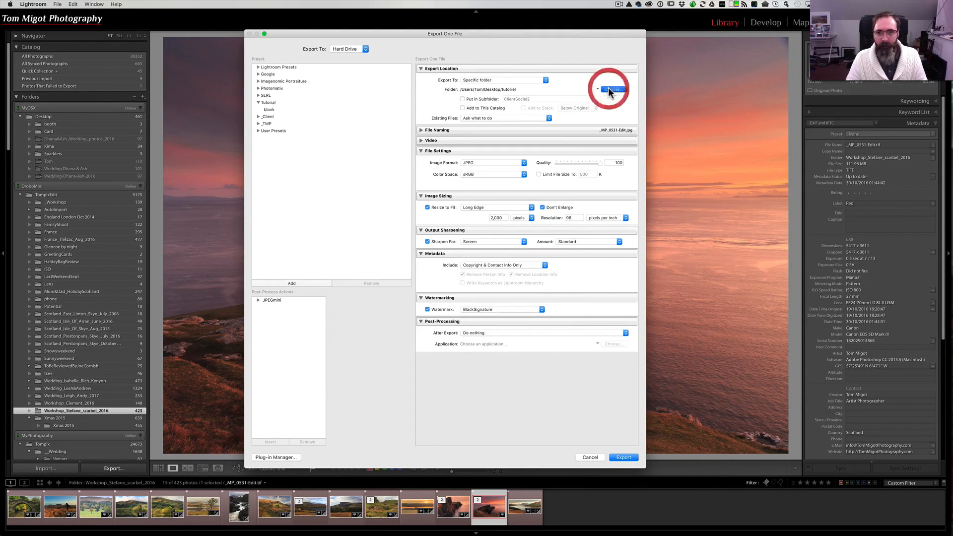
- Export the sunset photo to the Desktop tutorial folder with the watermark
click(615, 89)
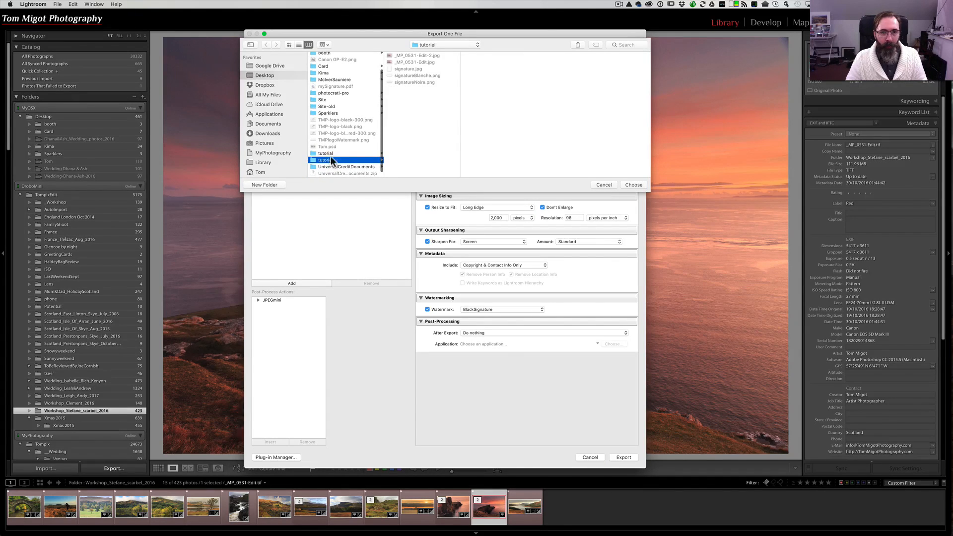
click(632, 184)
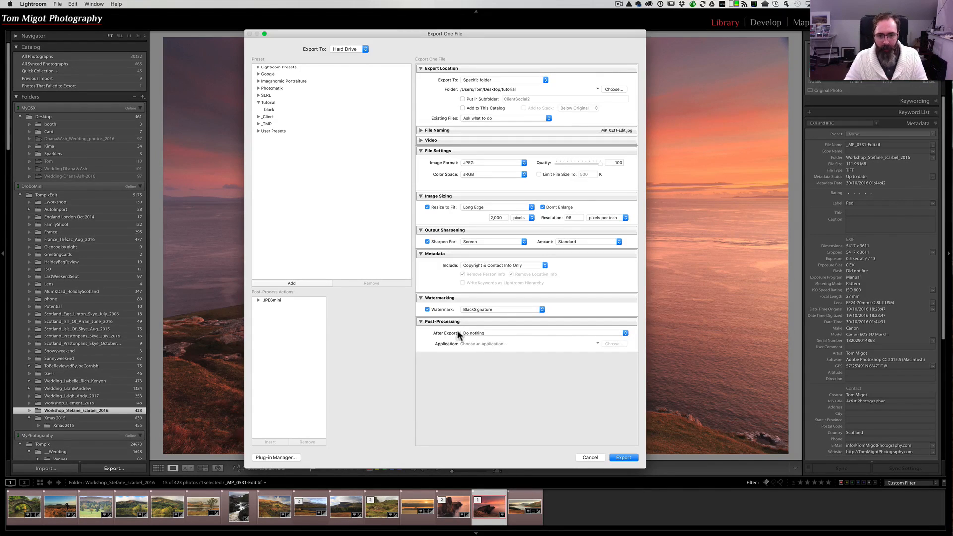
click(622, 457)
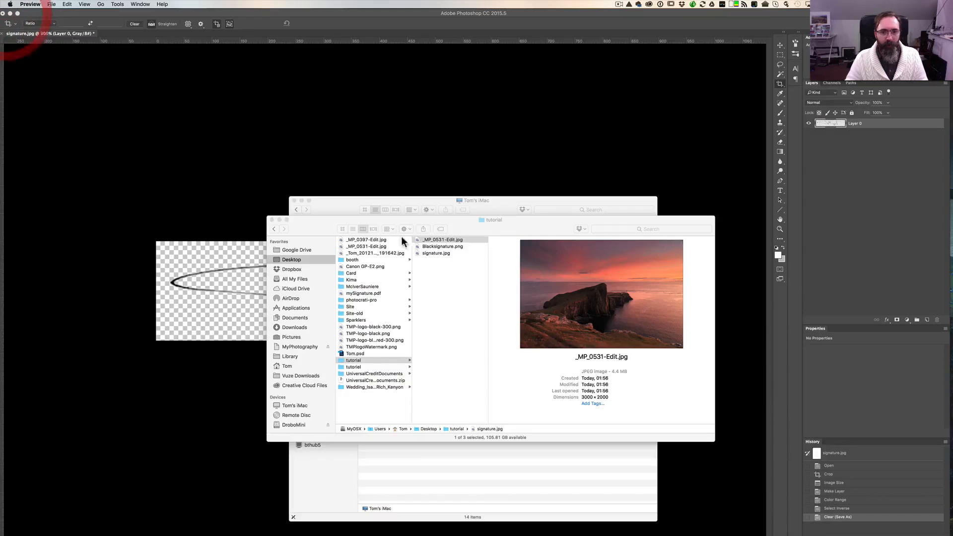
- View the exported _MP_0531-Edit.jpg in Preview, then close it
double_click(442, 239)
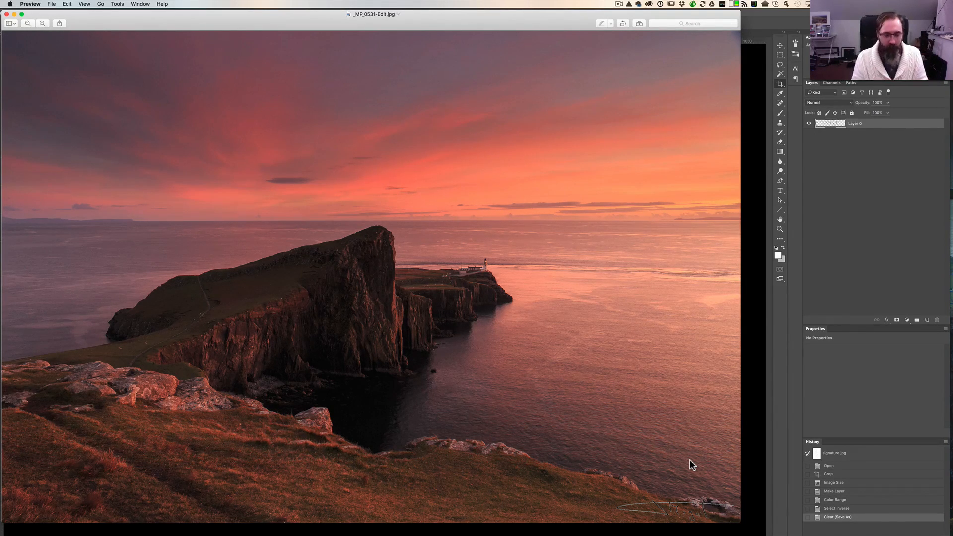
key(cmd)
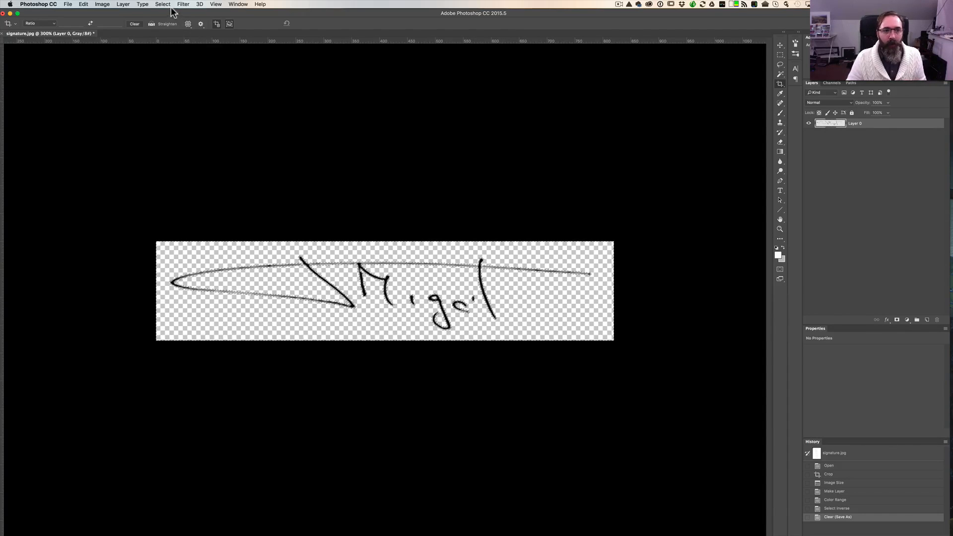
- Invert the selection and brush over the signature to make its strokes bolder
click(162, 4)
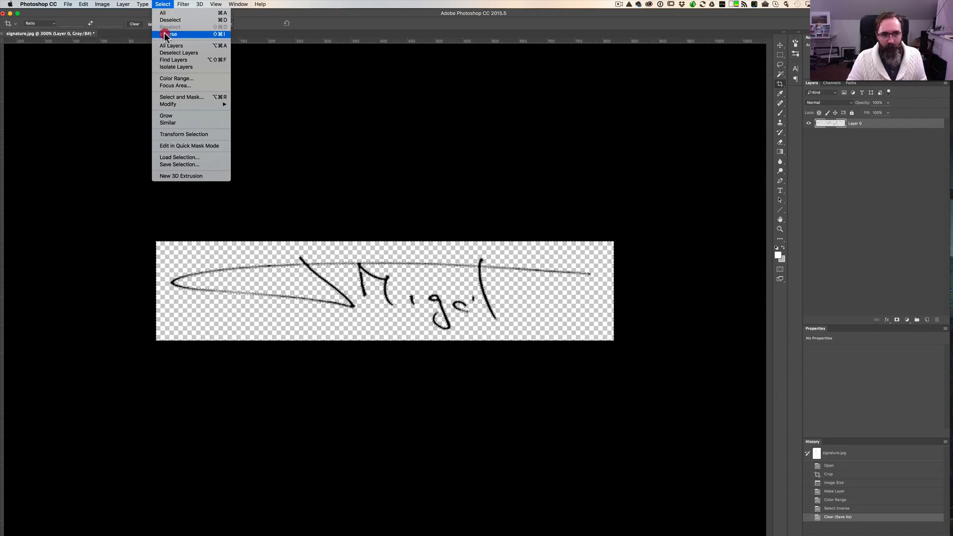
click(171, 34)
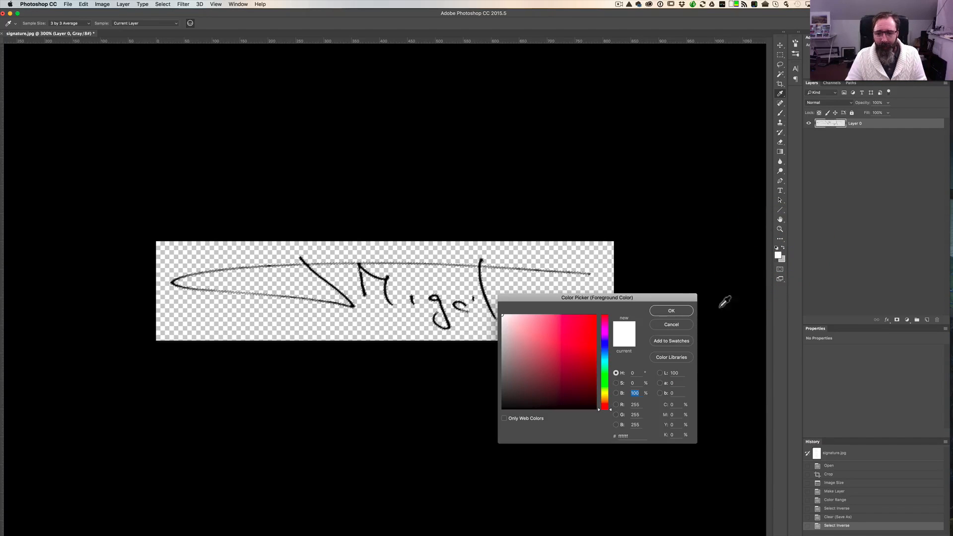
click(503, 409)
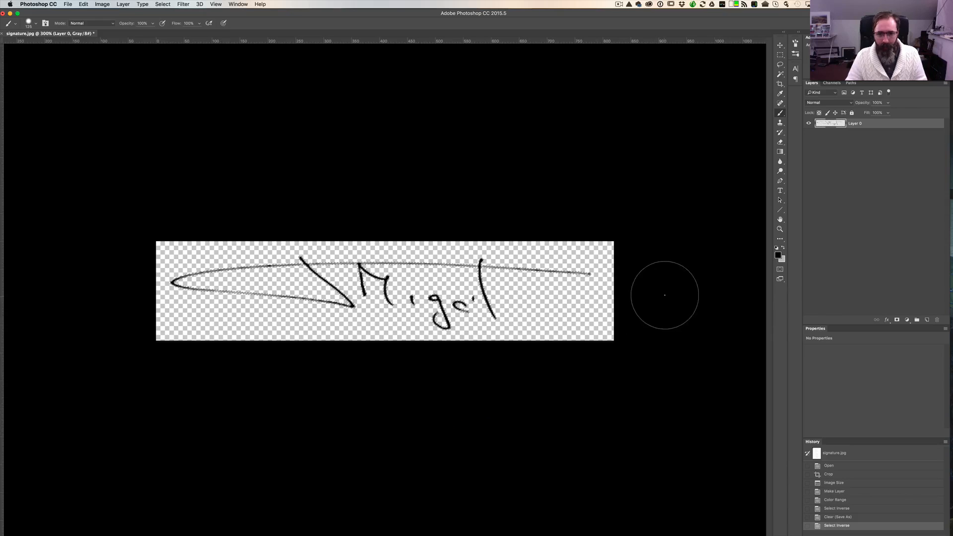
mouse_move(616, 278)
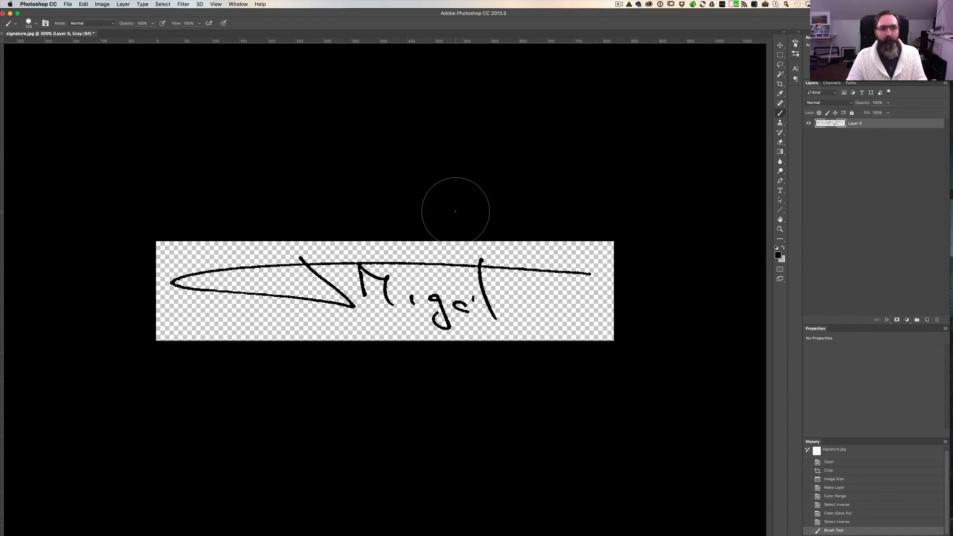
click(68, 4)
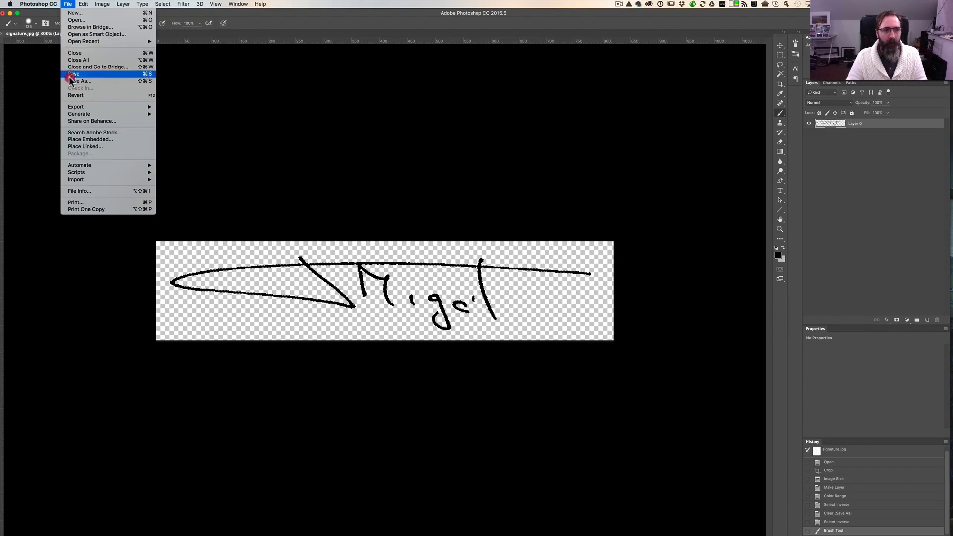
- Save the bolder signature as a PNG copy, overwriting Blacksignature.png in the tutorial folder
click(80, 80)
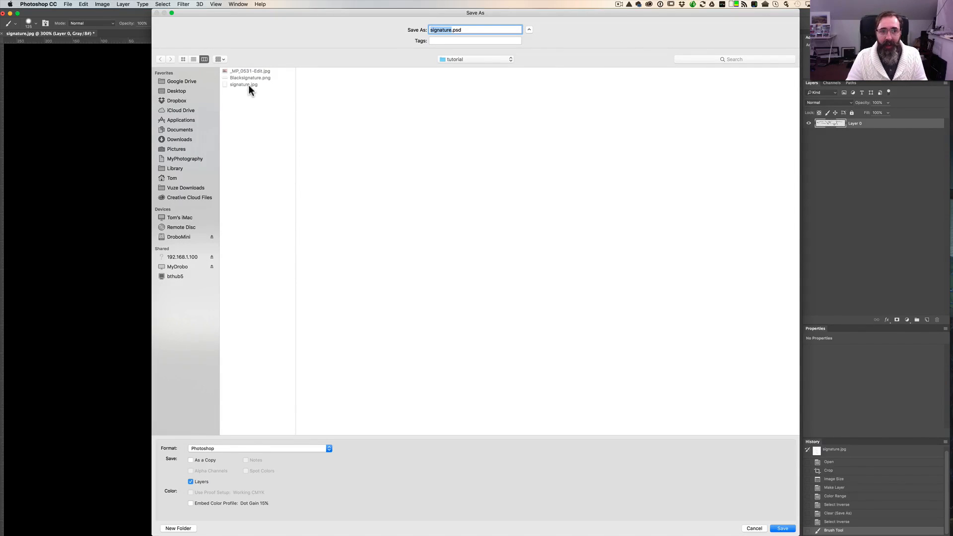
click(249, 77)
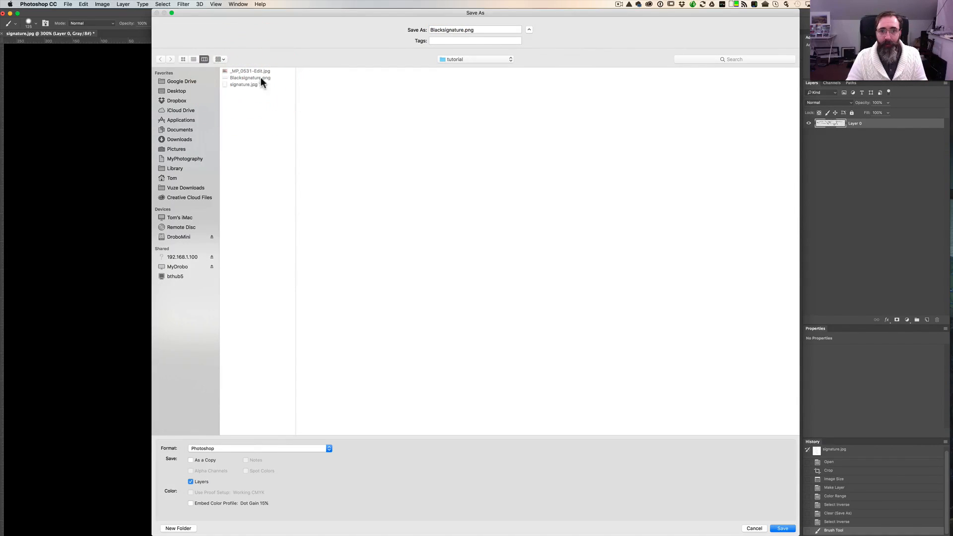
mouse_move(264, 381)
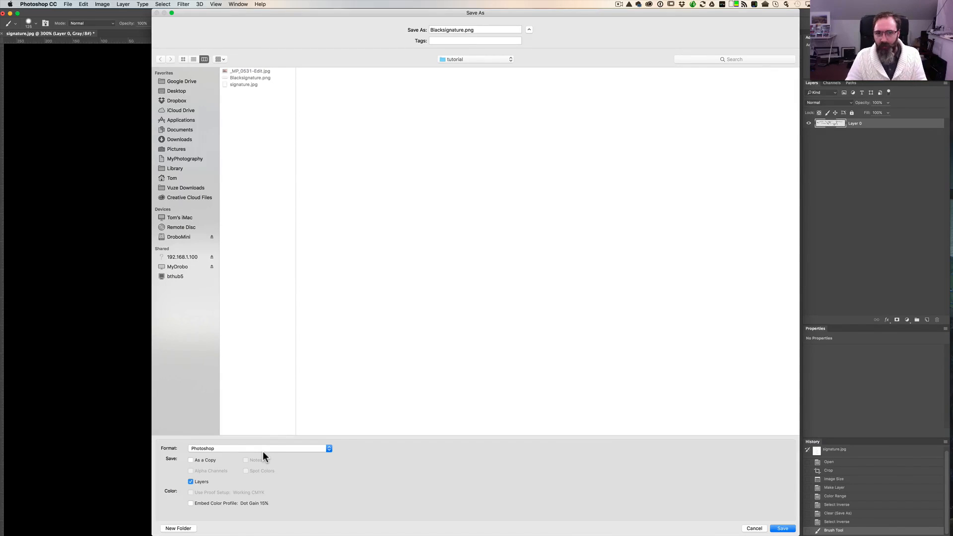
mouse_move(264, 453)
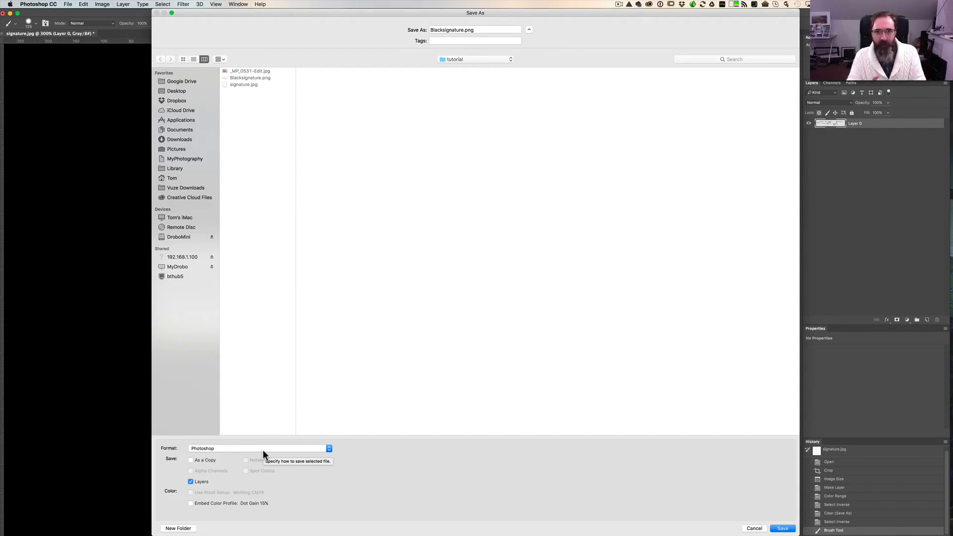
mouse_move(271, 299)
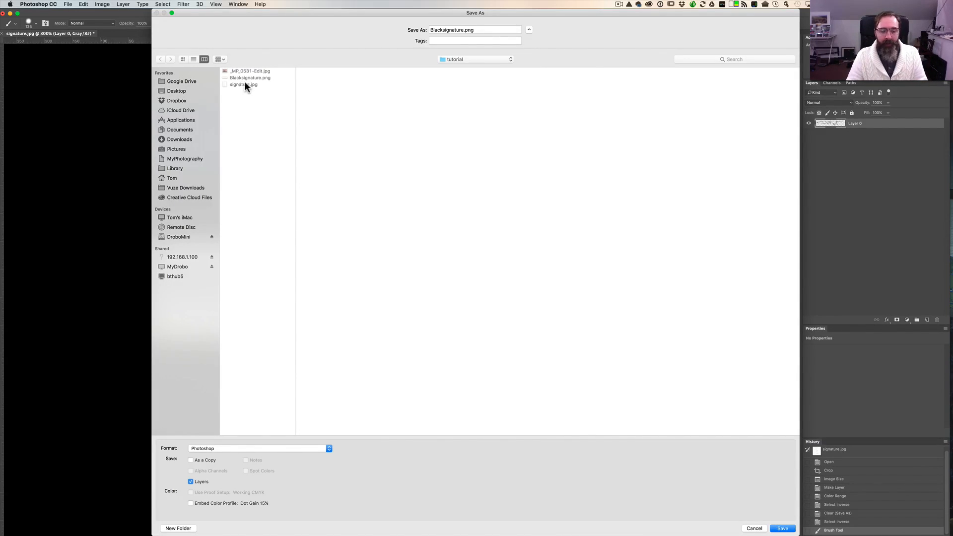
mouse_move(194, 450)
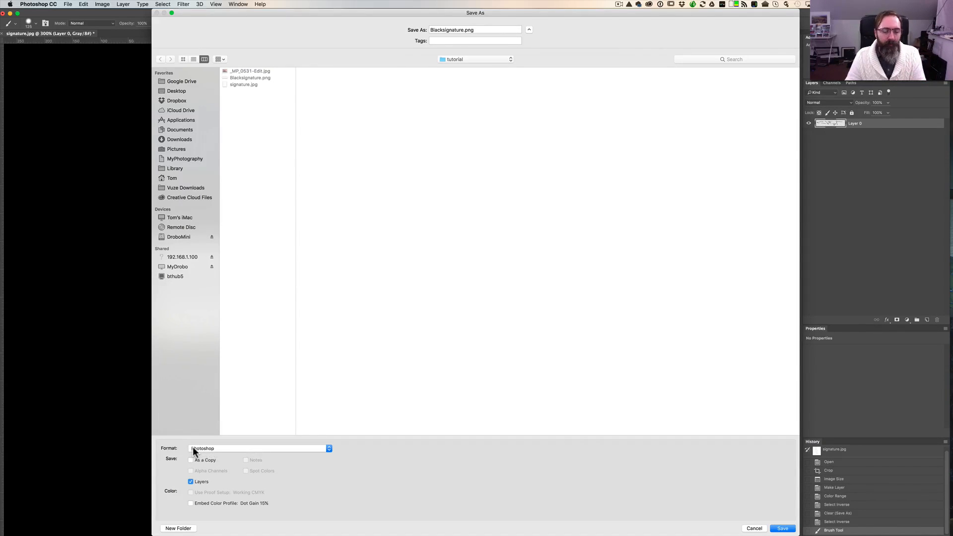
mouse_move(194, 453)
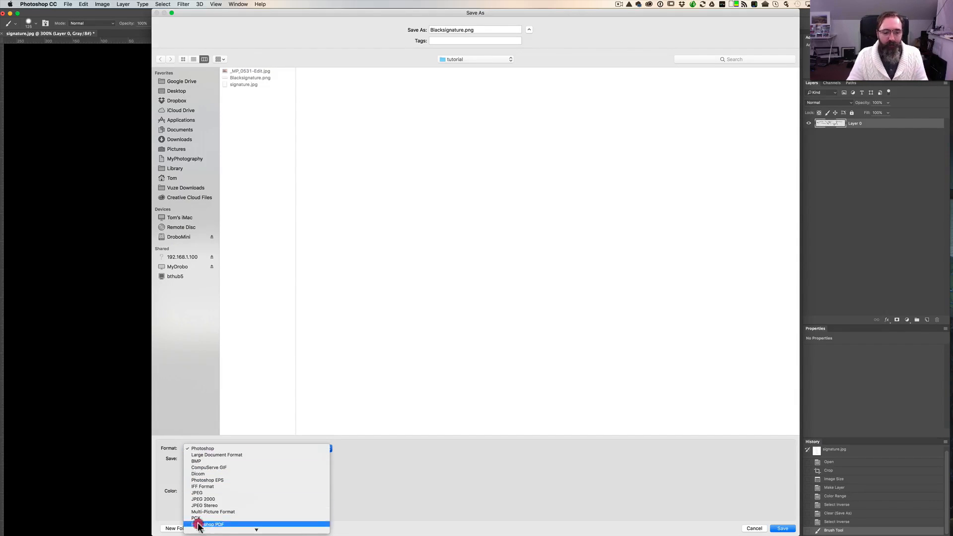
click(197, 448)
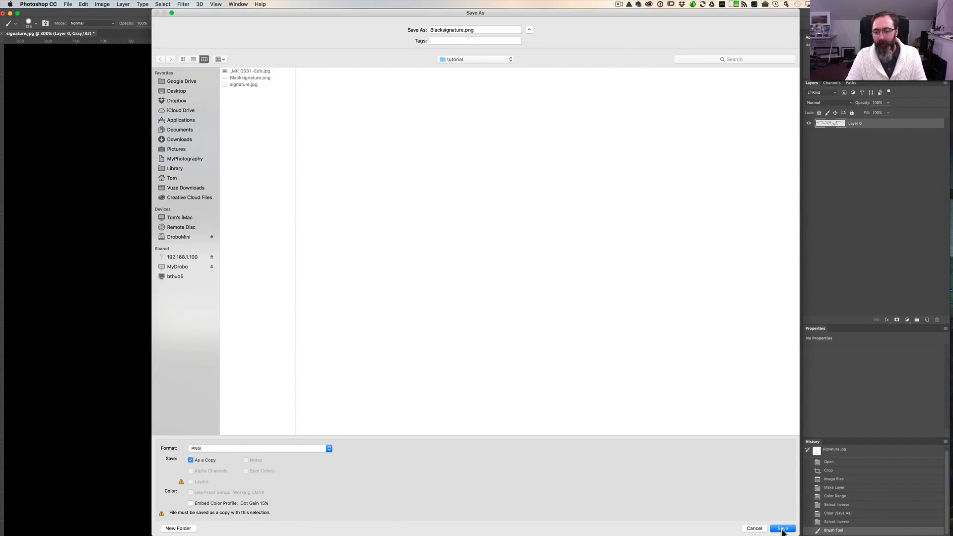
click(783, 528)
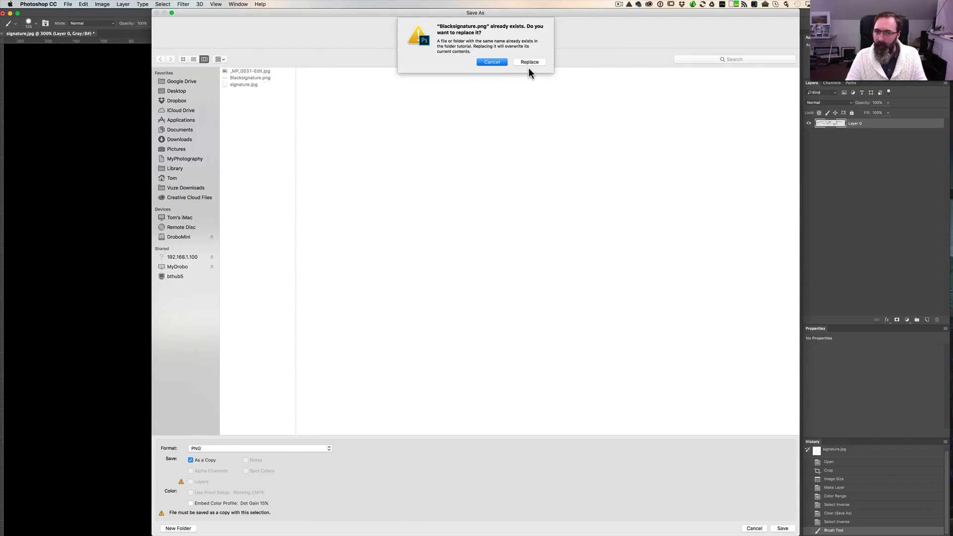
click(529, 62)
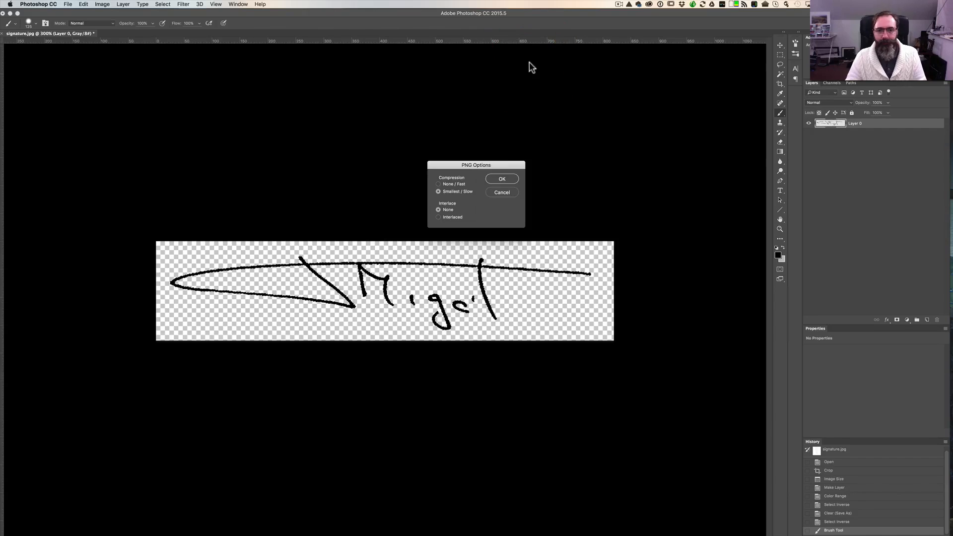
key(cmd+tab)
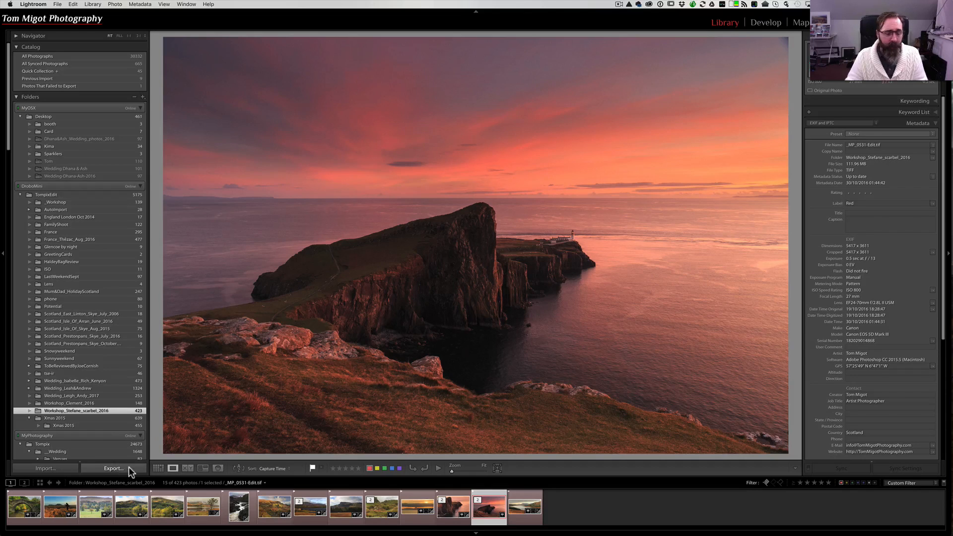
- Export the sunset photo with the BlackSignature watermark as _MP_0531-Edit-2.jpg, then switch apps
click(113, 468)
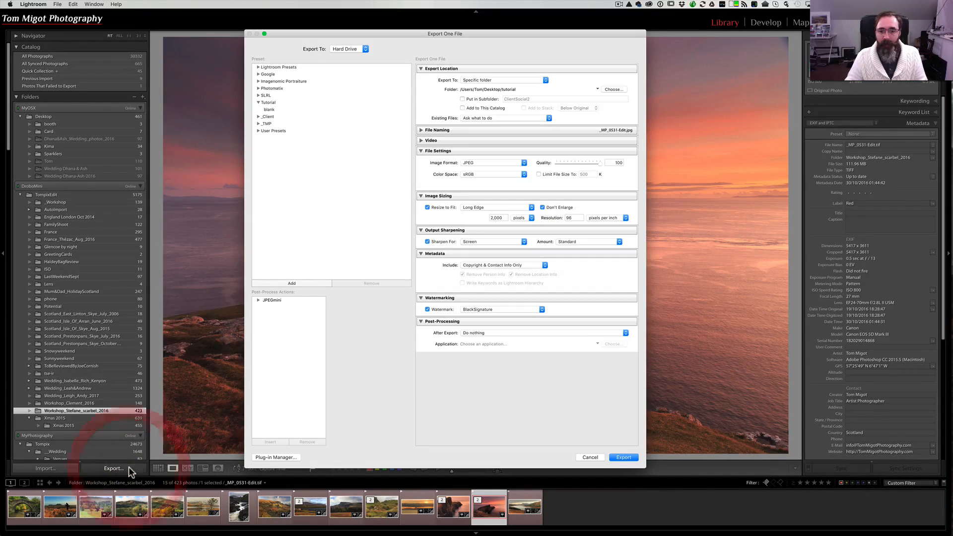
click(624, 457)
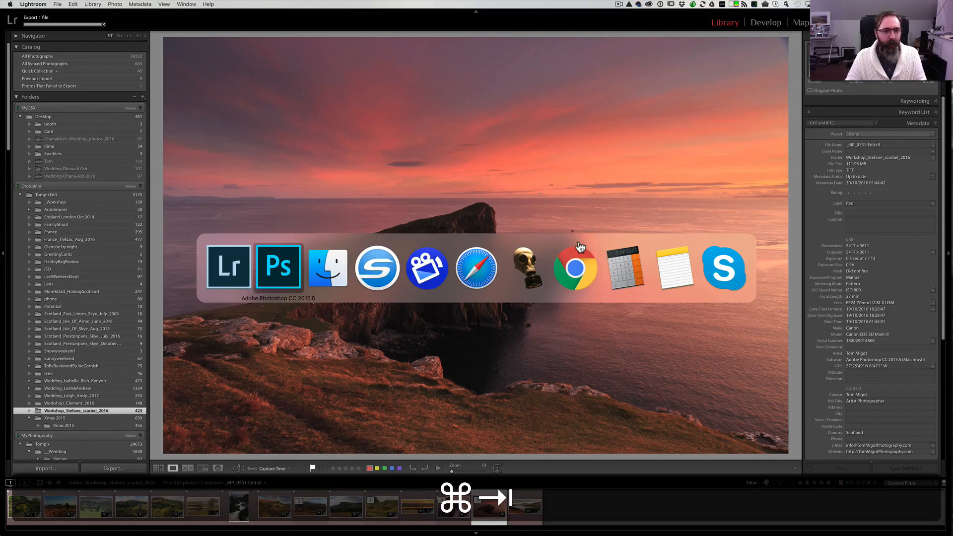
click(278, 267)
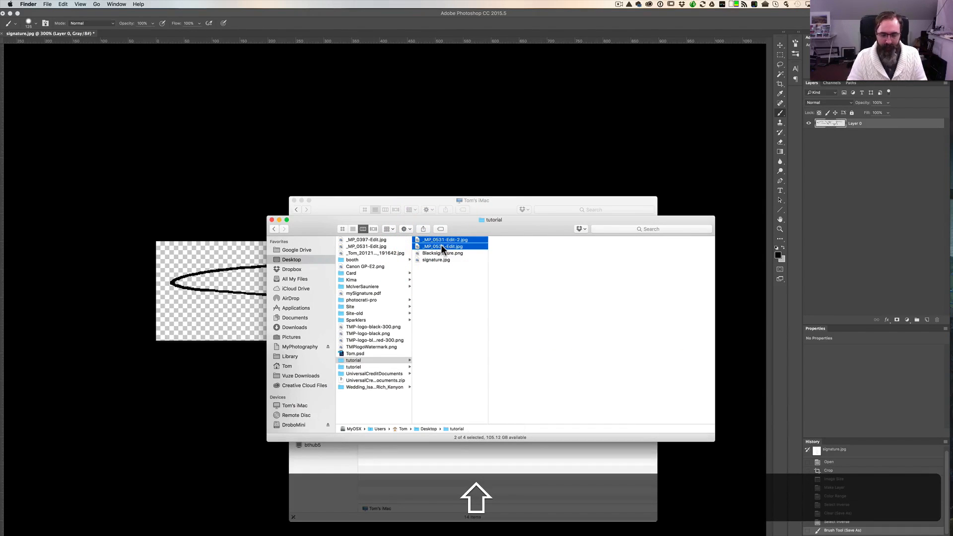
double_click(443, 246)
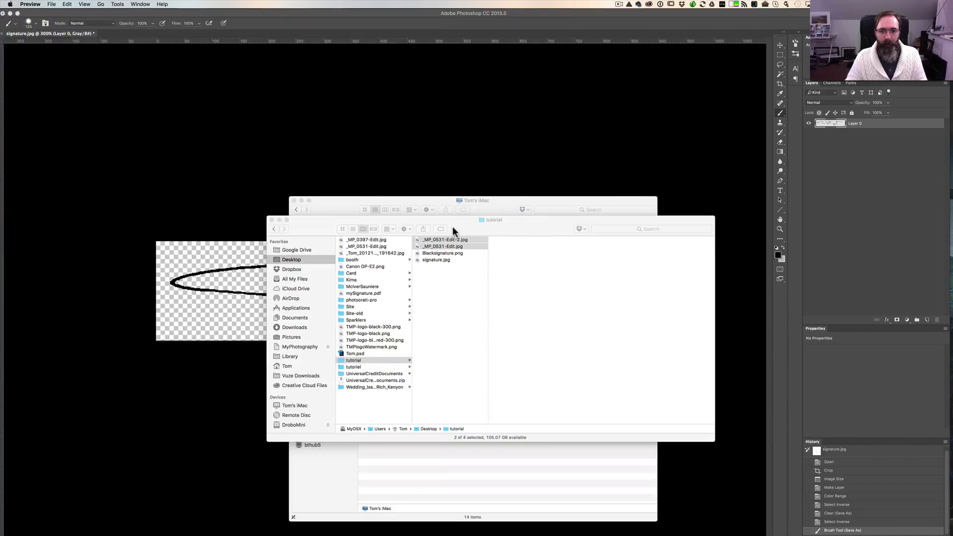
key(cmd+o)
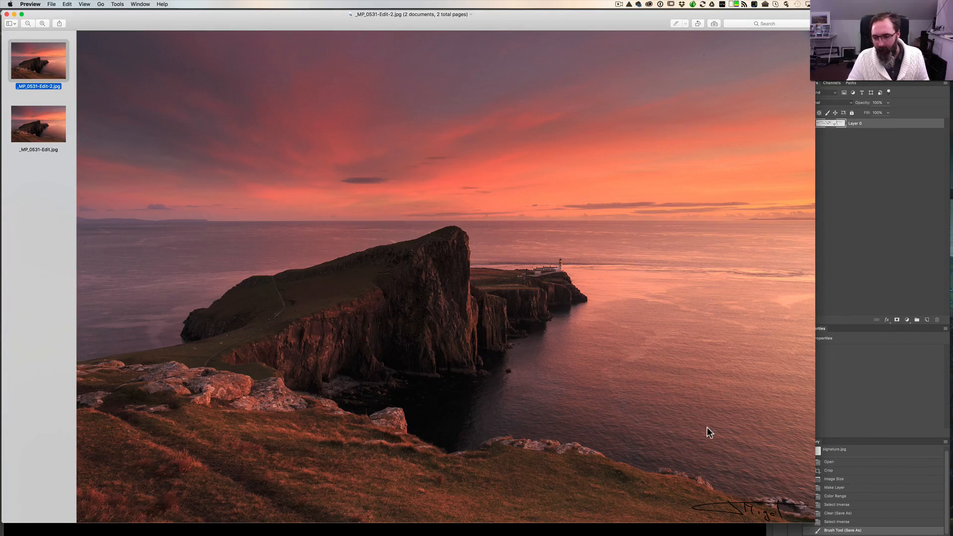
mouse_move(769, 518)
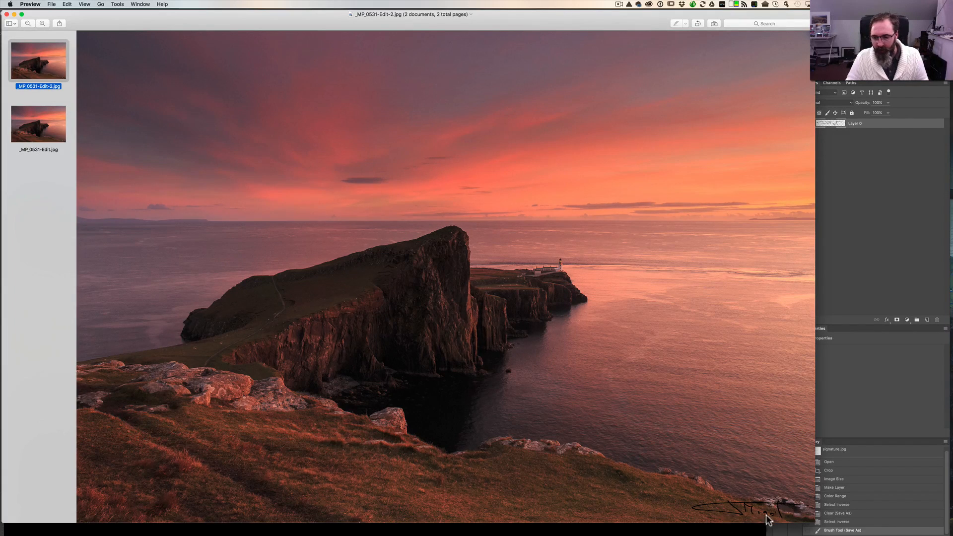
mouse_move(328, 358)
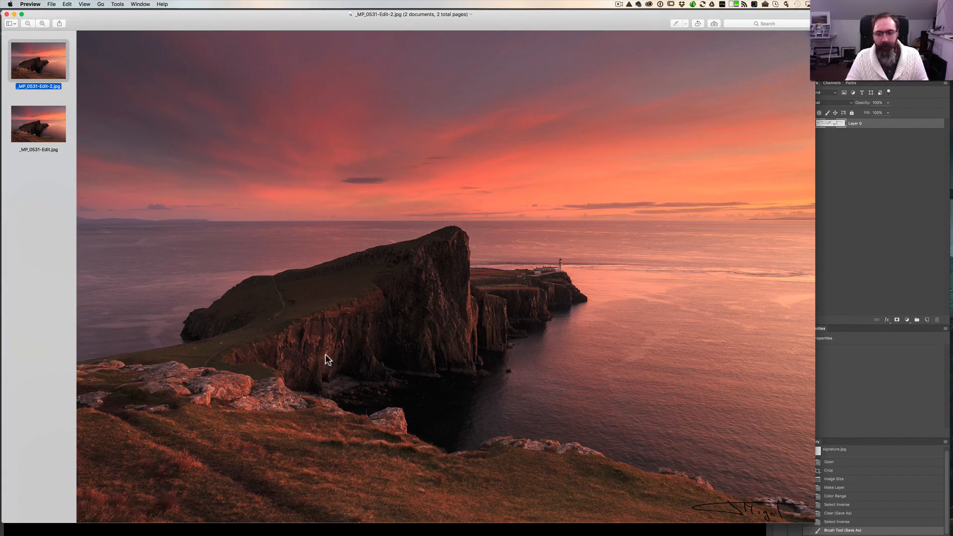
click(38, 124)
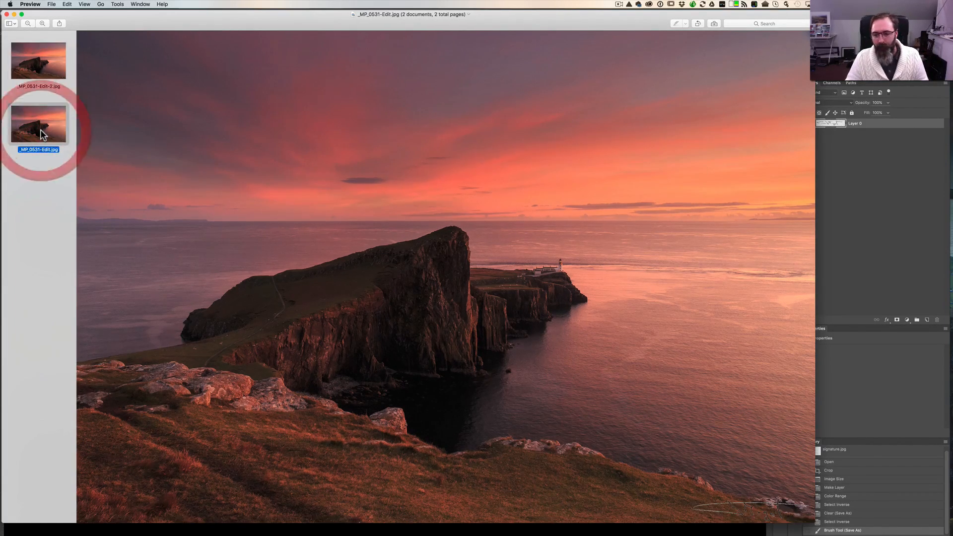
click(38, 59)
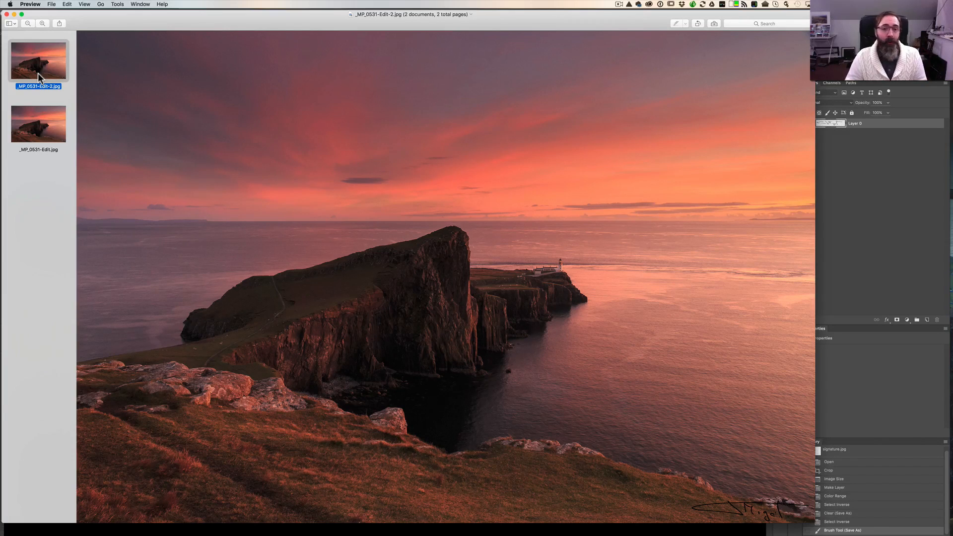
mouse_move(23, 48)
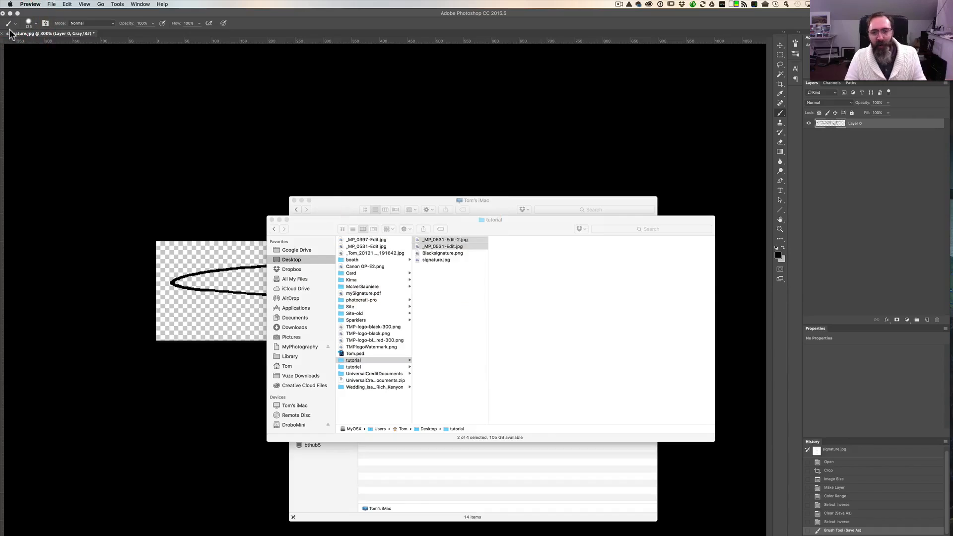
- Back in the signature document, set the foreground painting colour to pure white
key(cmd+tab)
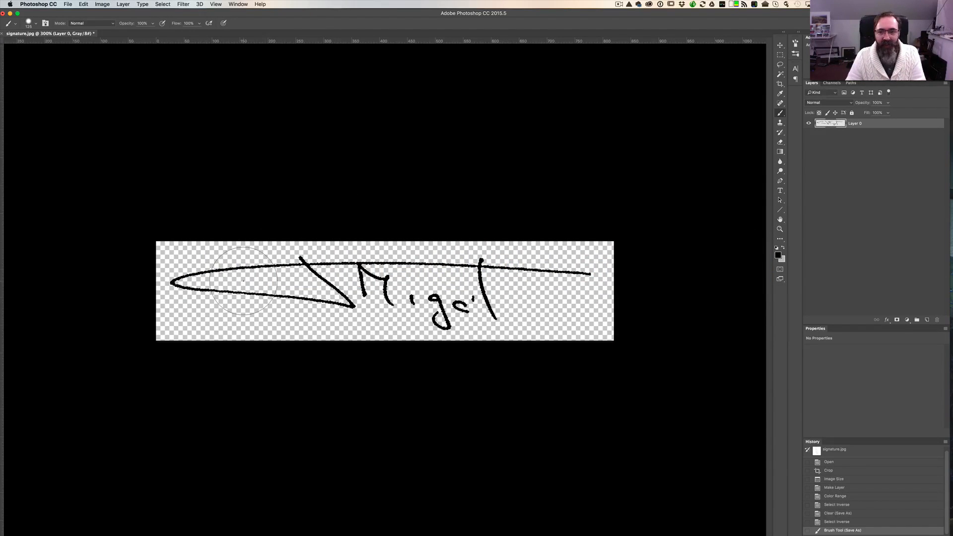
click(776, 246)
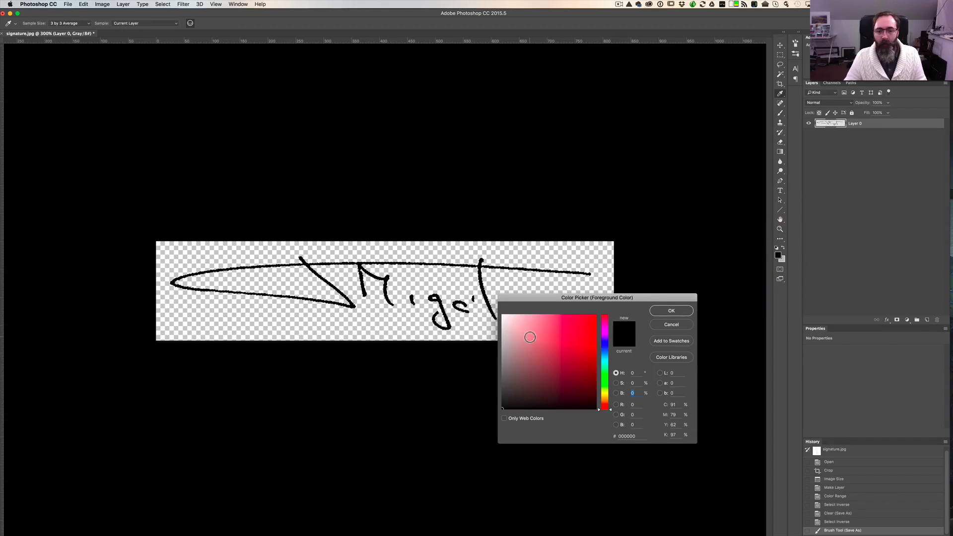
click(502, 316)
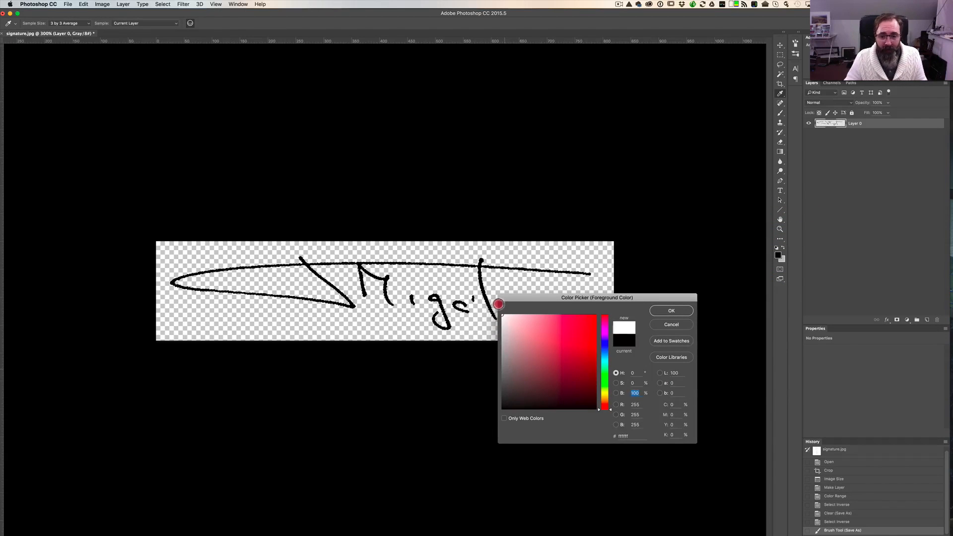
click(670, 311)
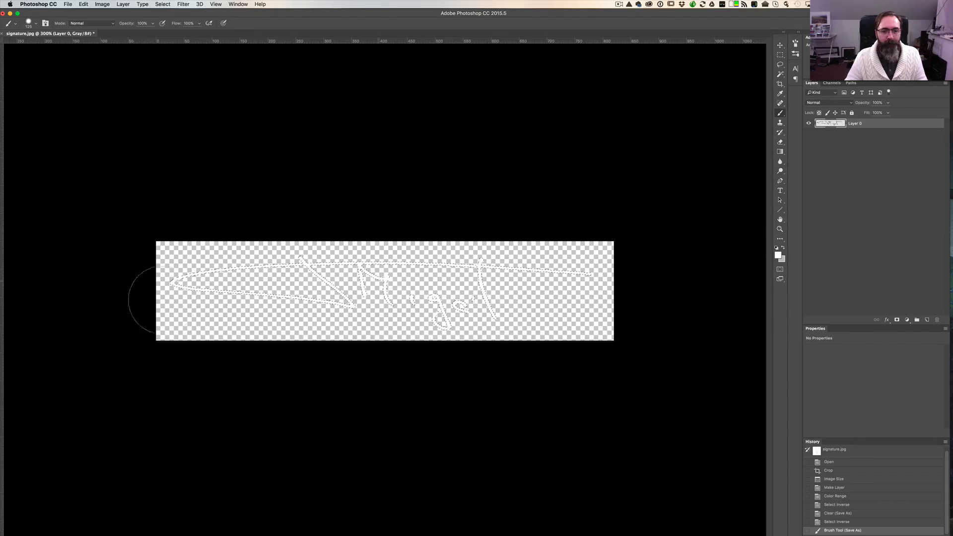
- Paint the signature strokes white and start saving the result
click(68, 4)
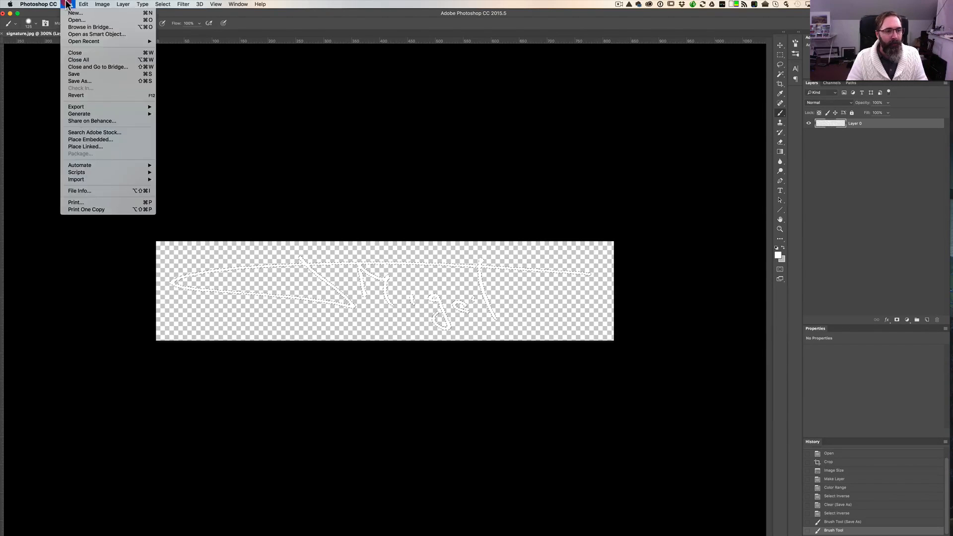
click(427, 229)
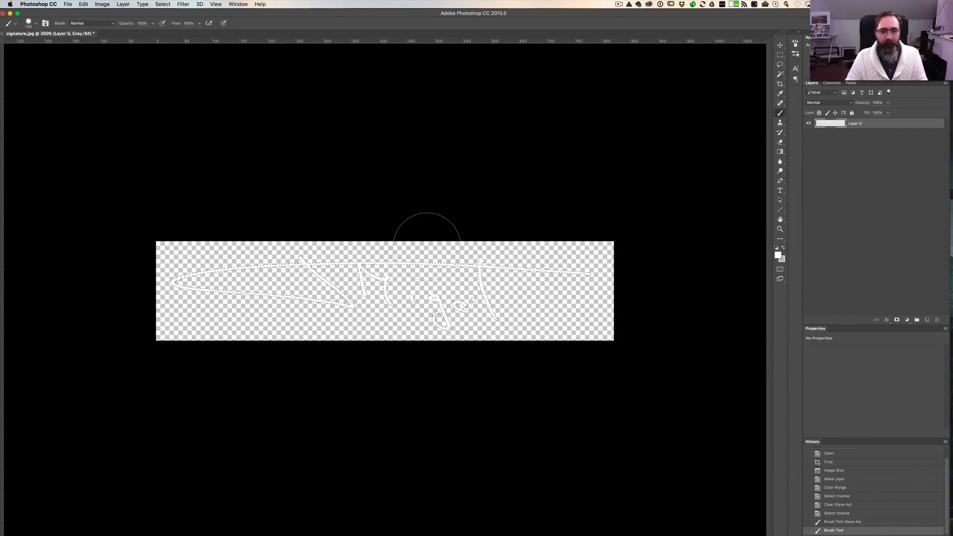
click(68, 4)
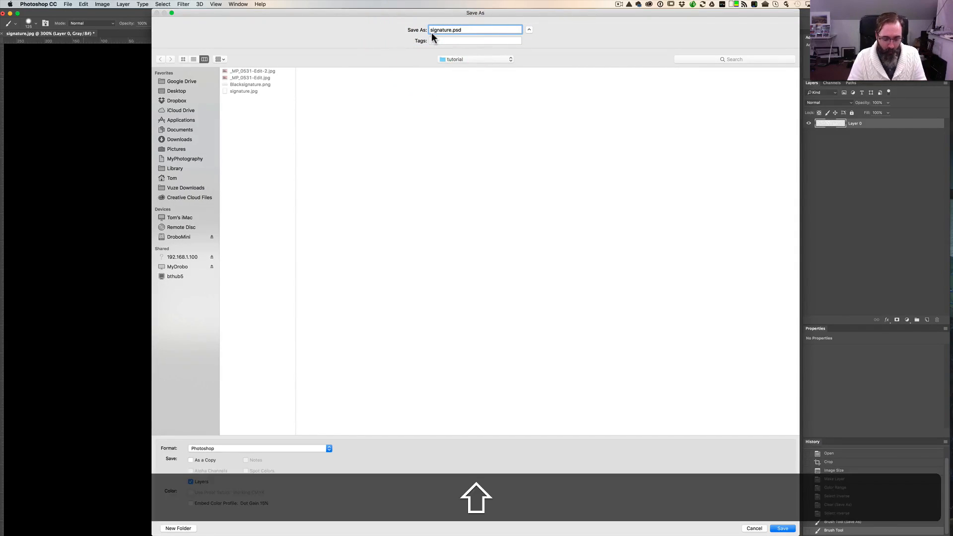
- Save the white signature as a PNG copy named Whitesignature.png in the tutorial folder
text(White)
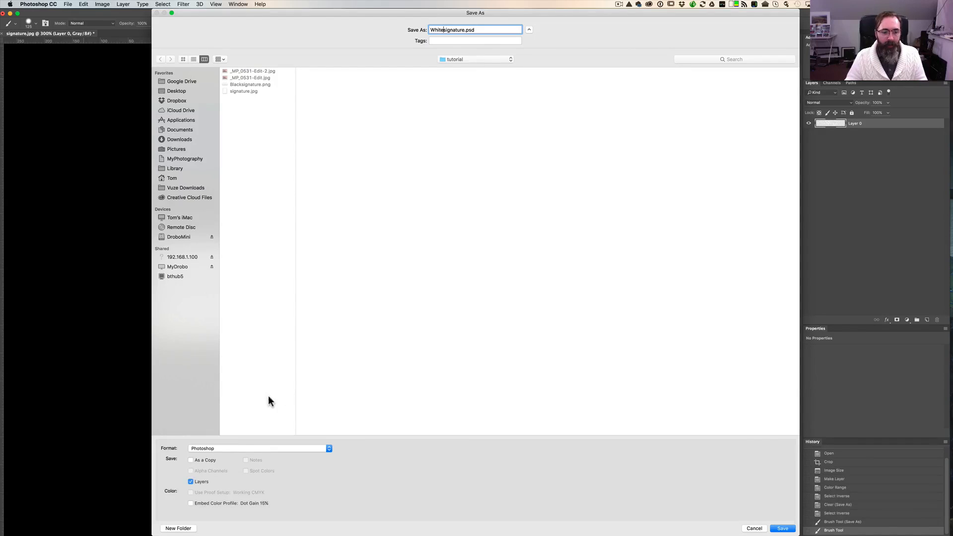
click(259, 448)
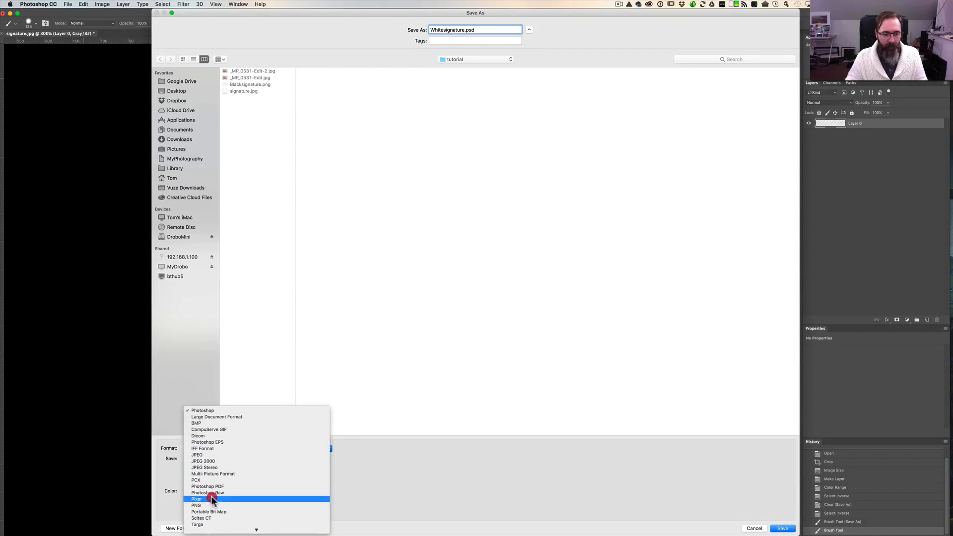
click(196, 506)
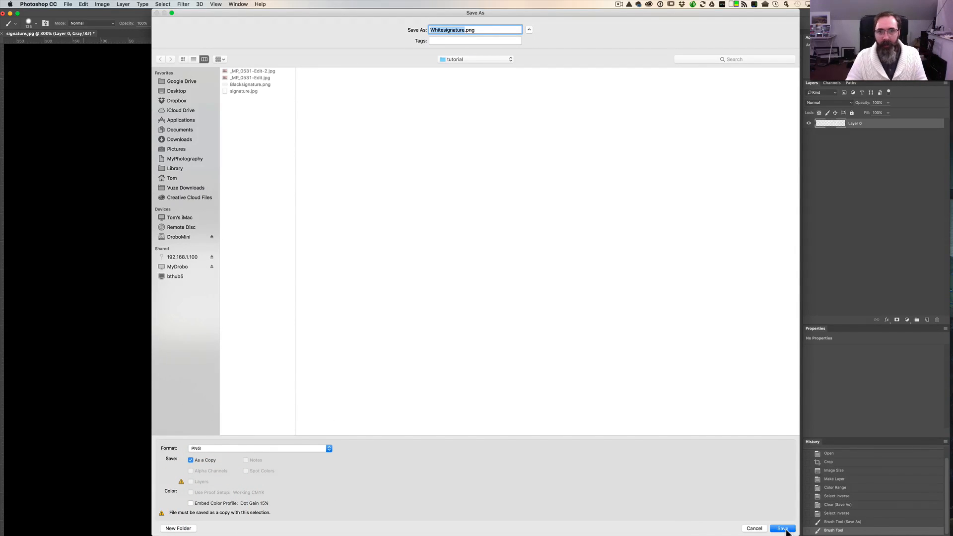
click(783, 529)
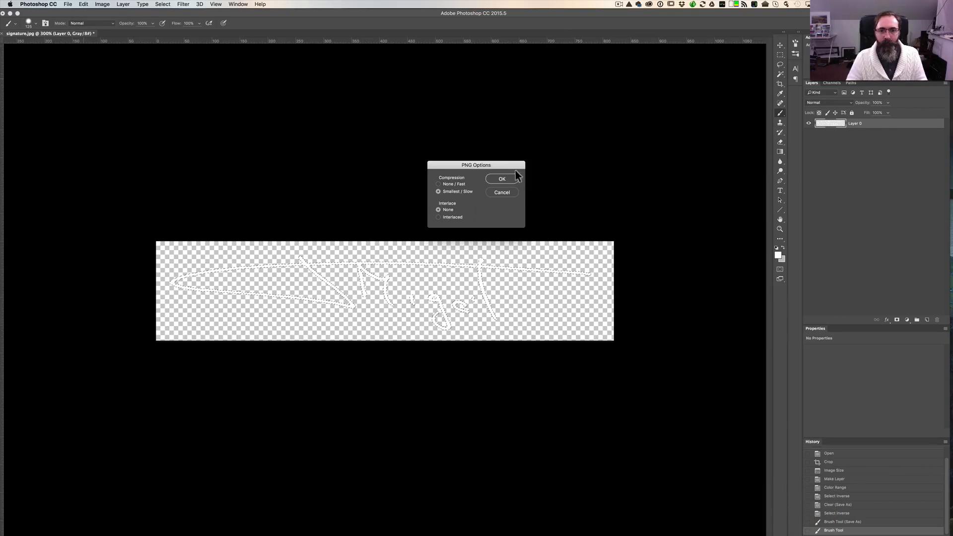
key(cmd+tab)
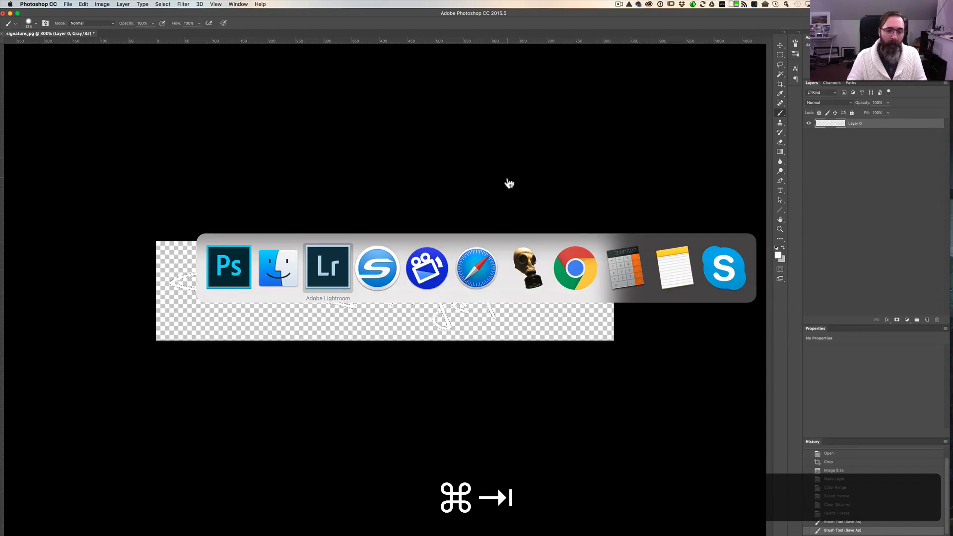
- In Lightroom, reopen the export settings and the watermark editor
click(327, 267)
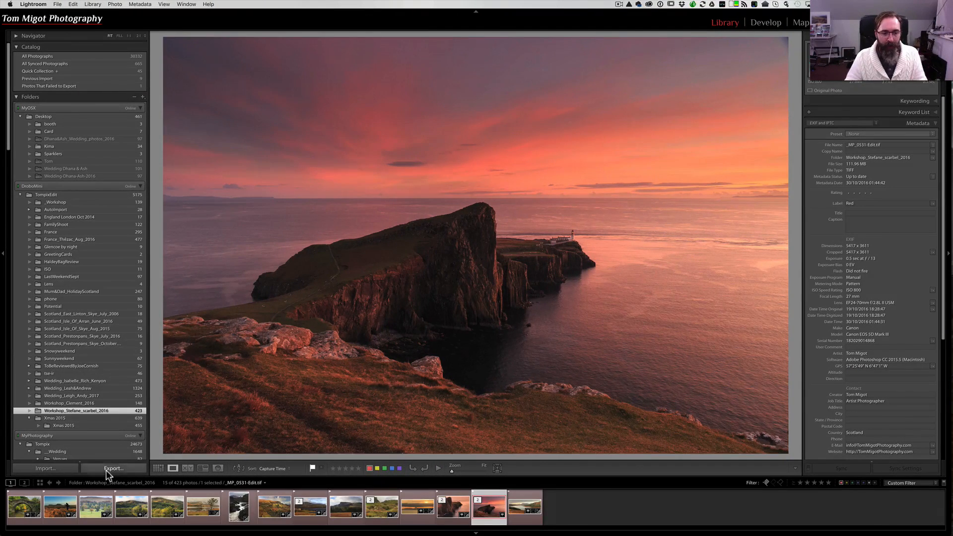
click(113, 467)
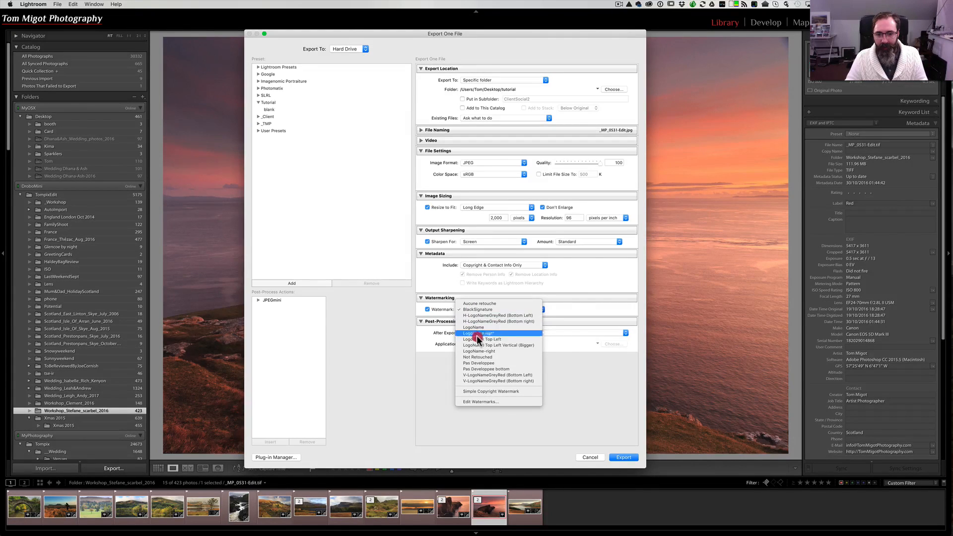
click(481, 402)
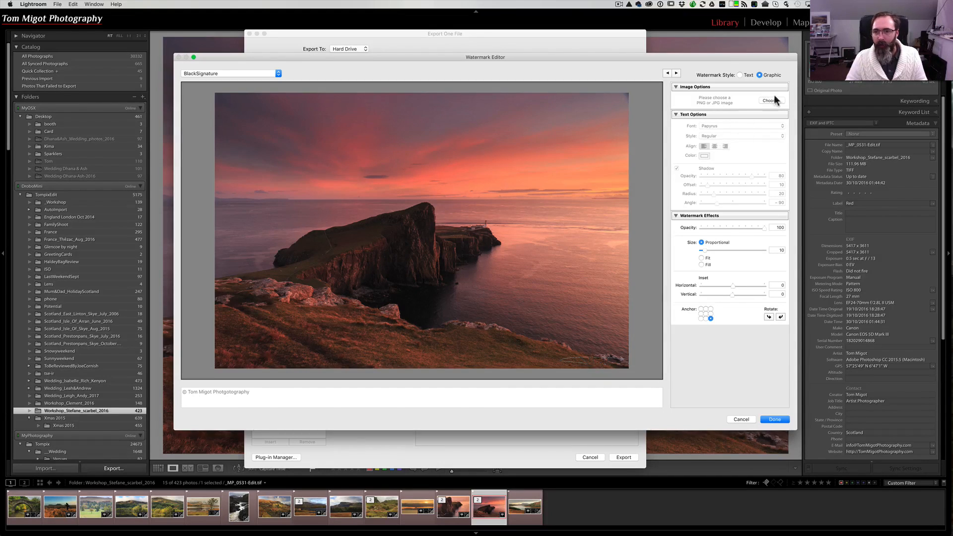
- Choose Whitesignature.png as the watermark image shown bottom-right on the sunset preview
click(771, 100)
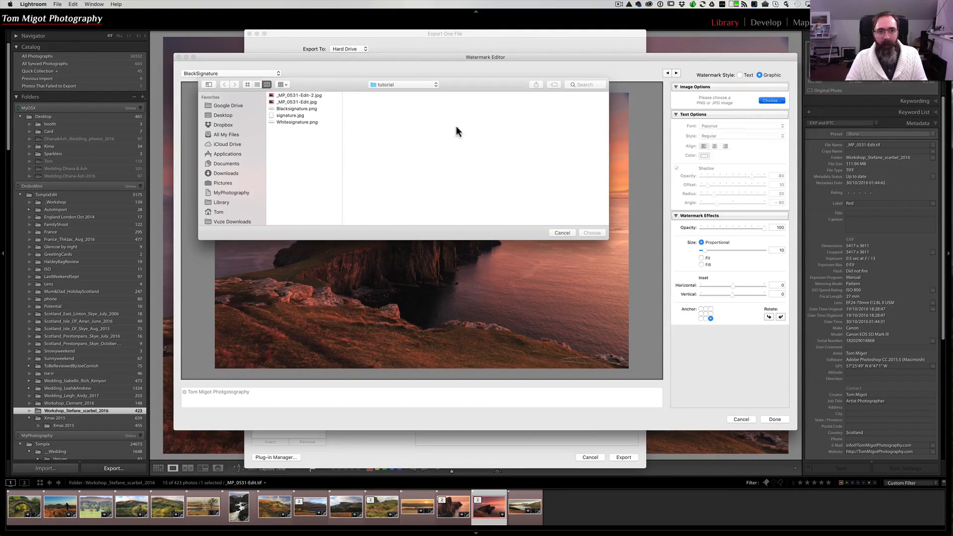
click(298, 121)
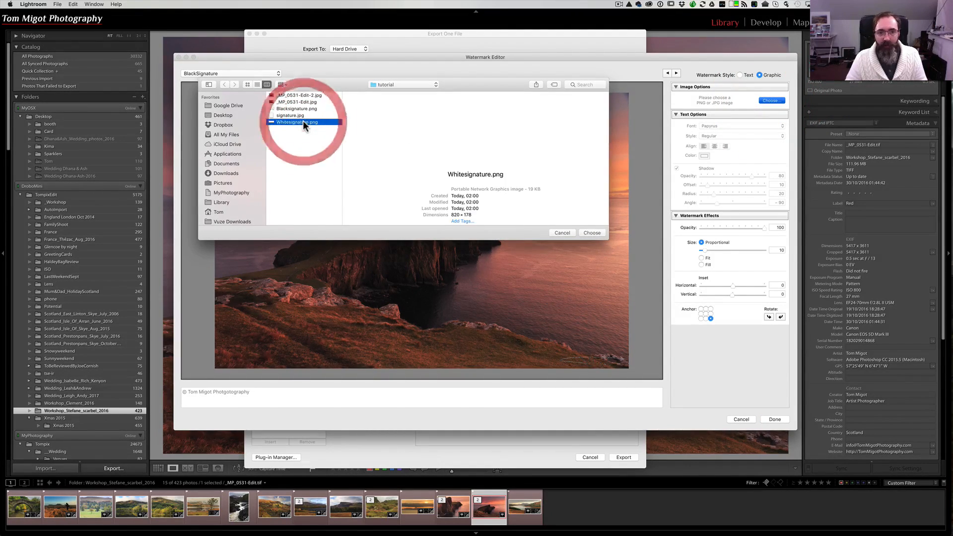
click(590, 233)
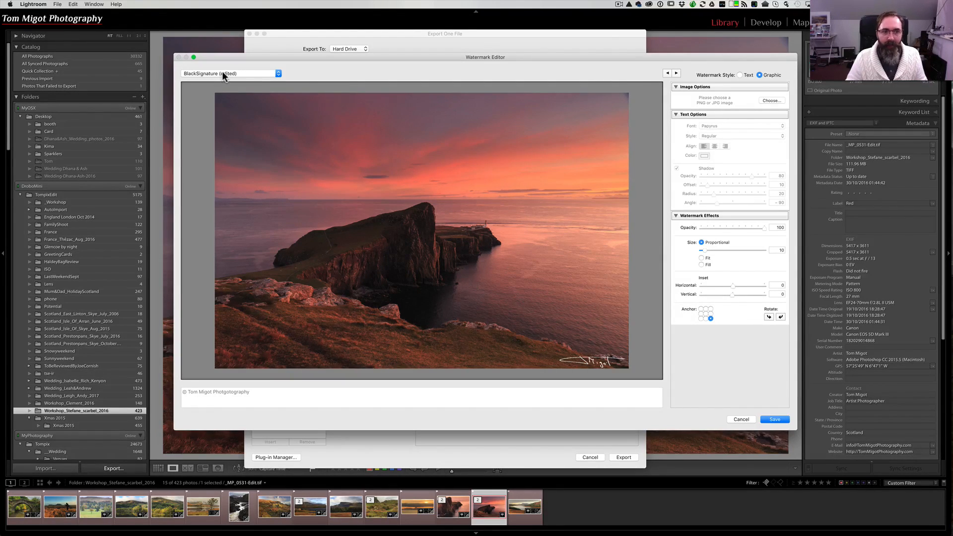
- Save the settings as a new watermark preset named WhiteSignature and finish editing
click(229, 73)
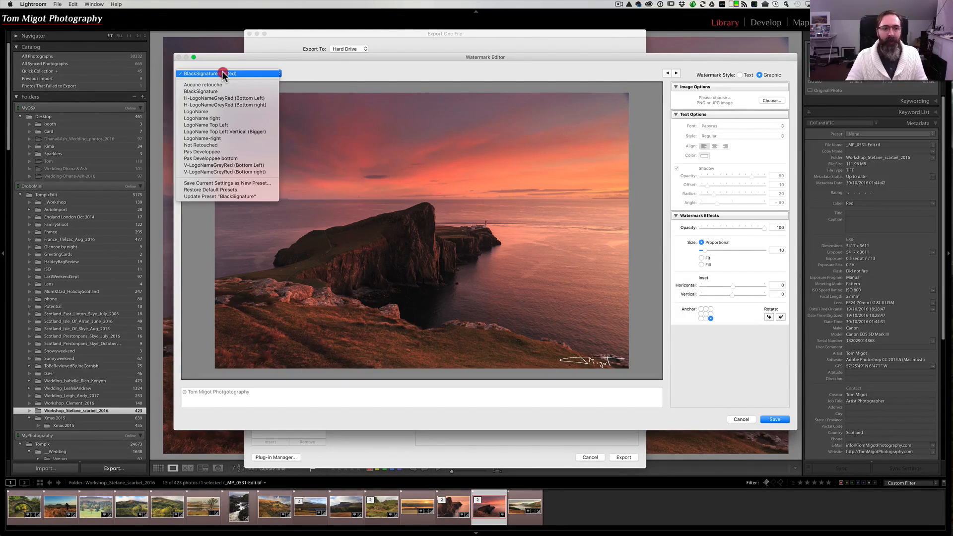
mouse_move(247, 182)
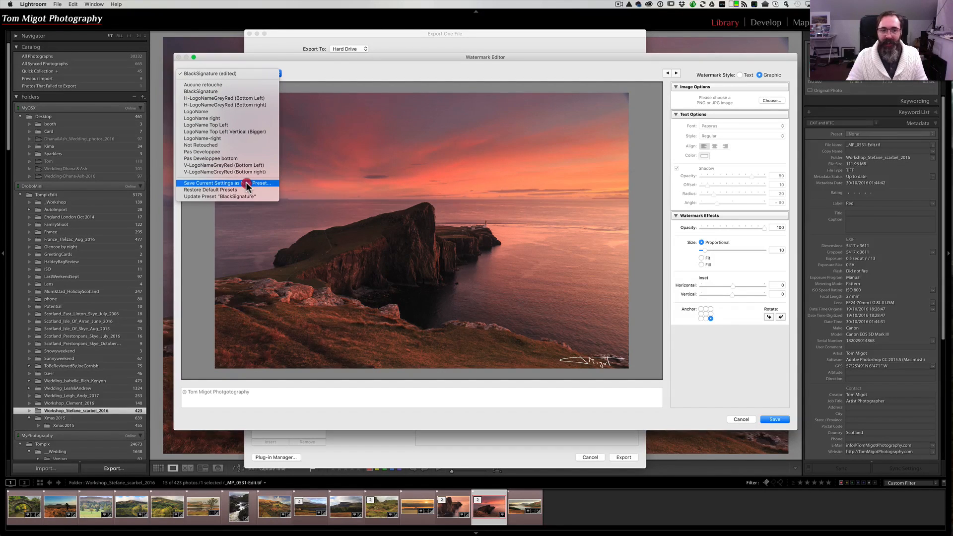
click(215, 182)
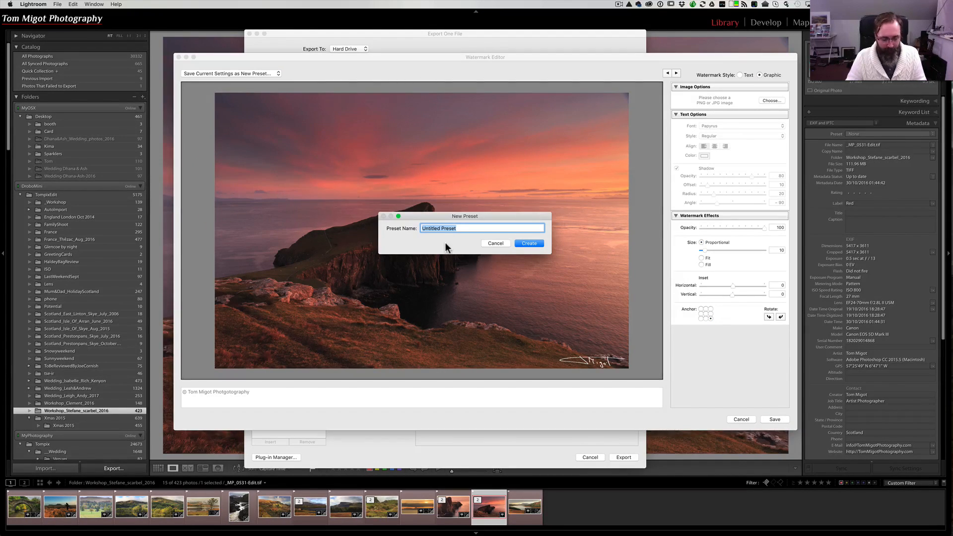
text(White Signature)
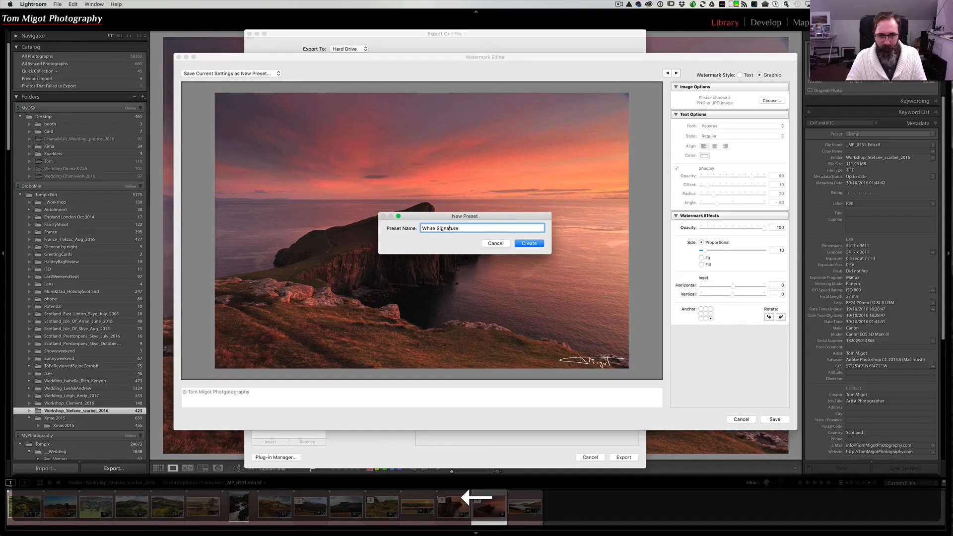
key(backspace)
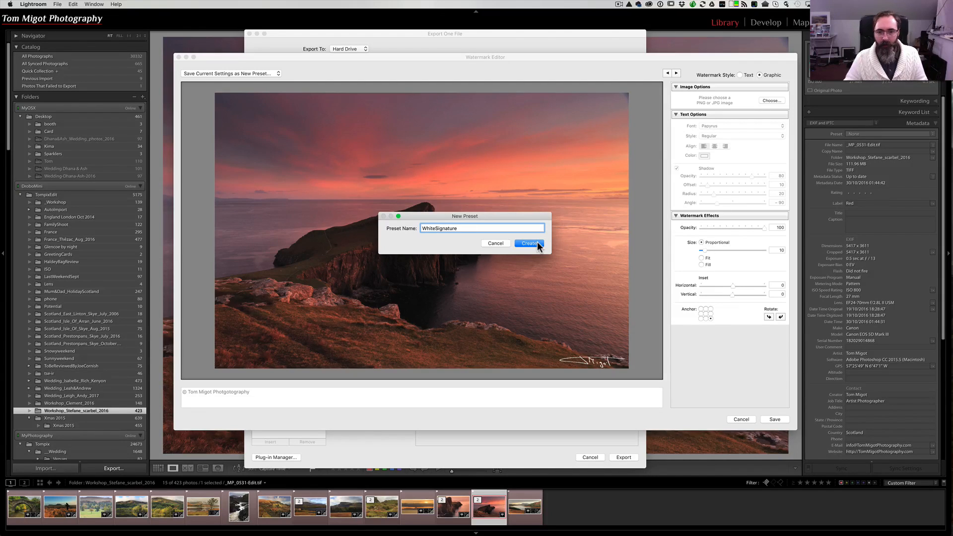
click(528, 244)
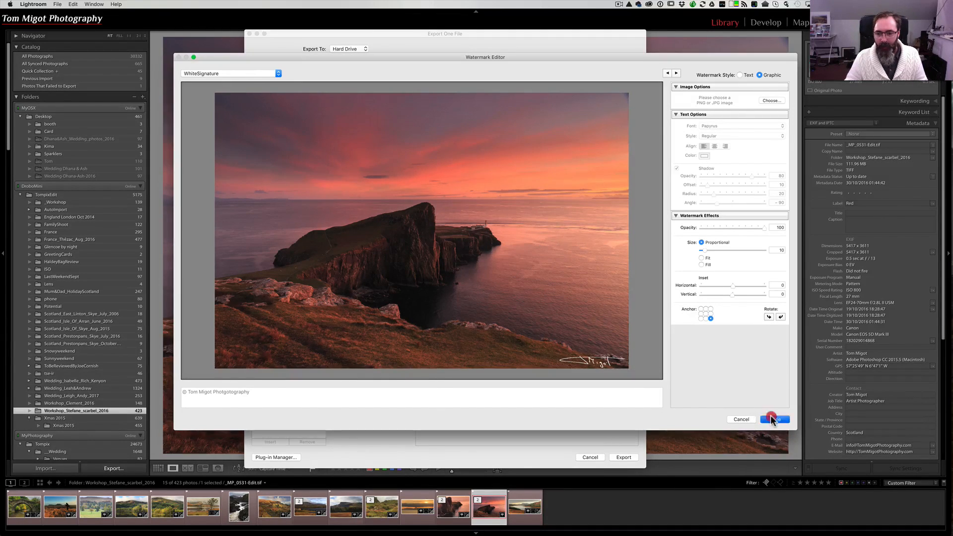
click(776, 419)
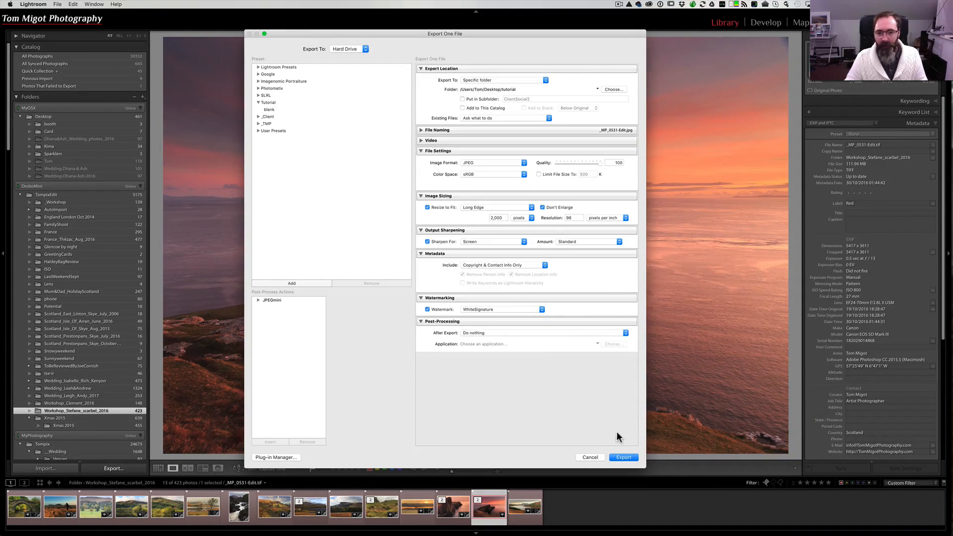
- Export the photo with the white signature under a unique name, _MP_0531-Edit-3.jpg
click(623, 457)
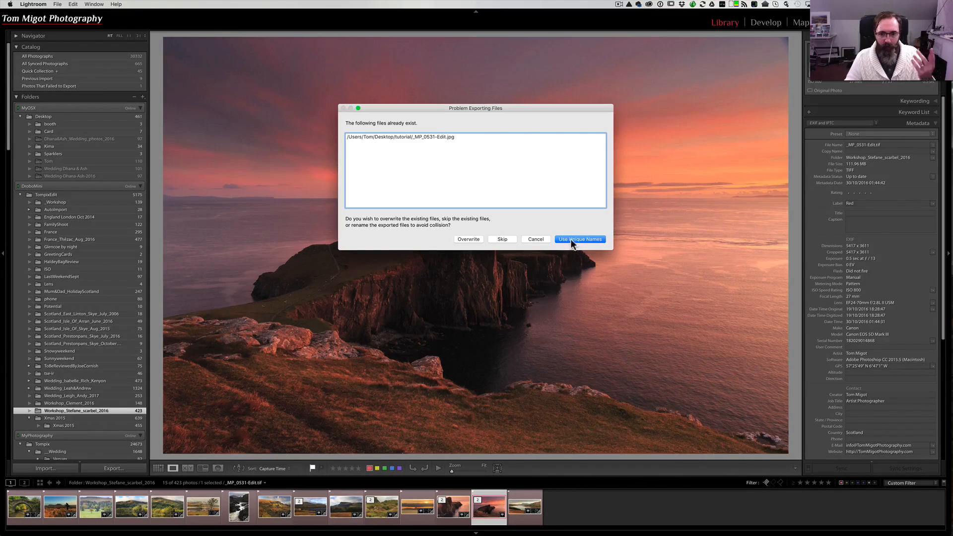
click(579, 239)
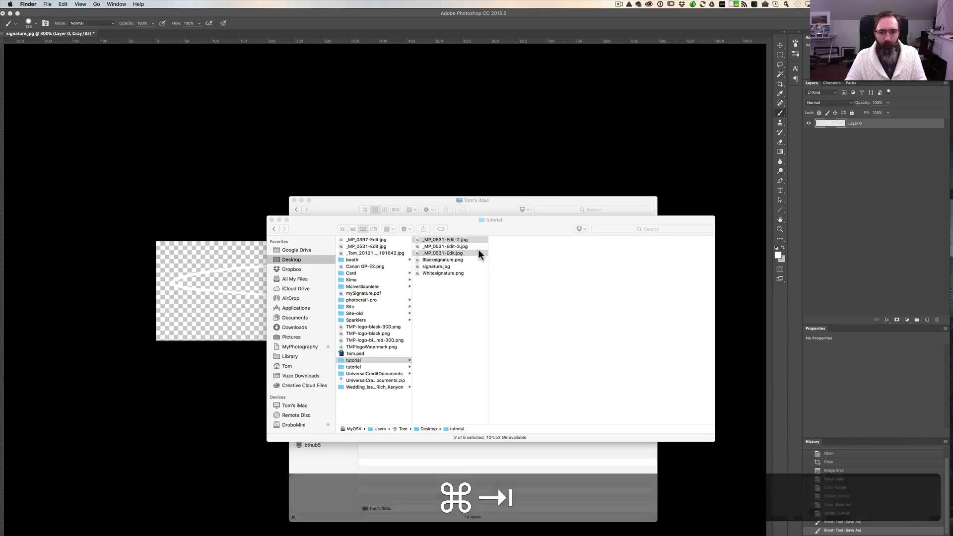
- Select the three _MP_0531 sunset JPEGs in Finder and view them in Preview
click(445, 246)
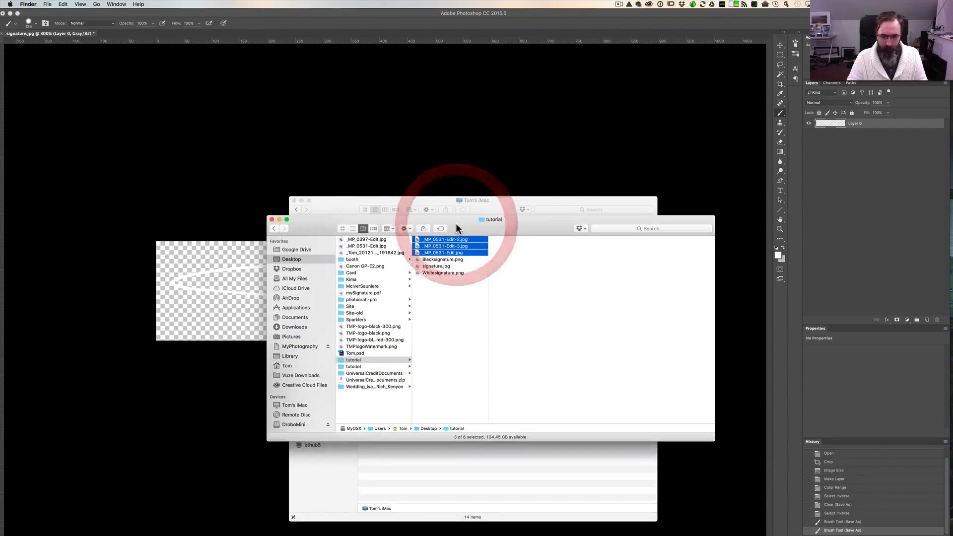
double_click(445, 240)
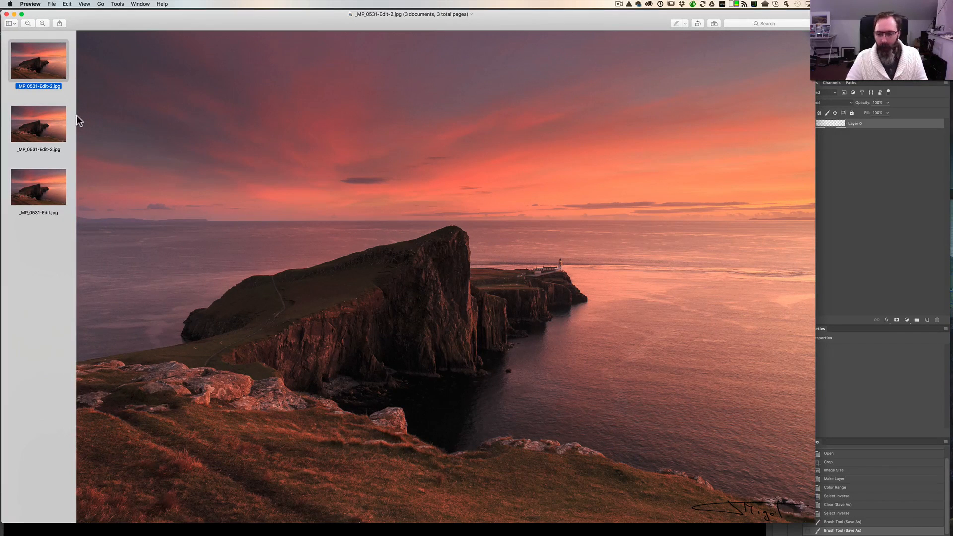
click(39, 124)
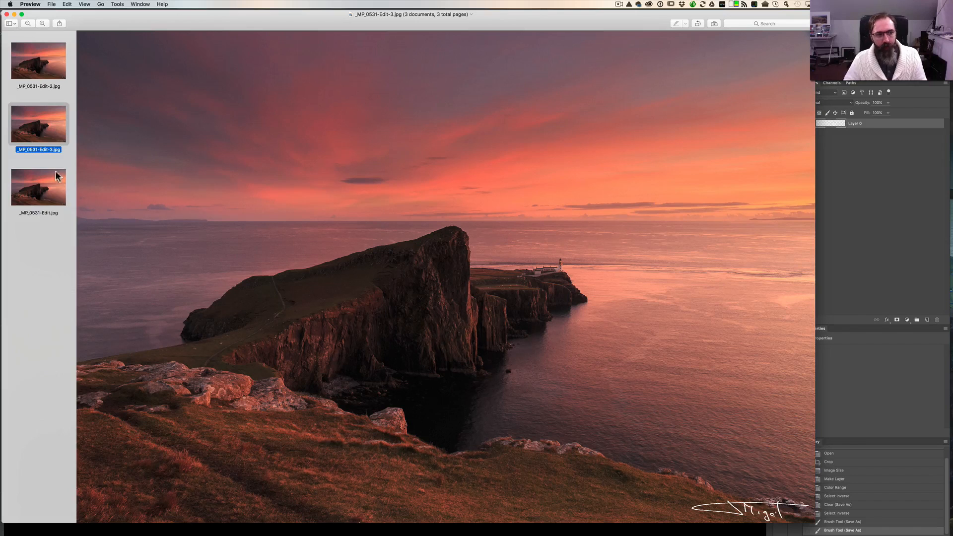
click(39, 188)
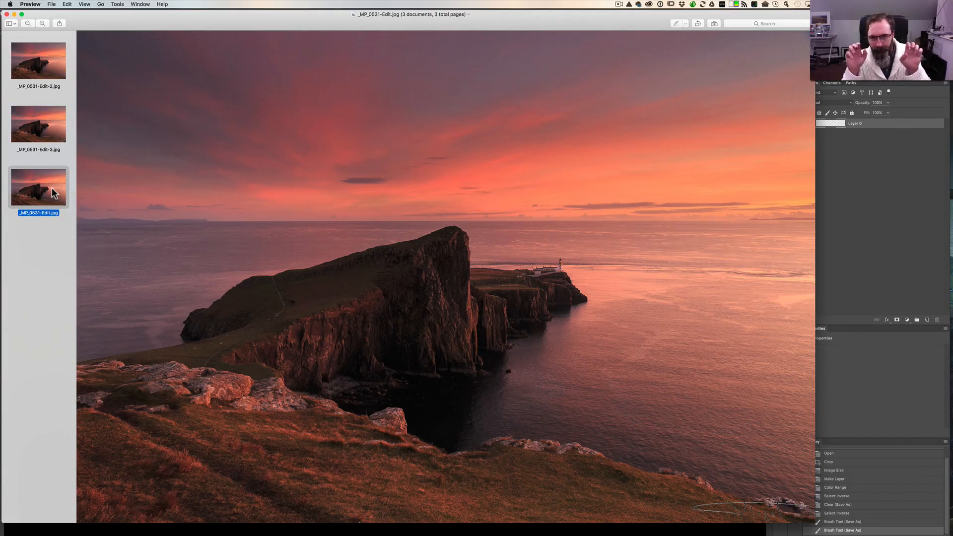
click(39, 125)
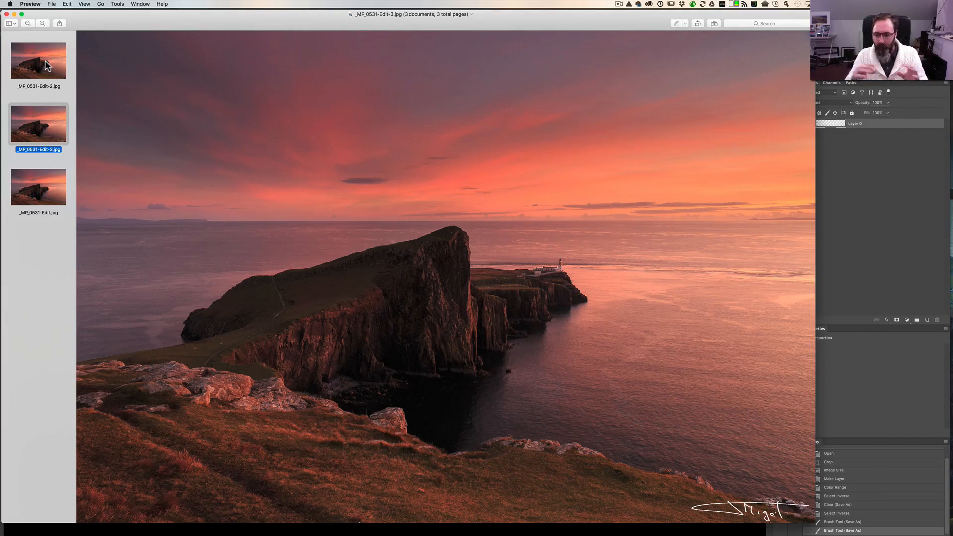
click(38, 60)
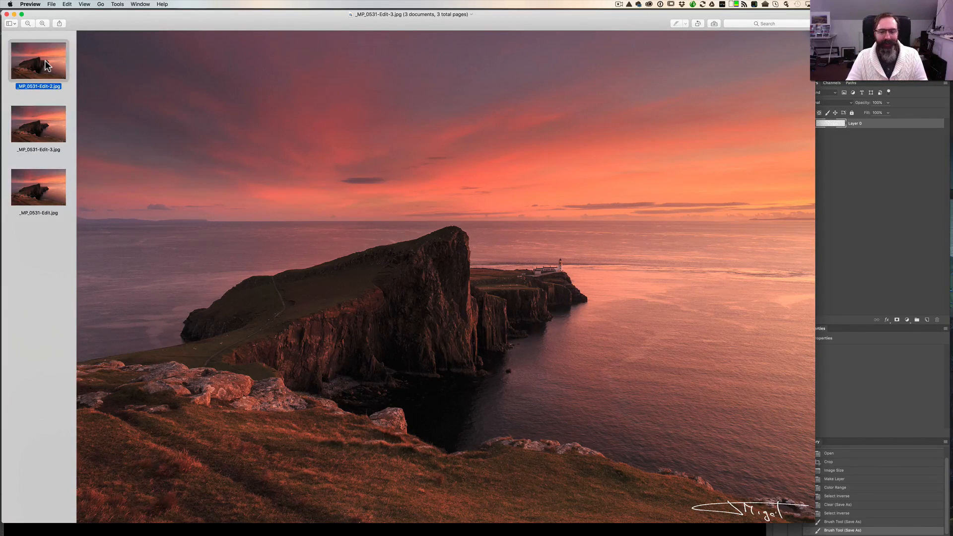
click(38, 61)
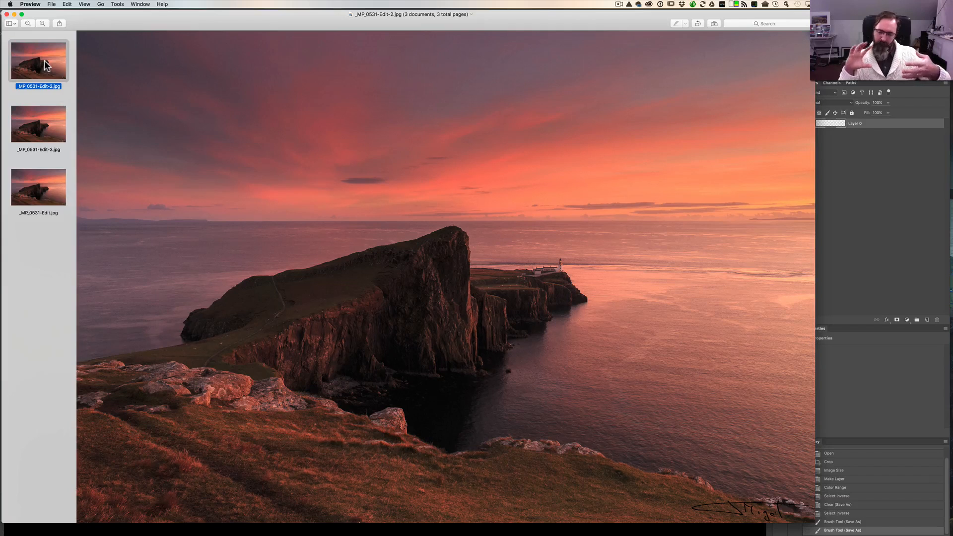